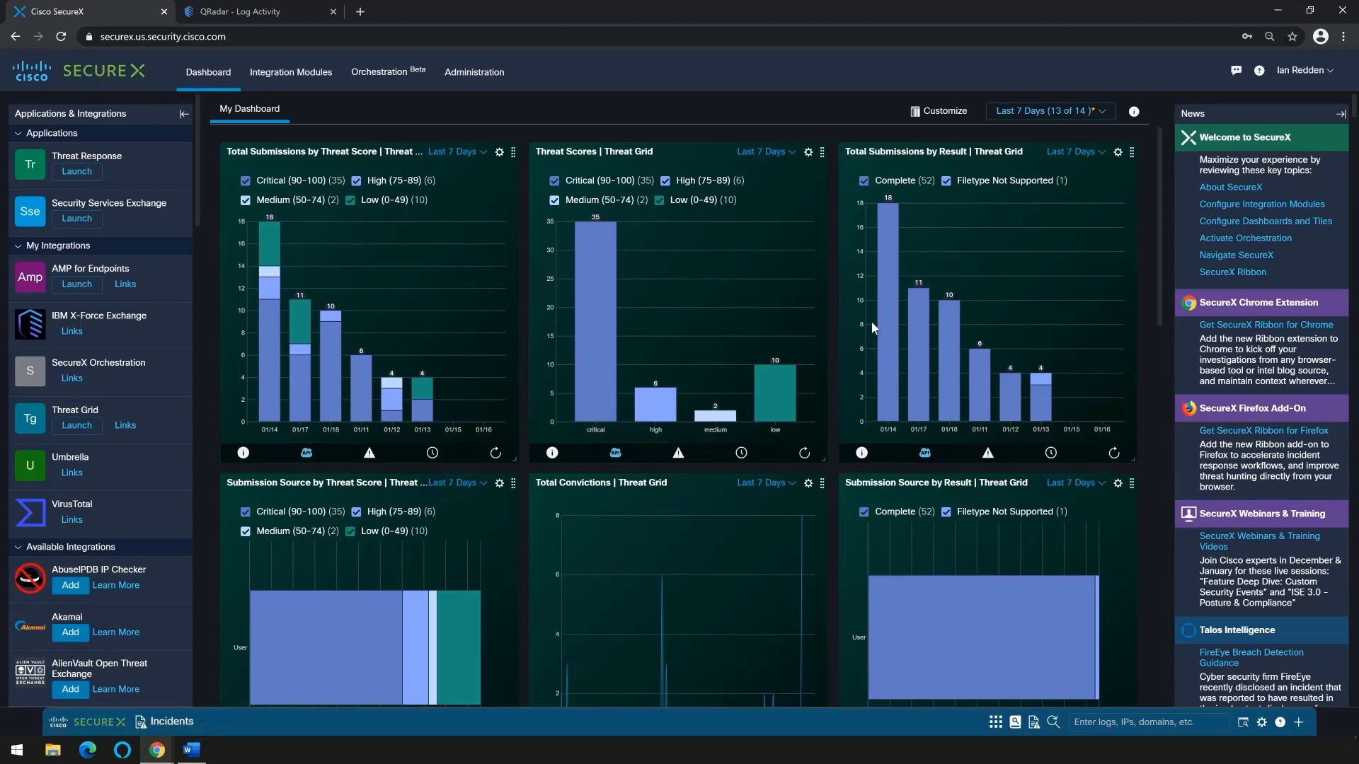
Review the dashboard's Threat Grid chart tiles and go to the configured Integration Modules list
{"action": "scroll", "scroll_direction": "down", "scroll_amount": 3}
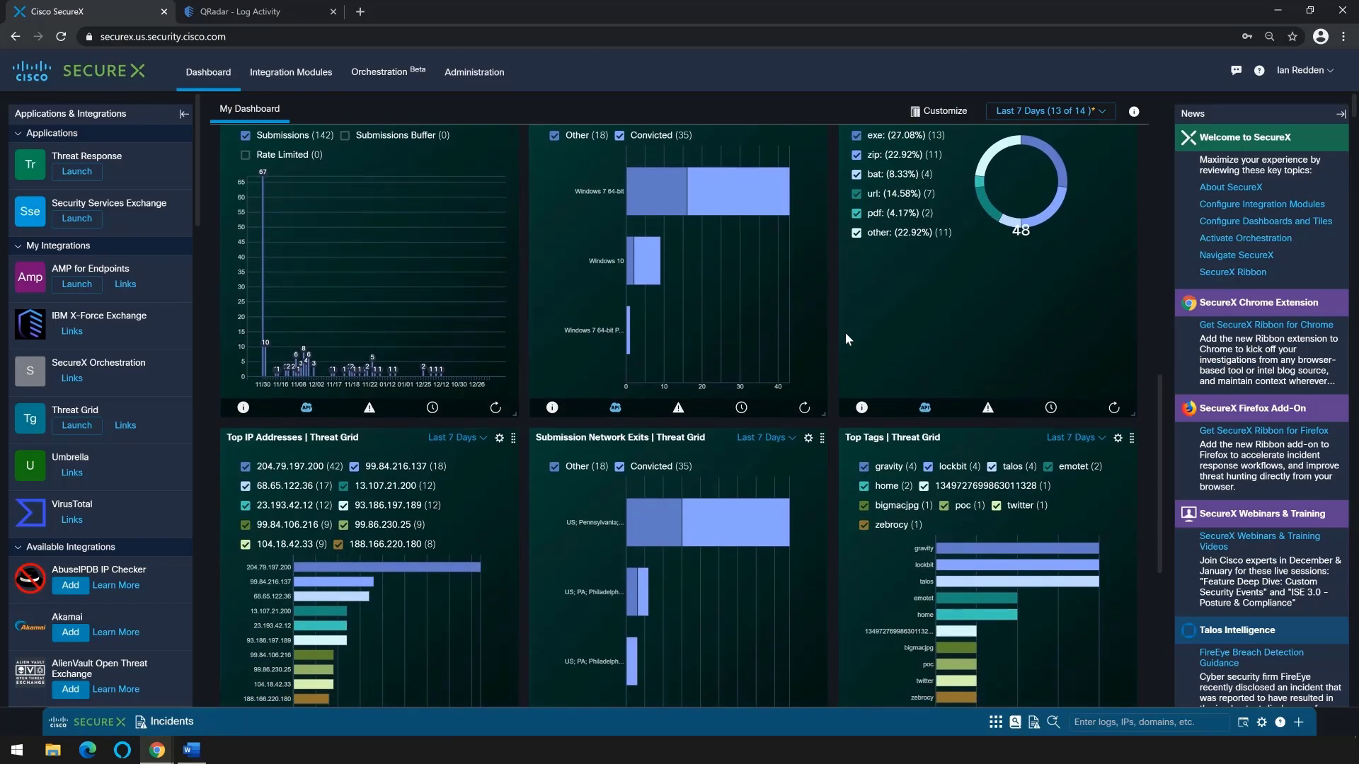
{"action": "scroll", "scroll_direction": "down", "scroll_amount": 3}
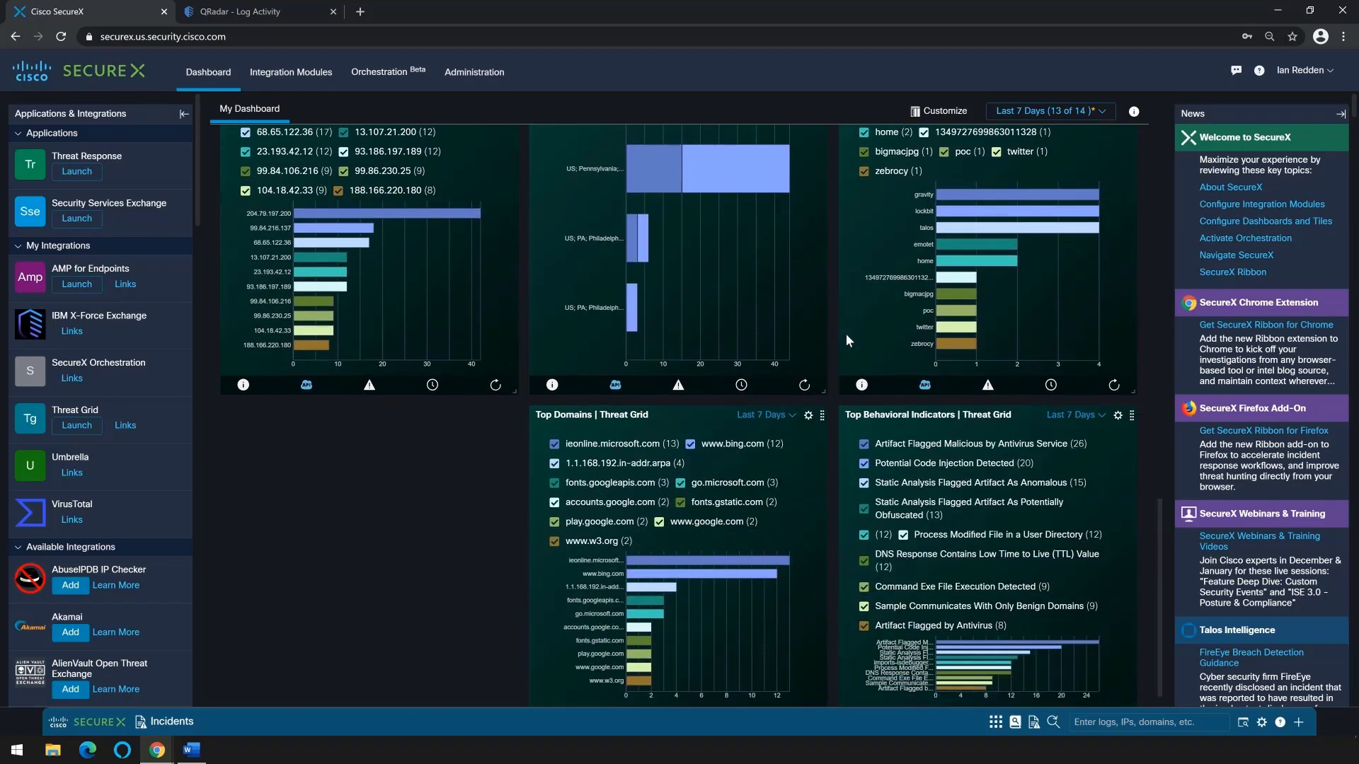
{"action": "scroll", "scroll_direction": "down", "scroll_amount": 3}
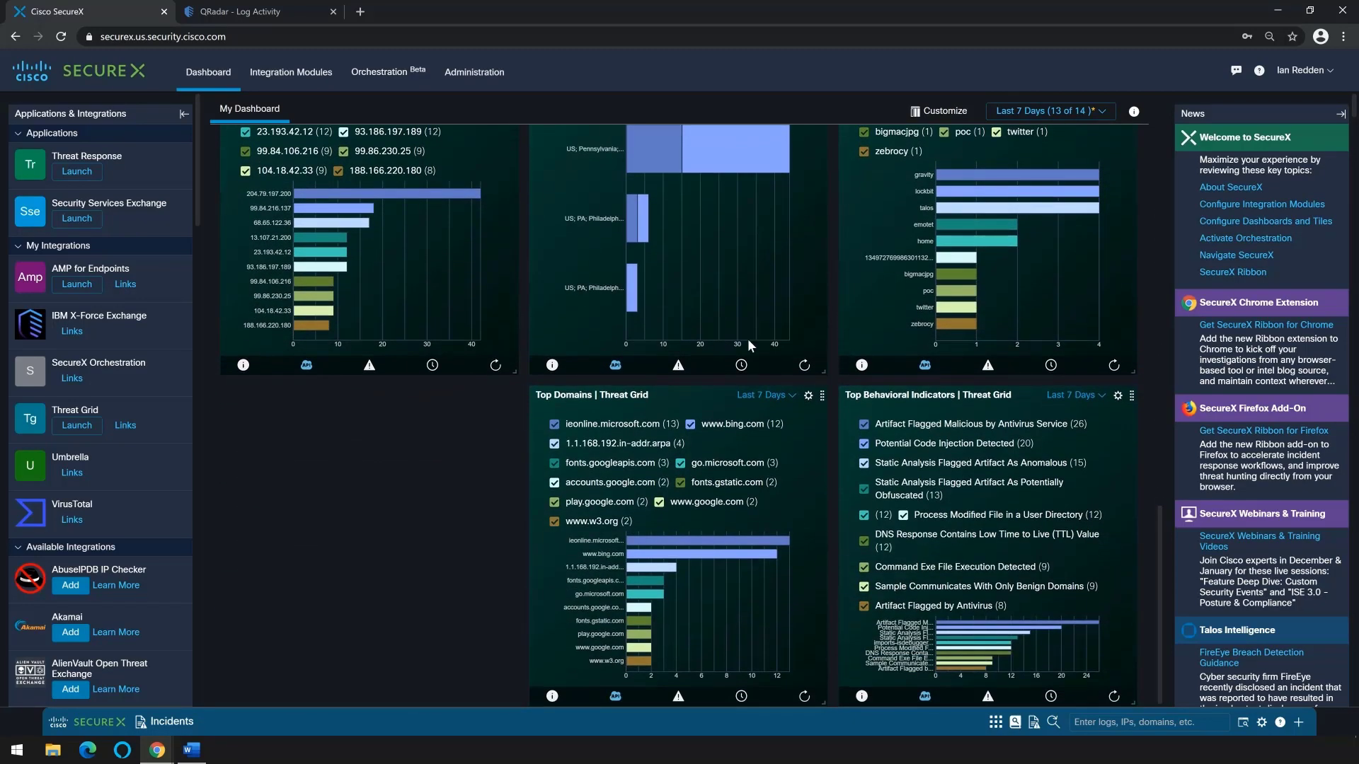
{"action": "left_click", "coordinate": [290, 72]}
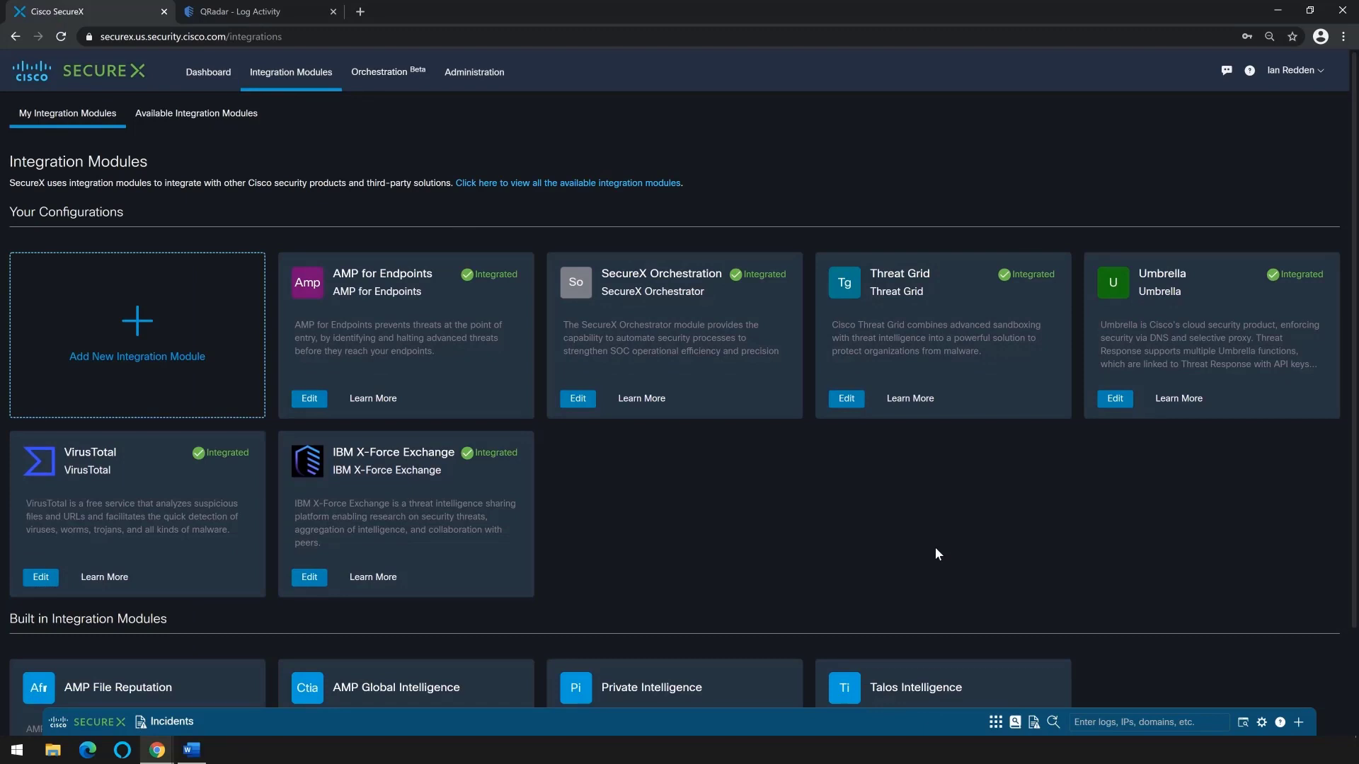
{"action": "mouse_move", "coordinate": [218, 215]}
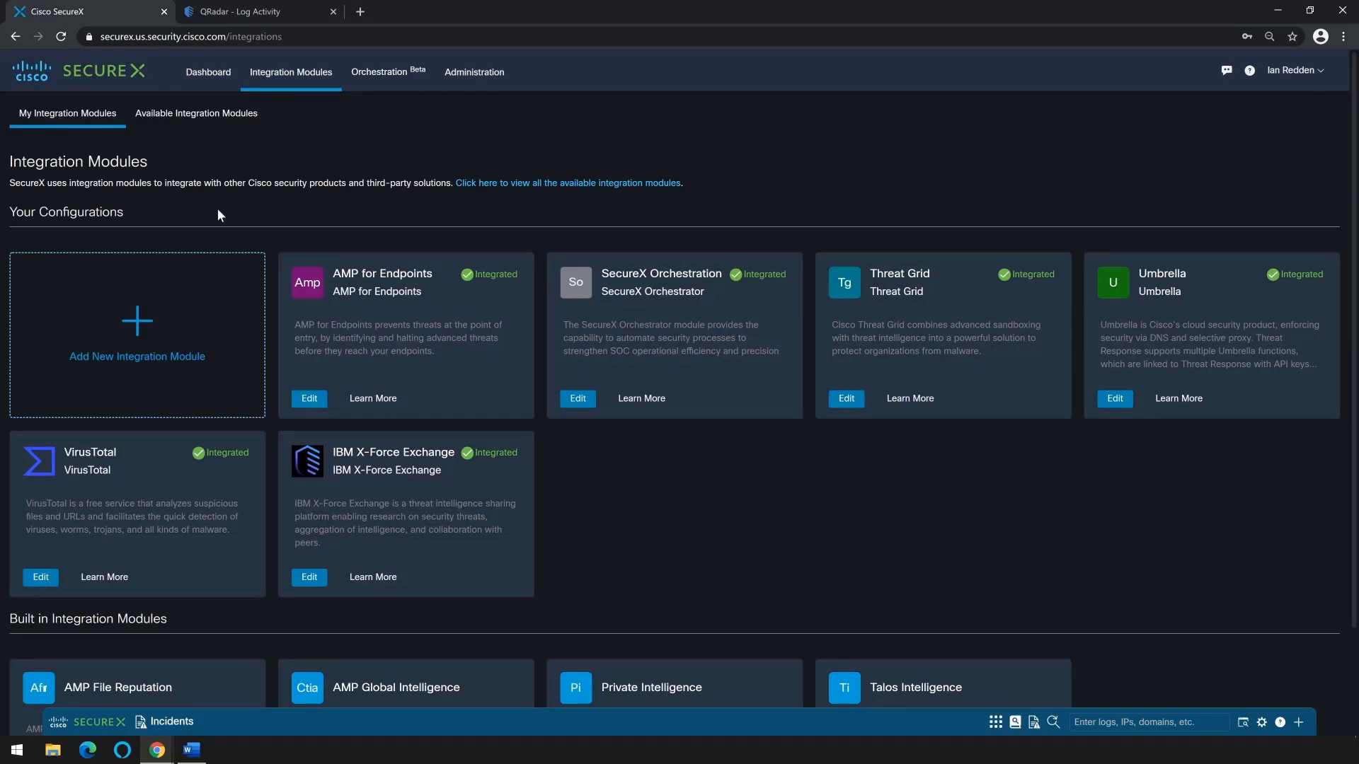
Browse the Available Integration Modules catalogue cards, then switch to QRadar's Log Activity
{"action": "left_click", "coordinate": [195, 113]}
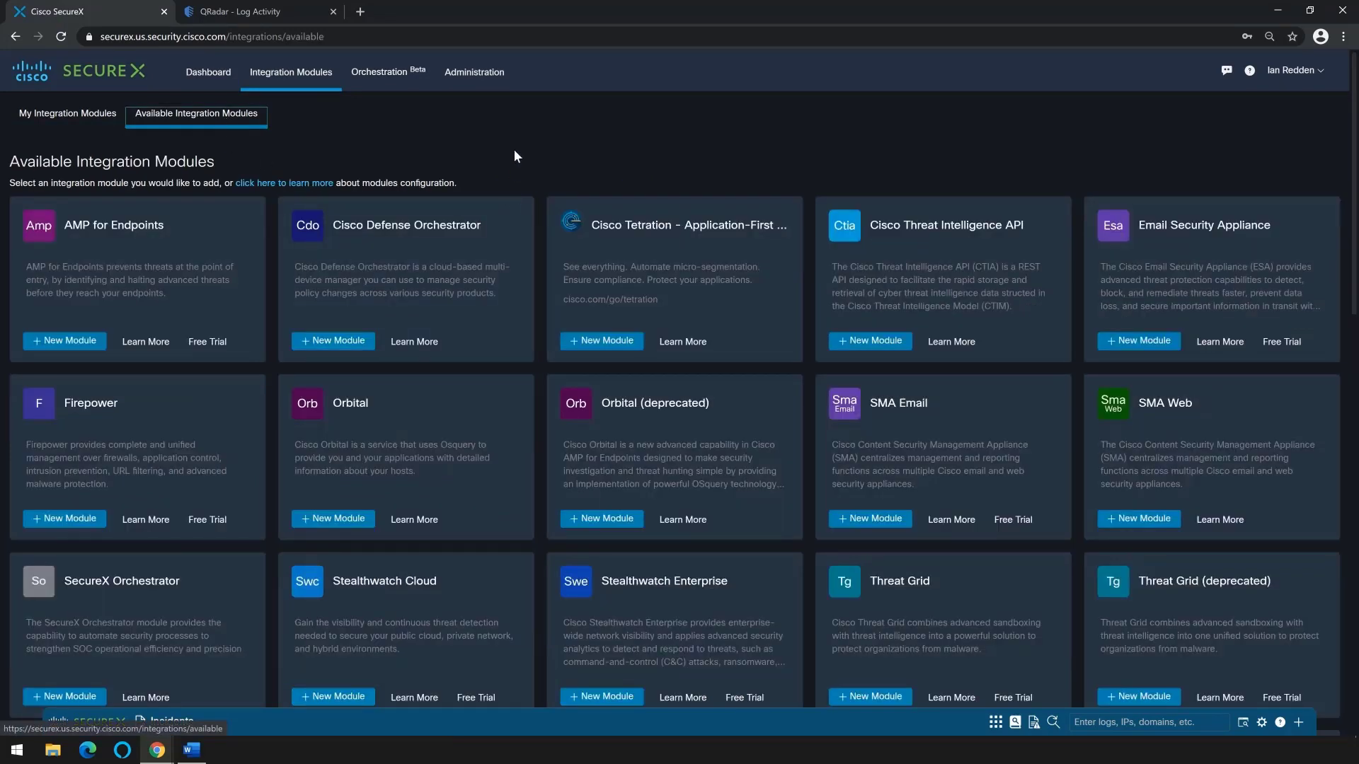
{"action": "mouse_move", "coordinate": [522, 136]}
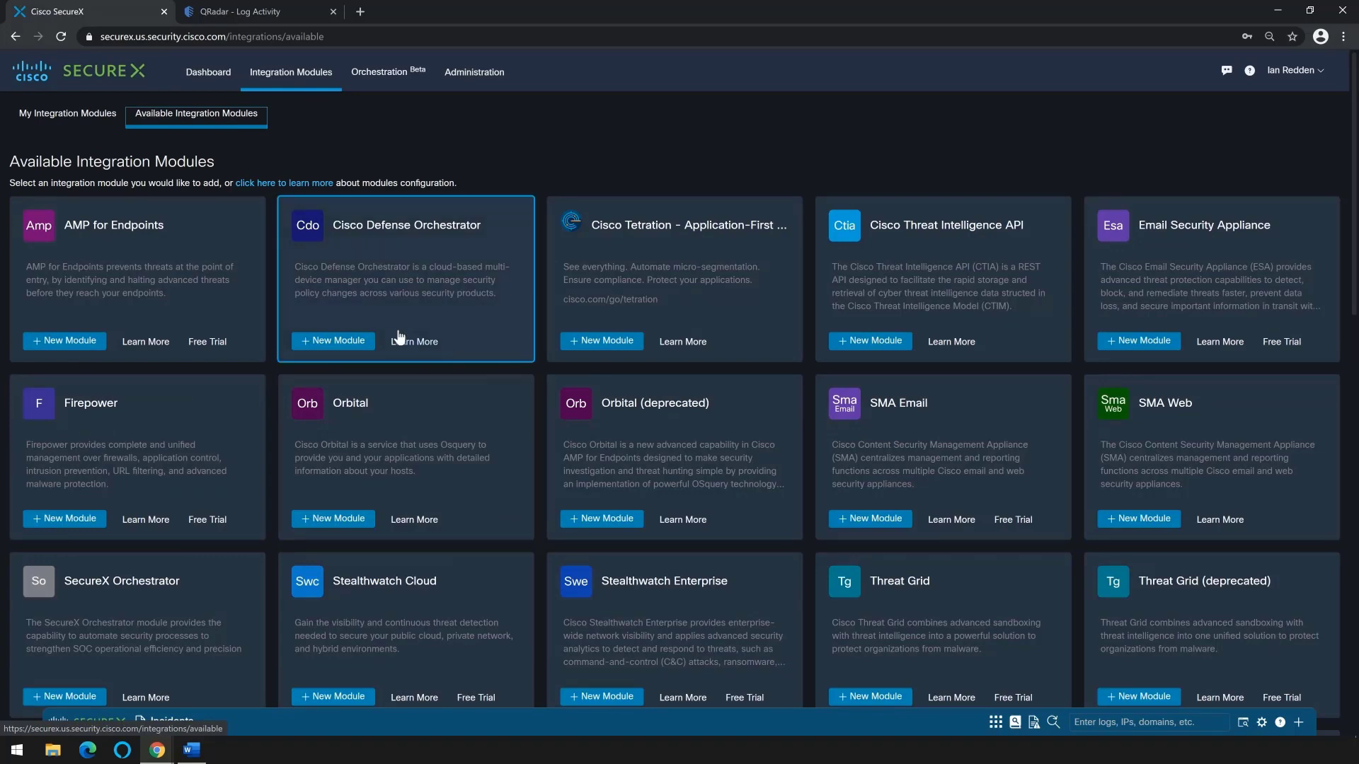
{"action": "scroll", "scroll_direction": "down", "scroll_amount": 3}
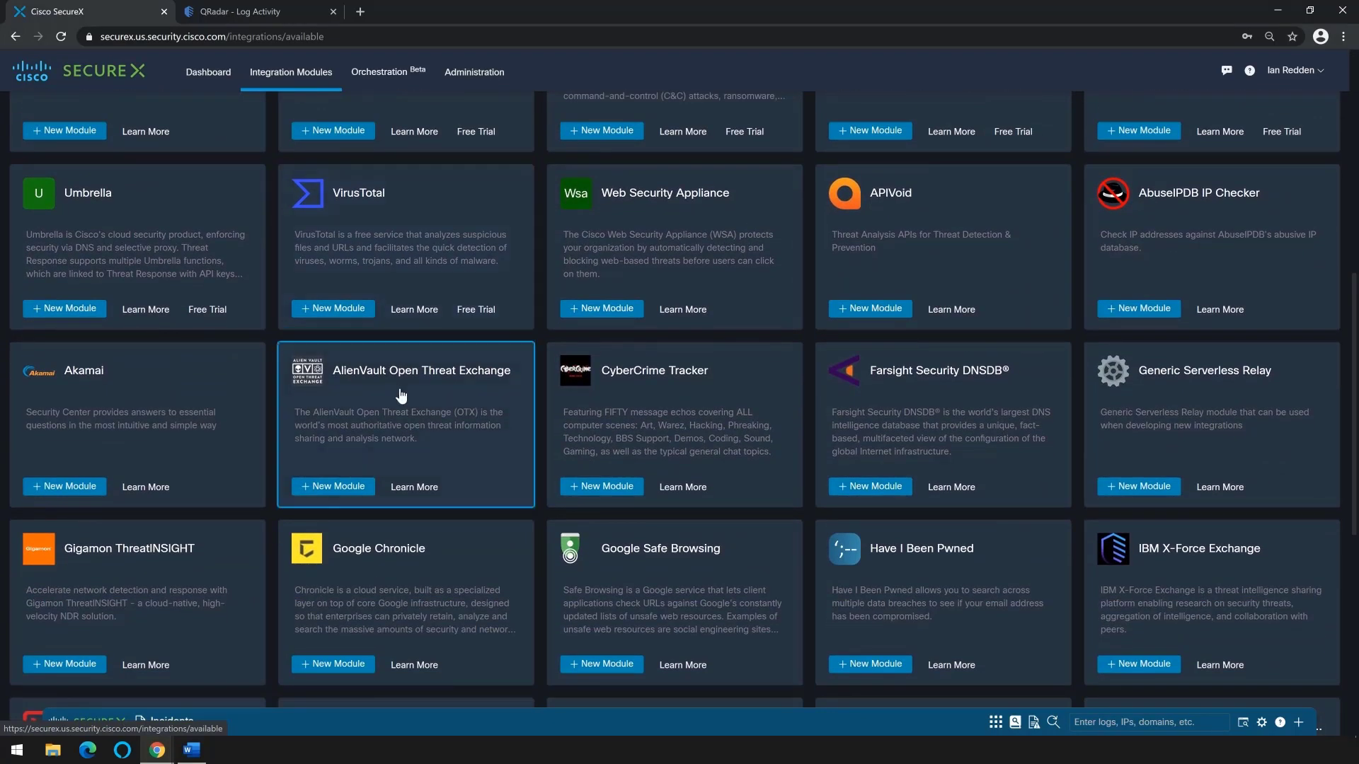
{"action": "mouse_move", "coordinate": [119, 225]}
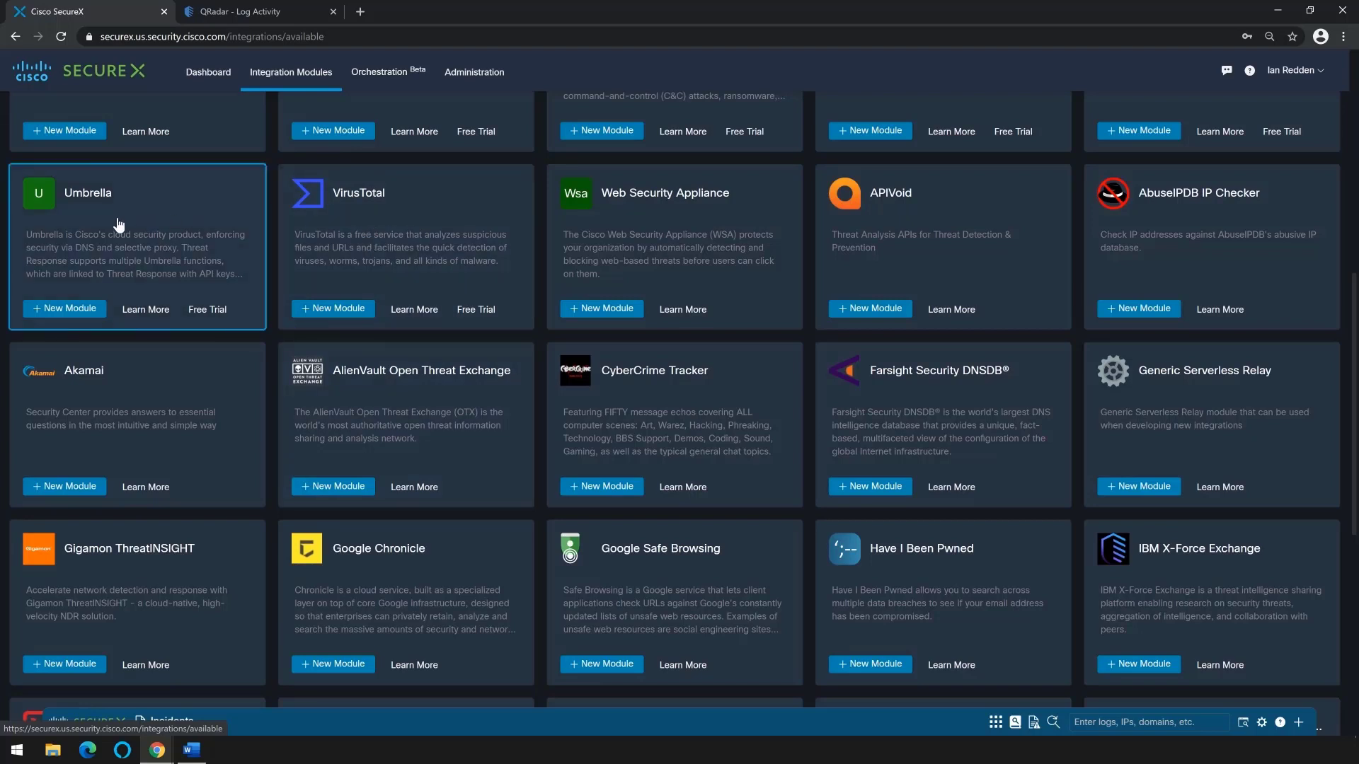
{"action": "mouse_move", "coordinate": [433, 256]}
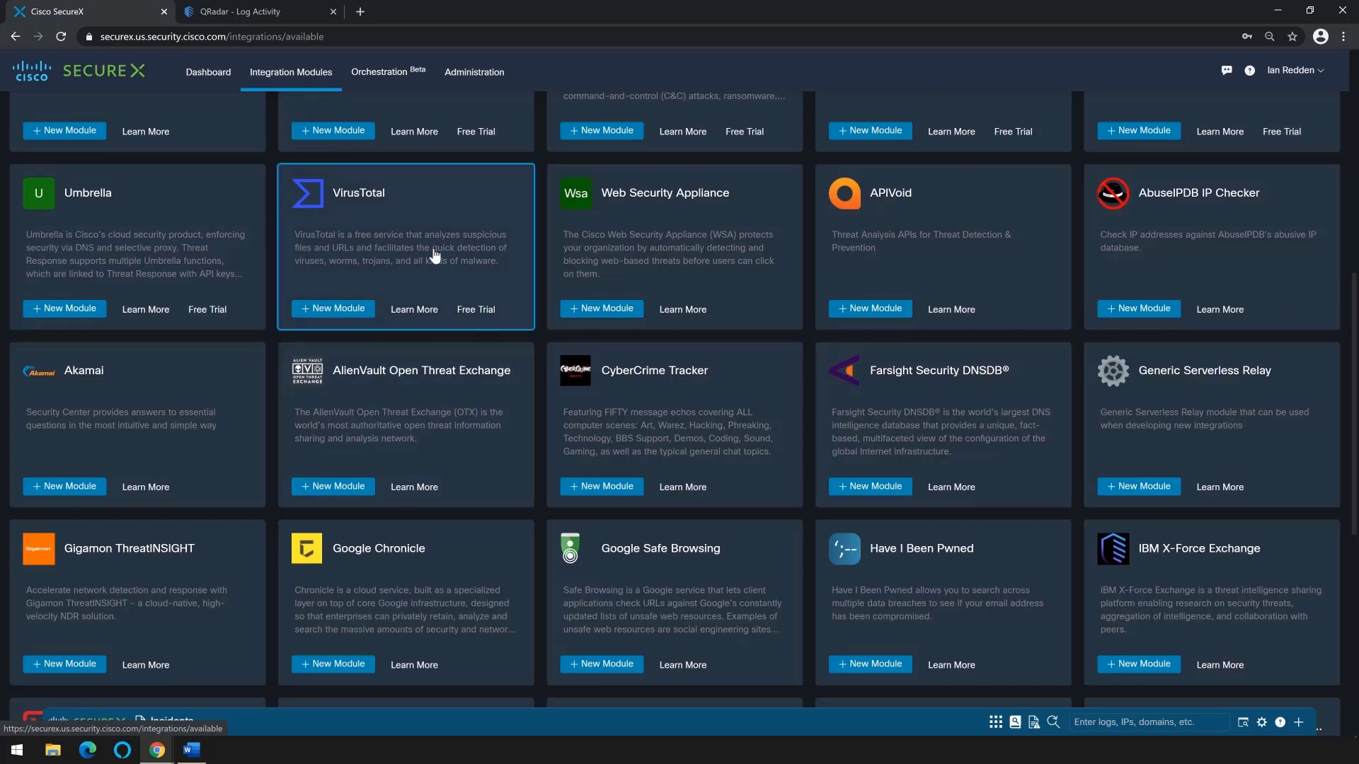
{"action": "left_click", "coordinate": [254, 12]}
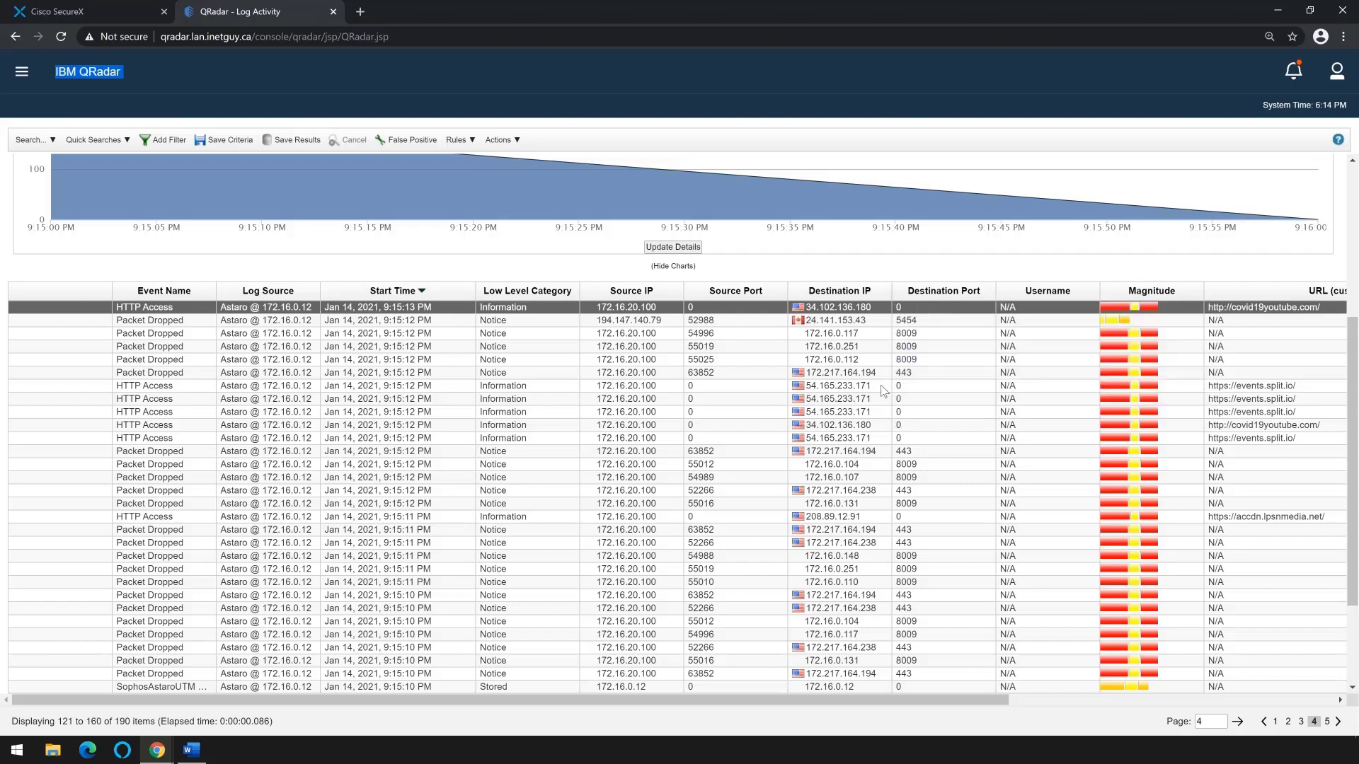
{"action": "mouse_move", "coordinate": [850, 310]}
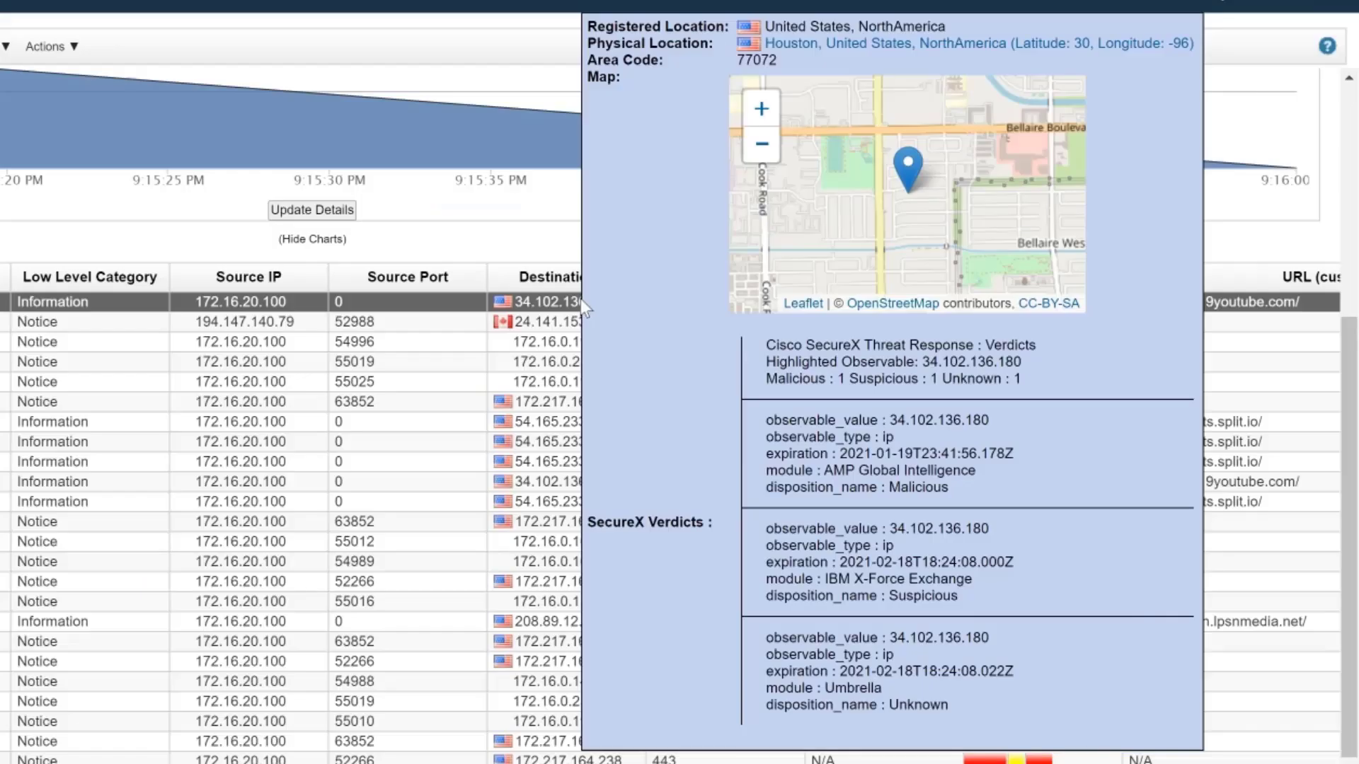
{"action": "left_click", "coordinate": [875, 453]}
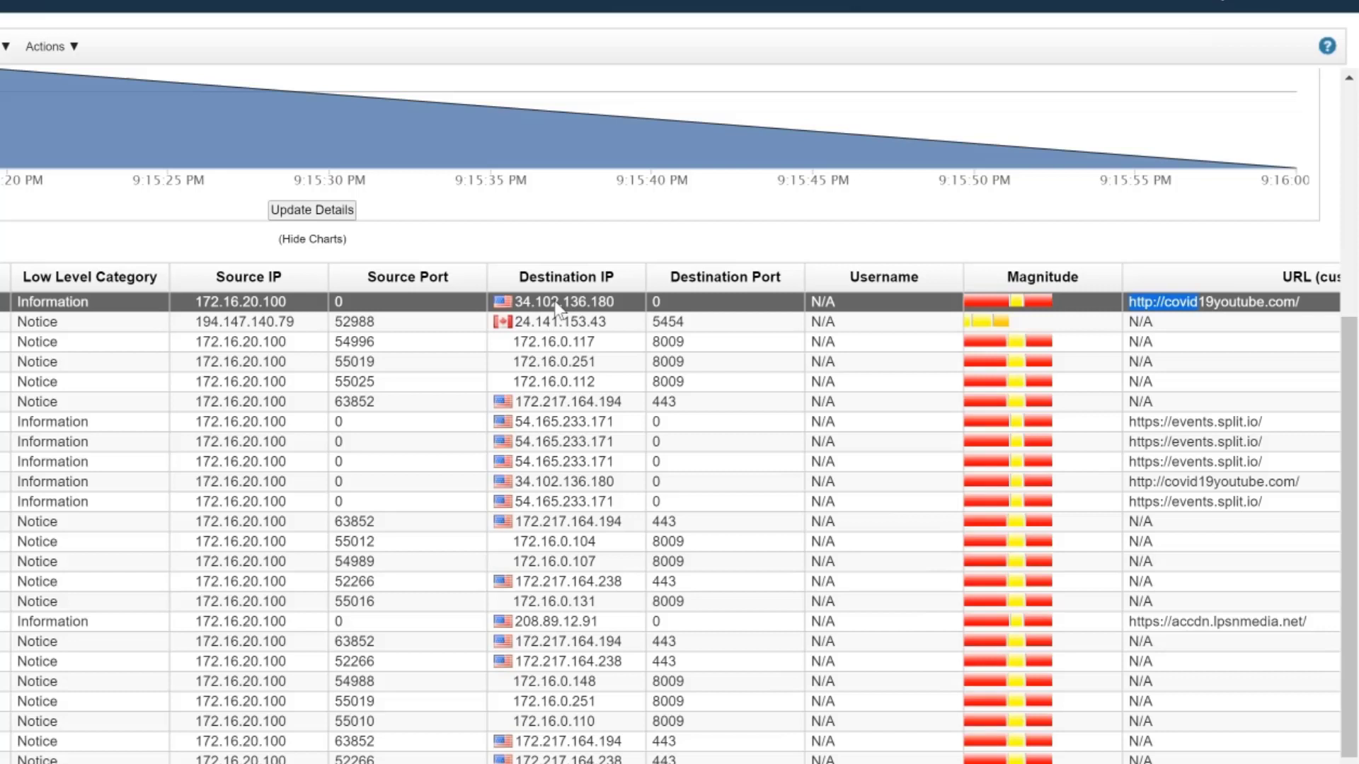
Investigate destination IP 34.102.136.180 in Cisco SecureX Threat Response from the event's actions
{"action": "right_click", "coordinate": [565, 302]}
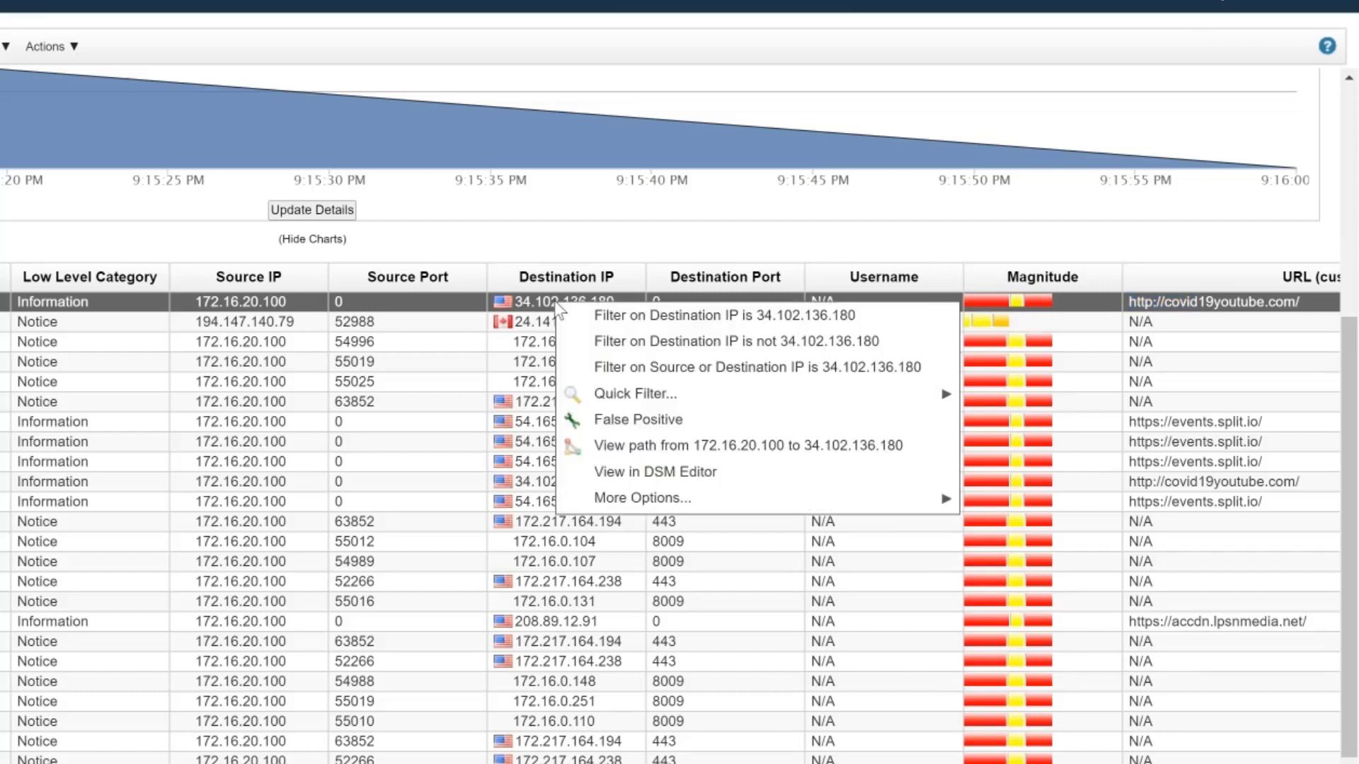
{"action": "mouse_move", "coordinate": [637, 497]}
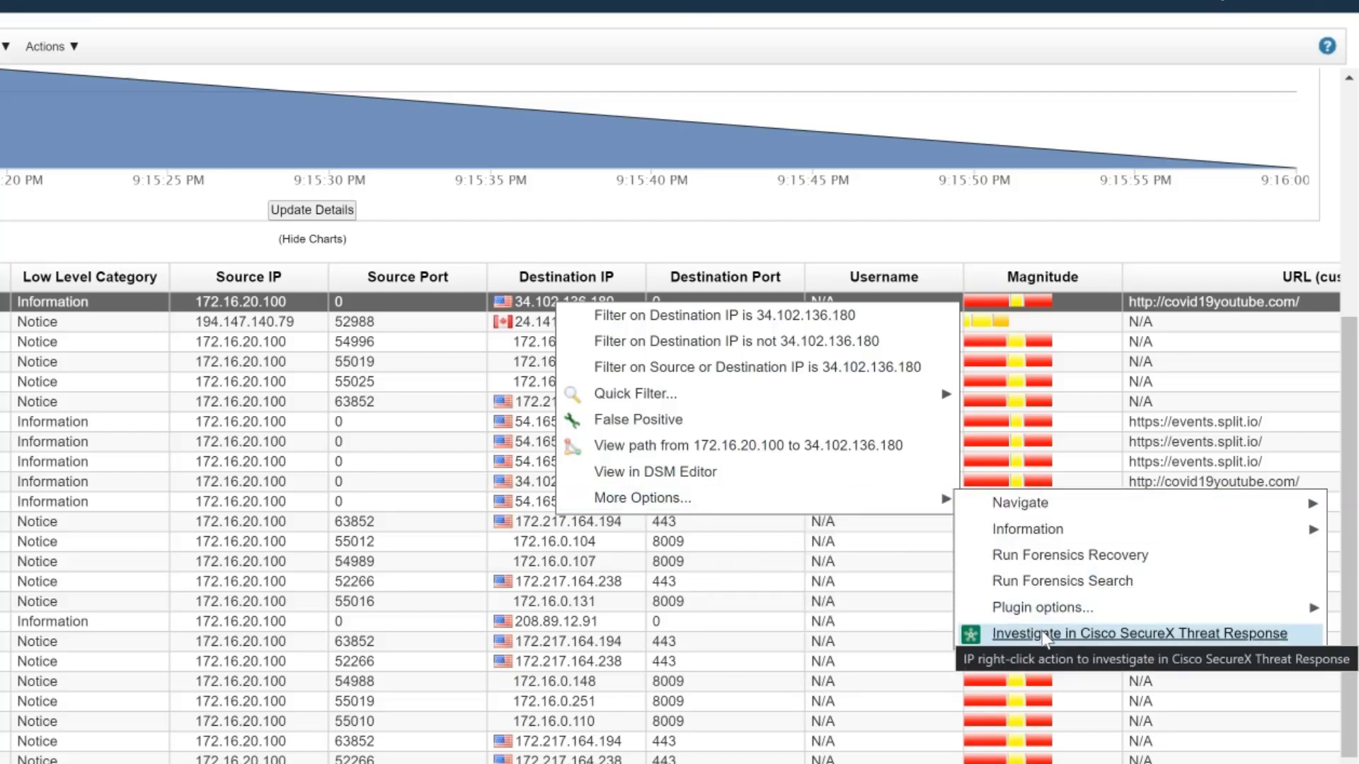
{"action": "left_click", "coordinate": [1136, 634]}
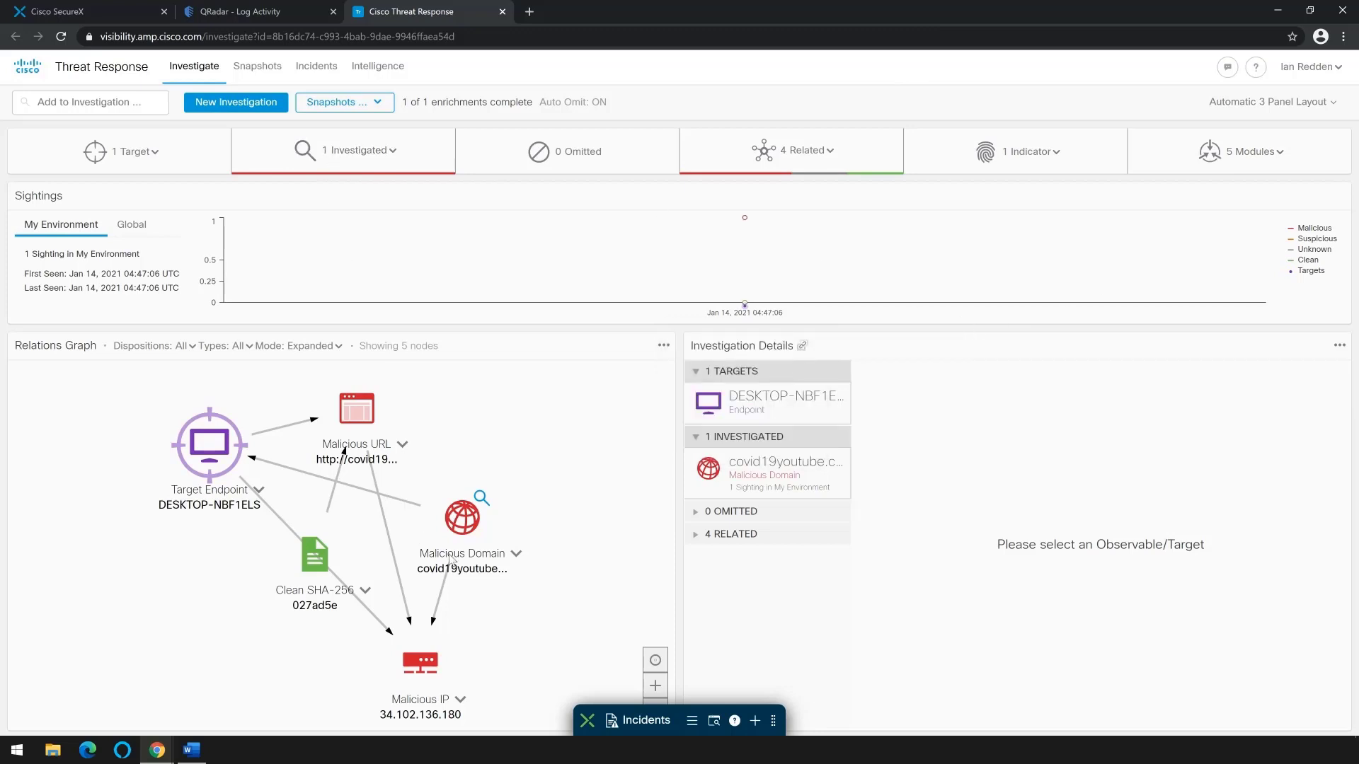
{"action": "mouse_move", "coordinate": [771, 522]}
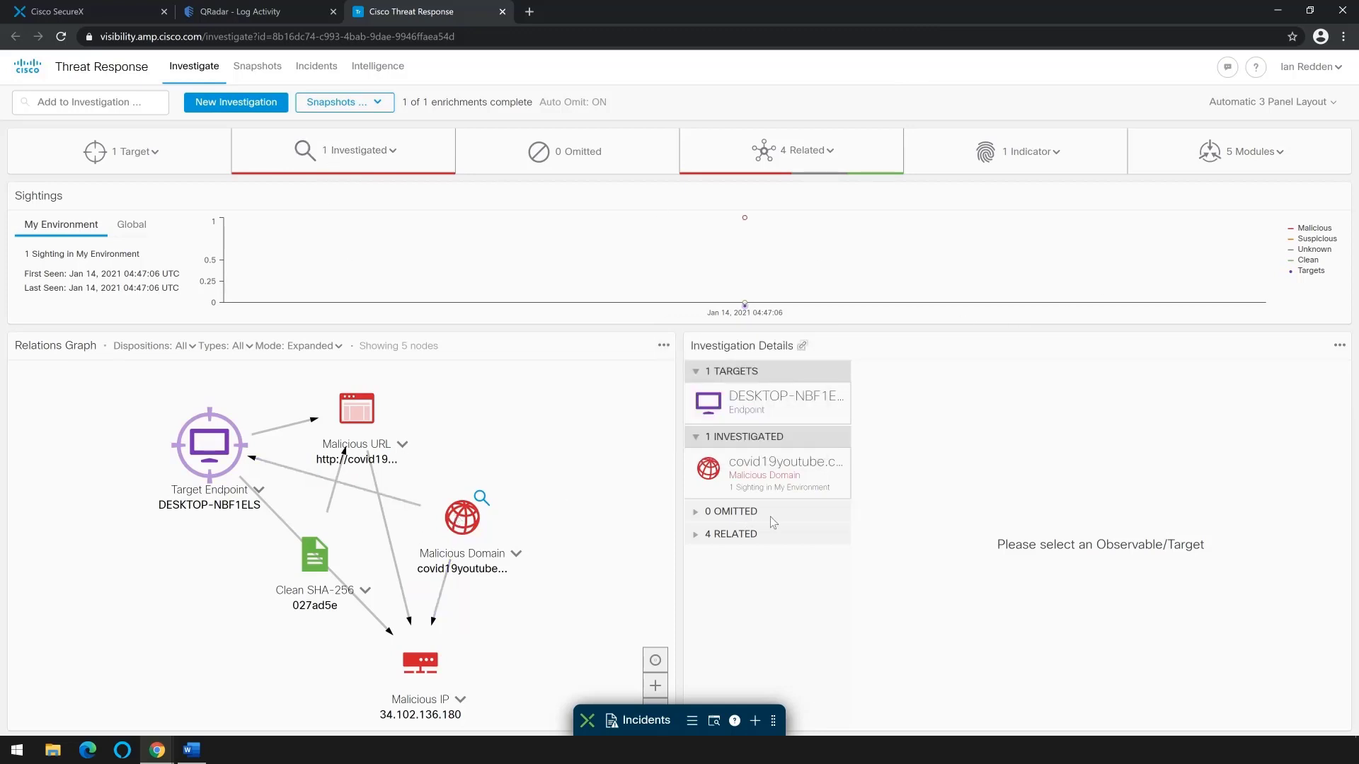
{"action": "left_click", "coordinate": [730, 534]}
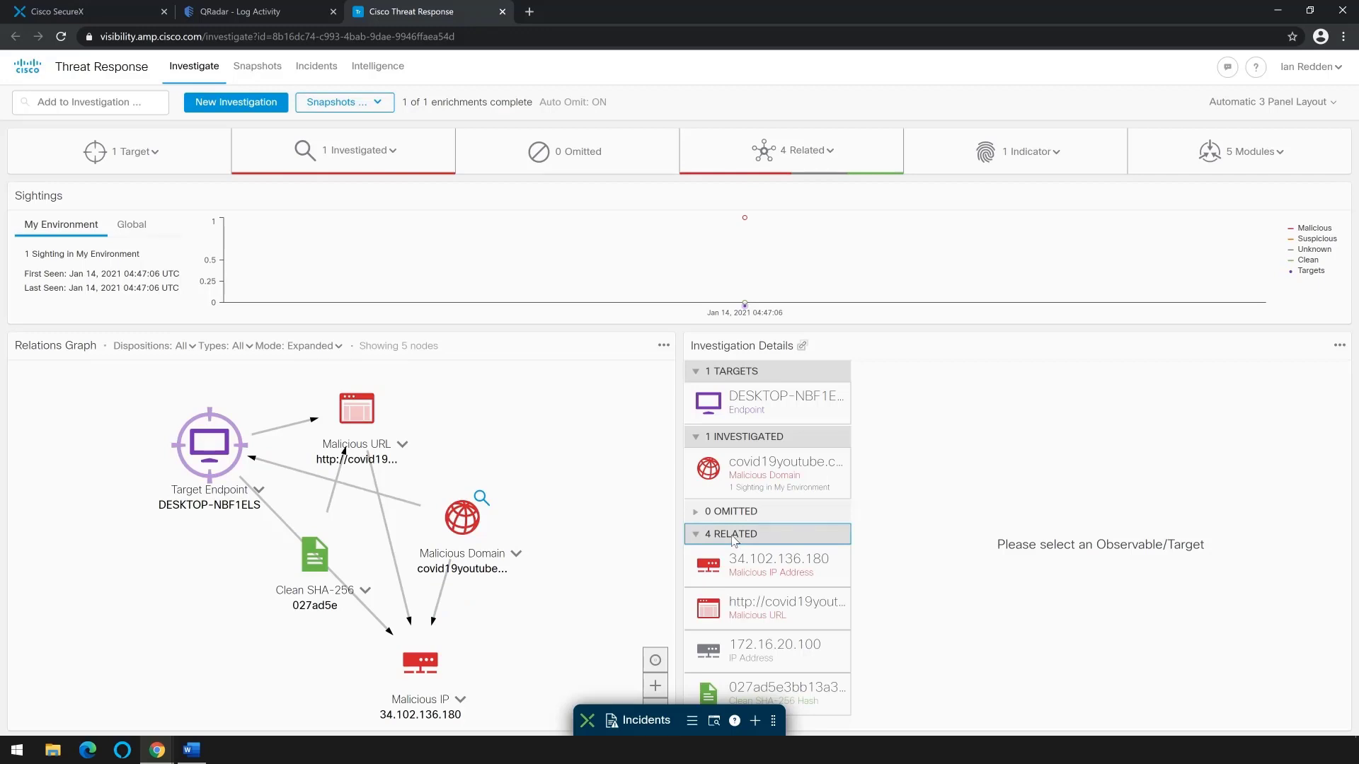
{"action": "mouse_move", "coordinate": [770, 610]}
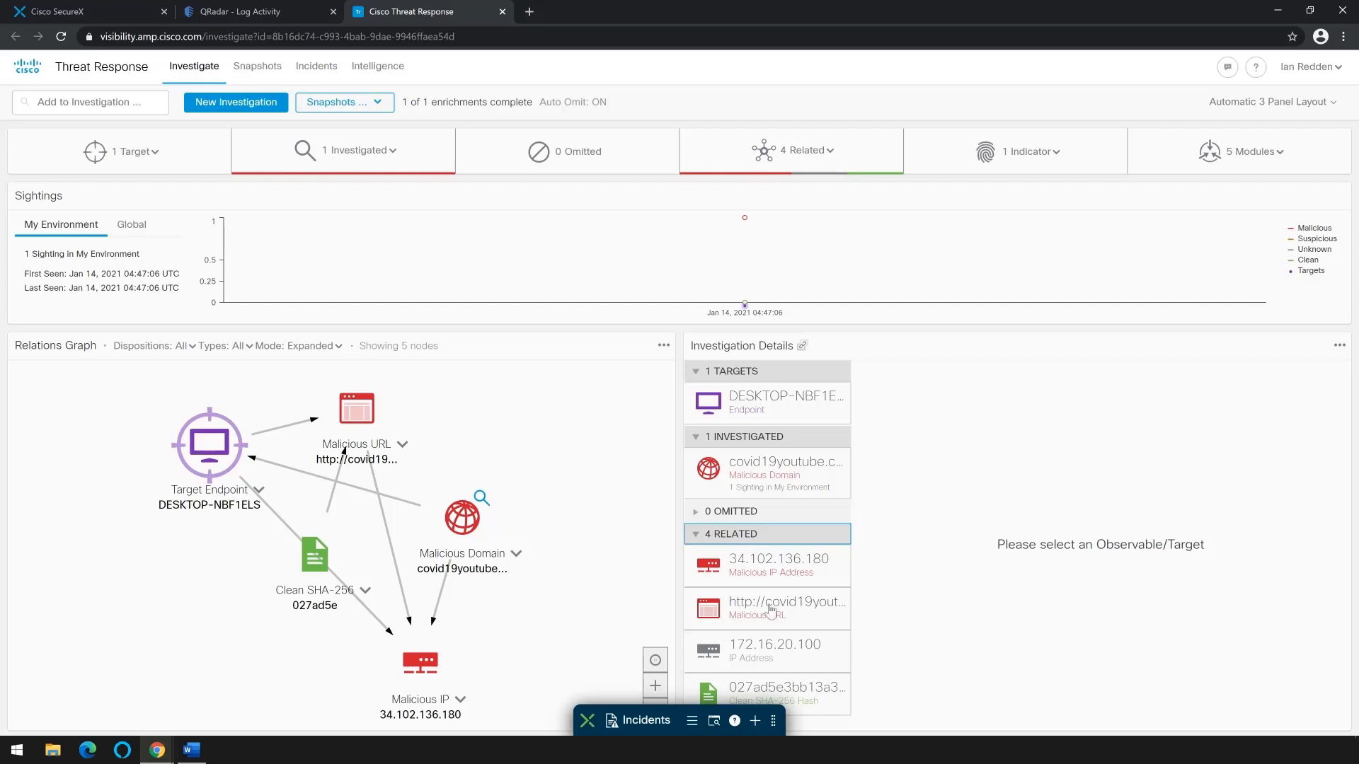
{"action": "left_click", "coordinate": [777, 565]}
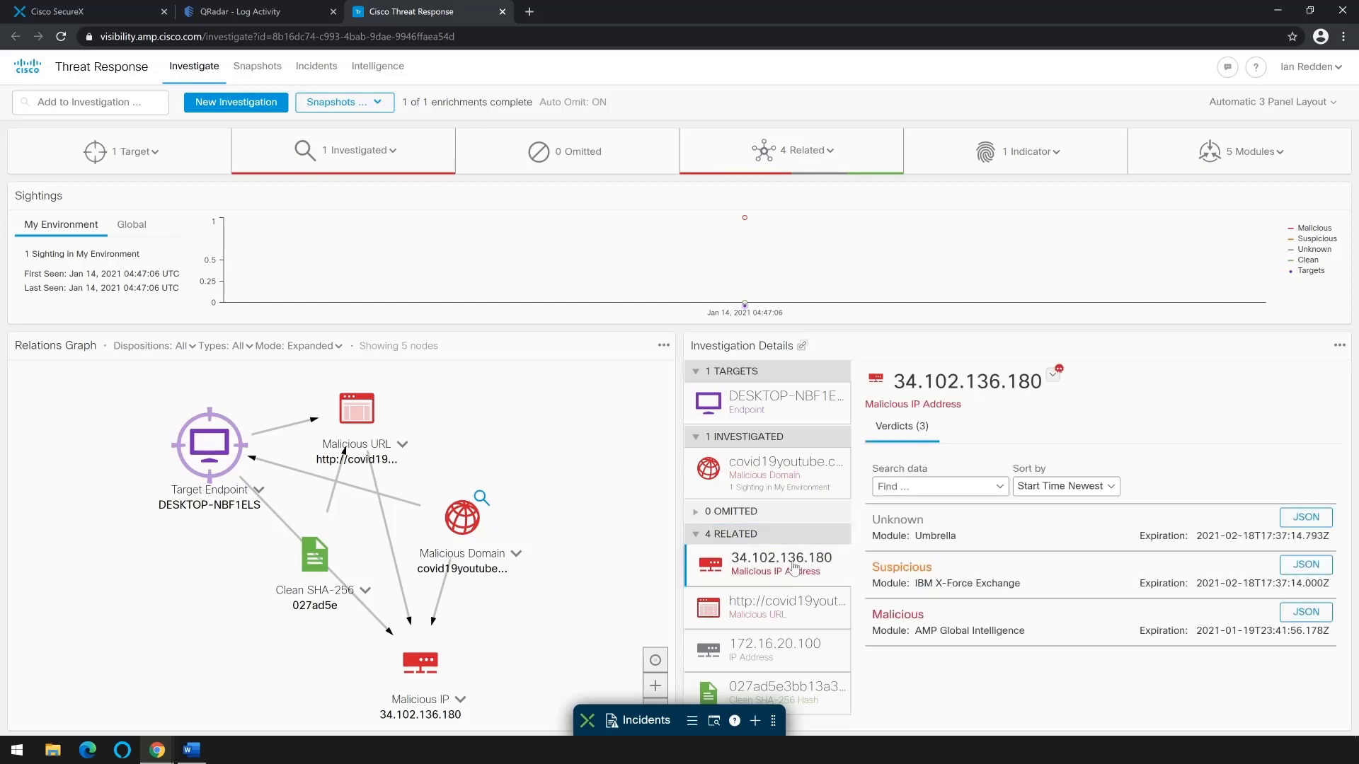
{"action": "mouse_move", "coordinate": [183, 144]}
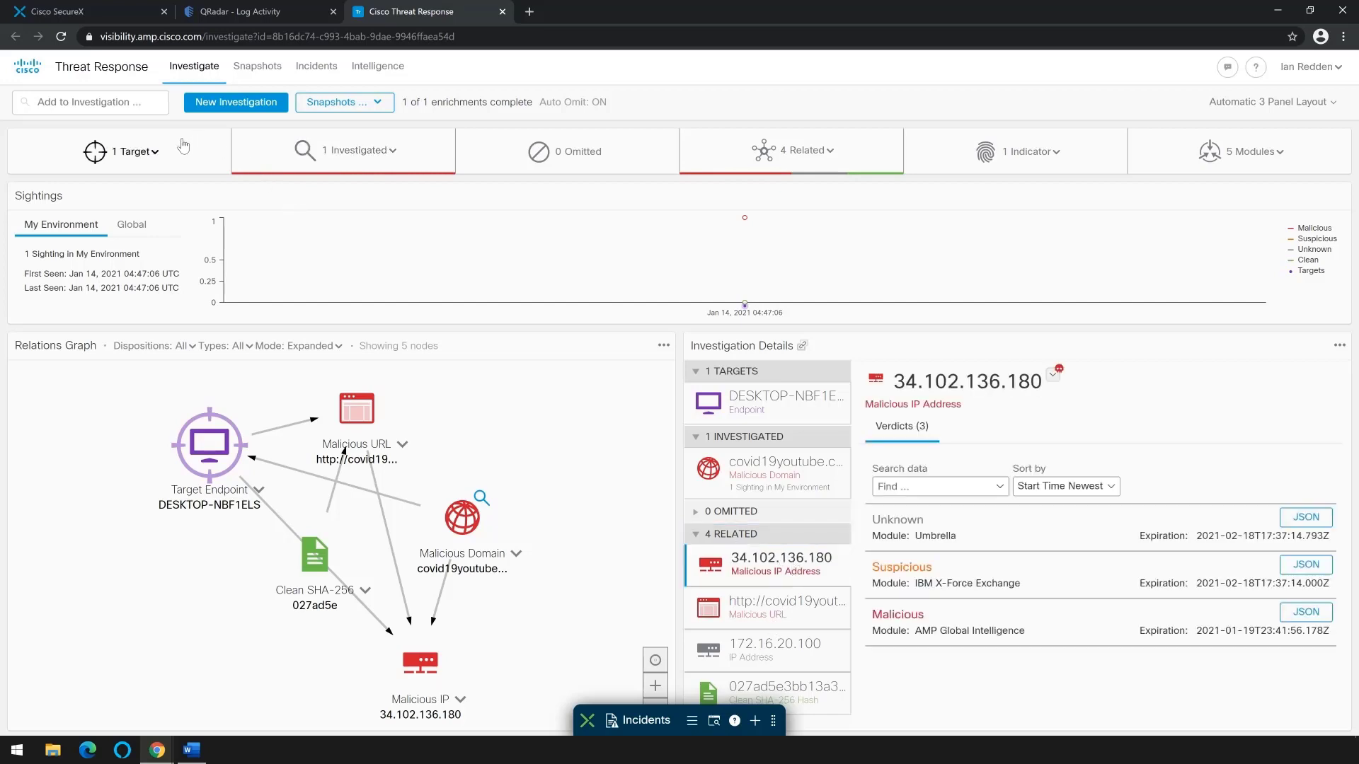
{"action": "left_click", "coordinate": [122, 152]}
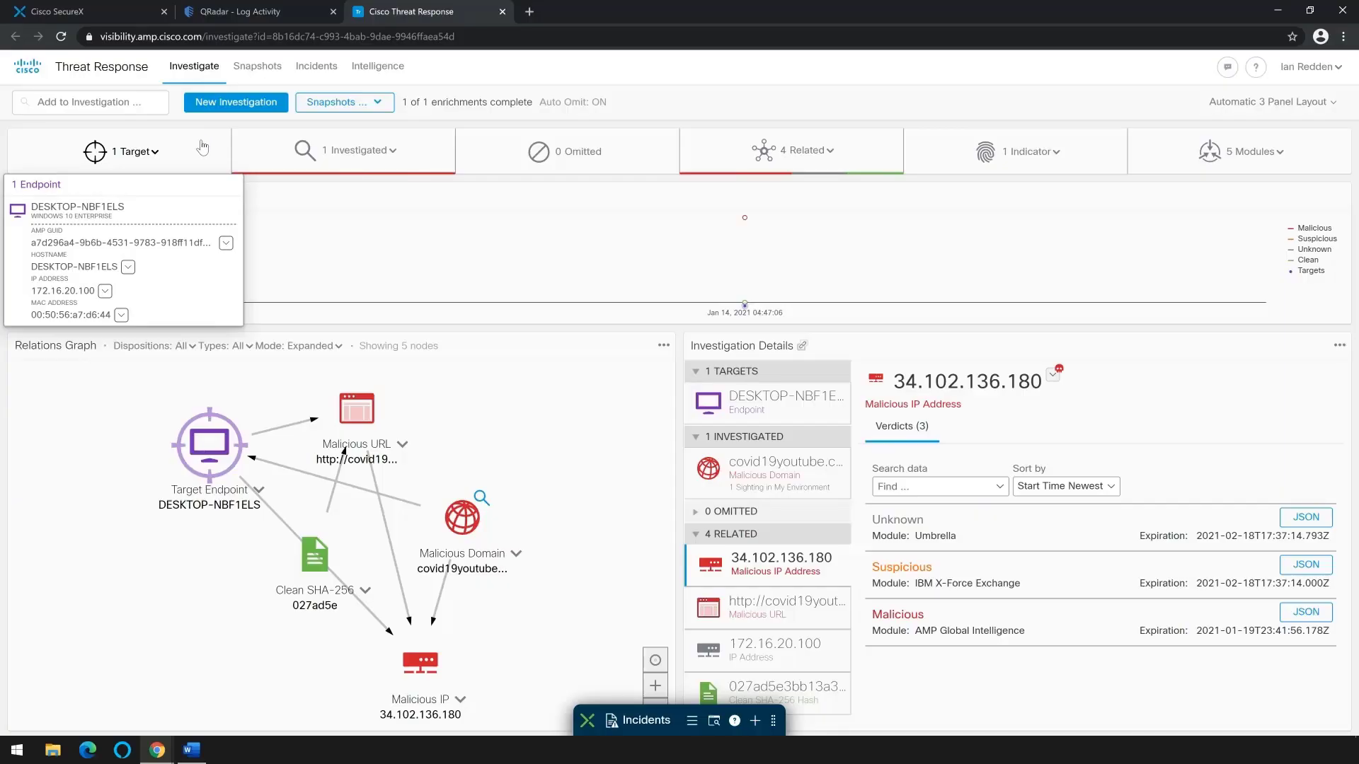
{"action": "left_click", "coordinate": [355, 150]}
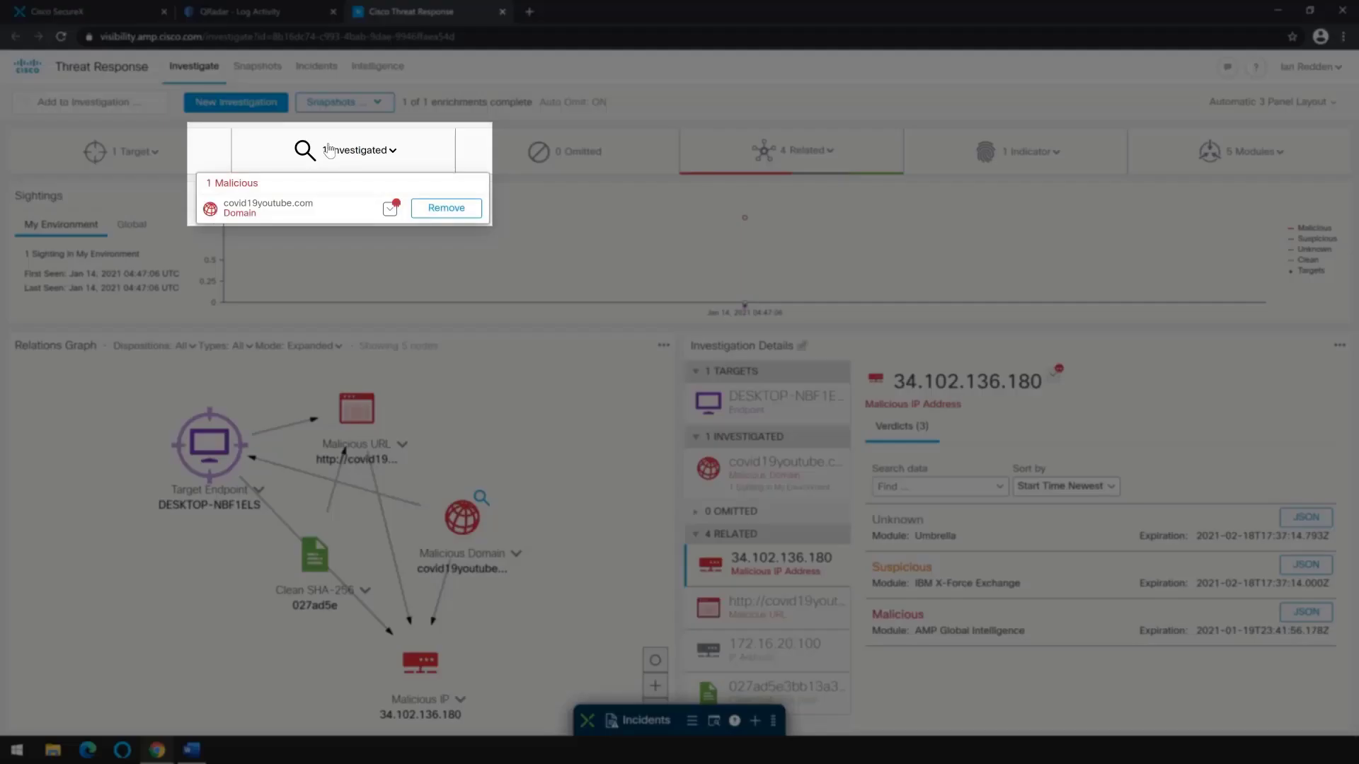
{"action": "left_click", "coordinate": [789, 152]}
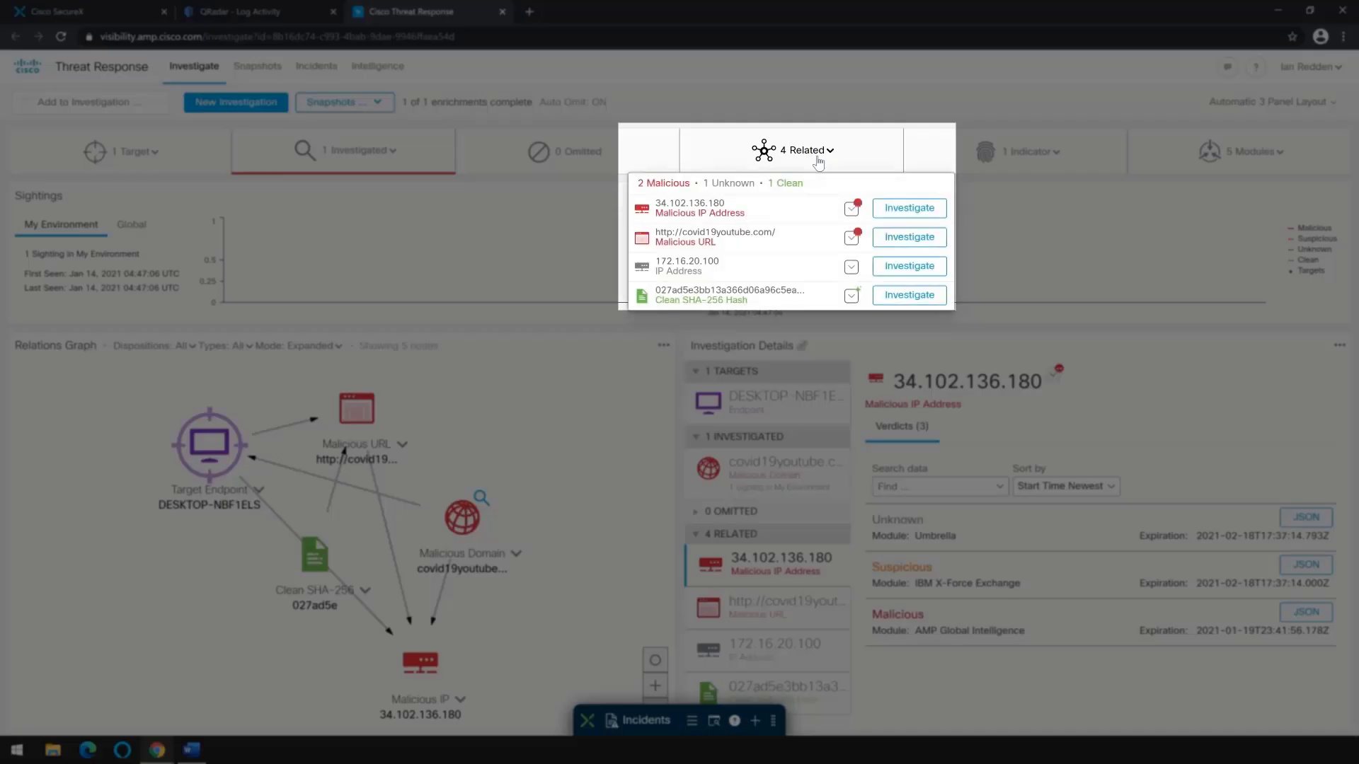
{"action": "left_click", "coordinate": [1028, 151]}
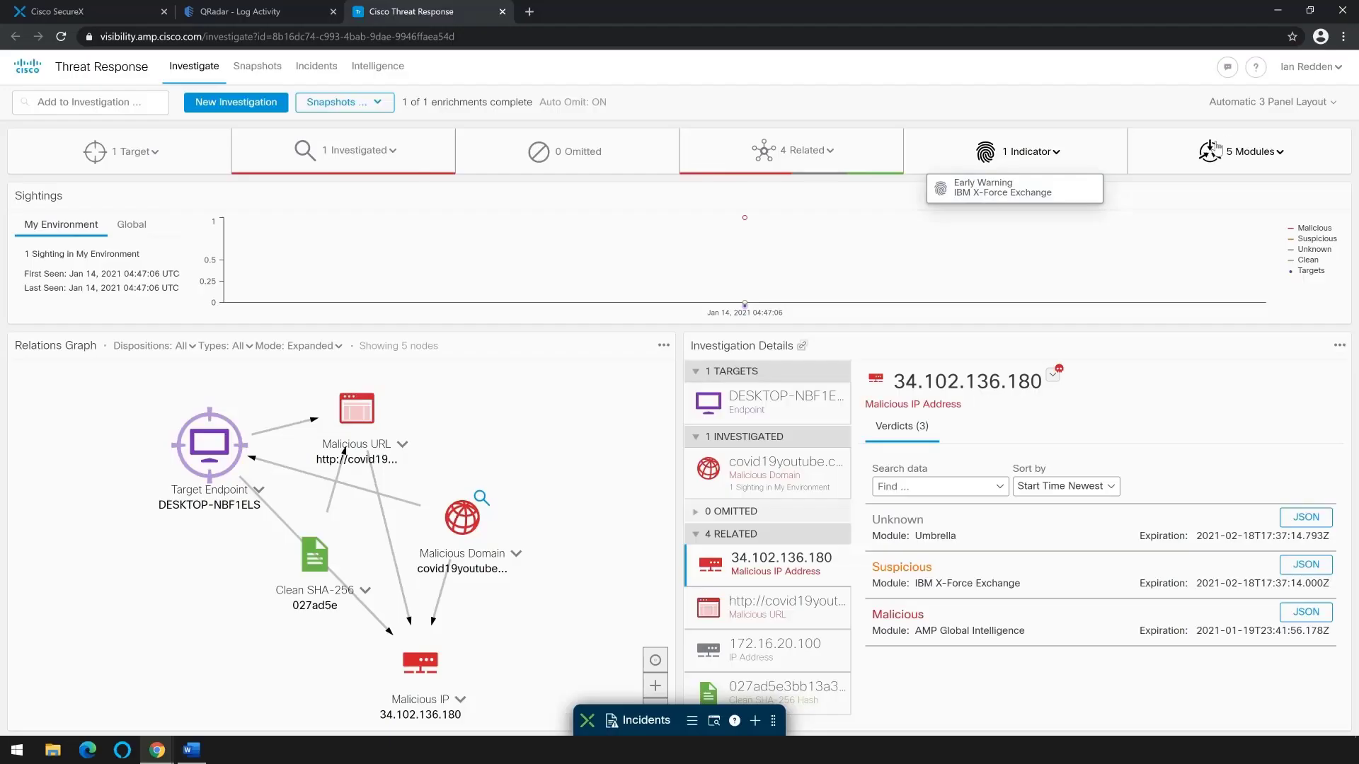
{"action": "left_click", "coordinate": [1242, 152]}
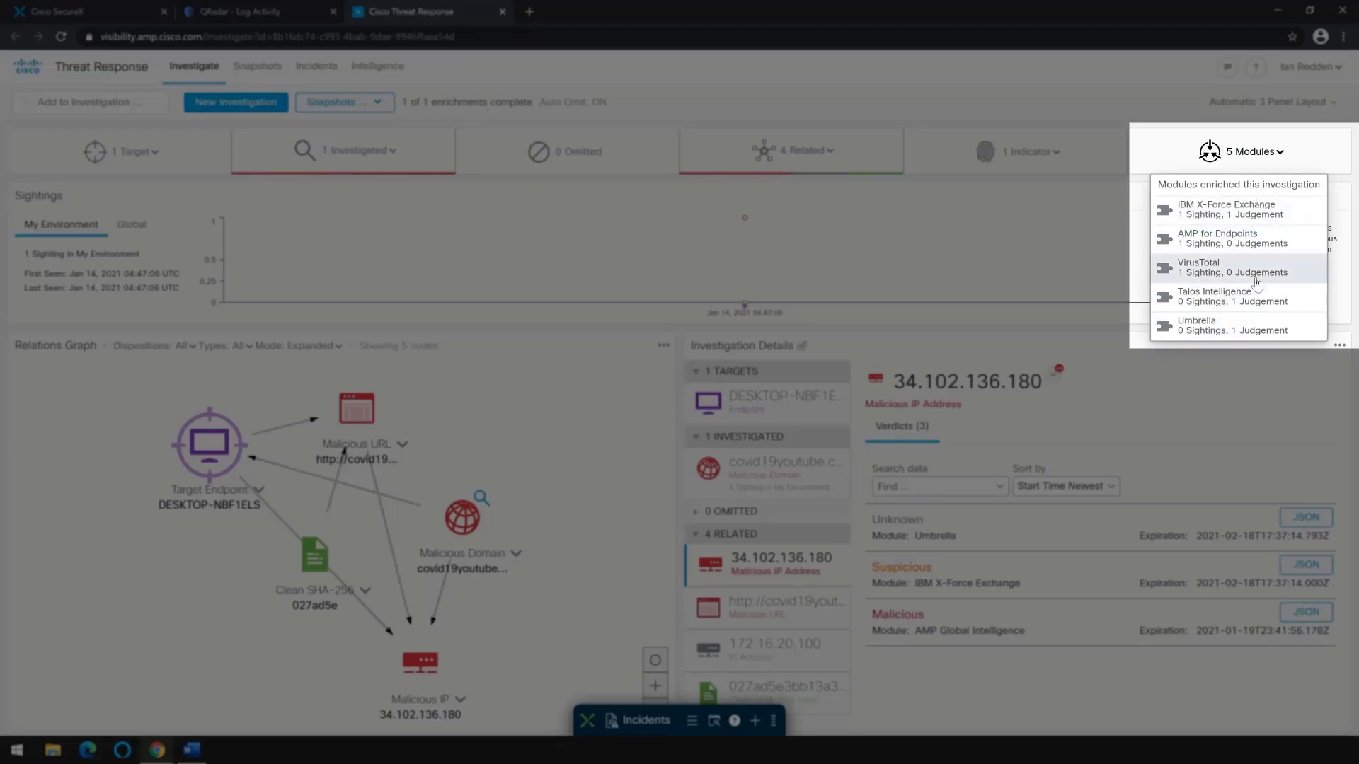
{"action": "scroll", "scroll_direction": "down", "scroll_amount": 3}
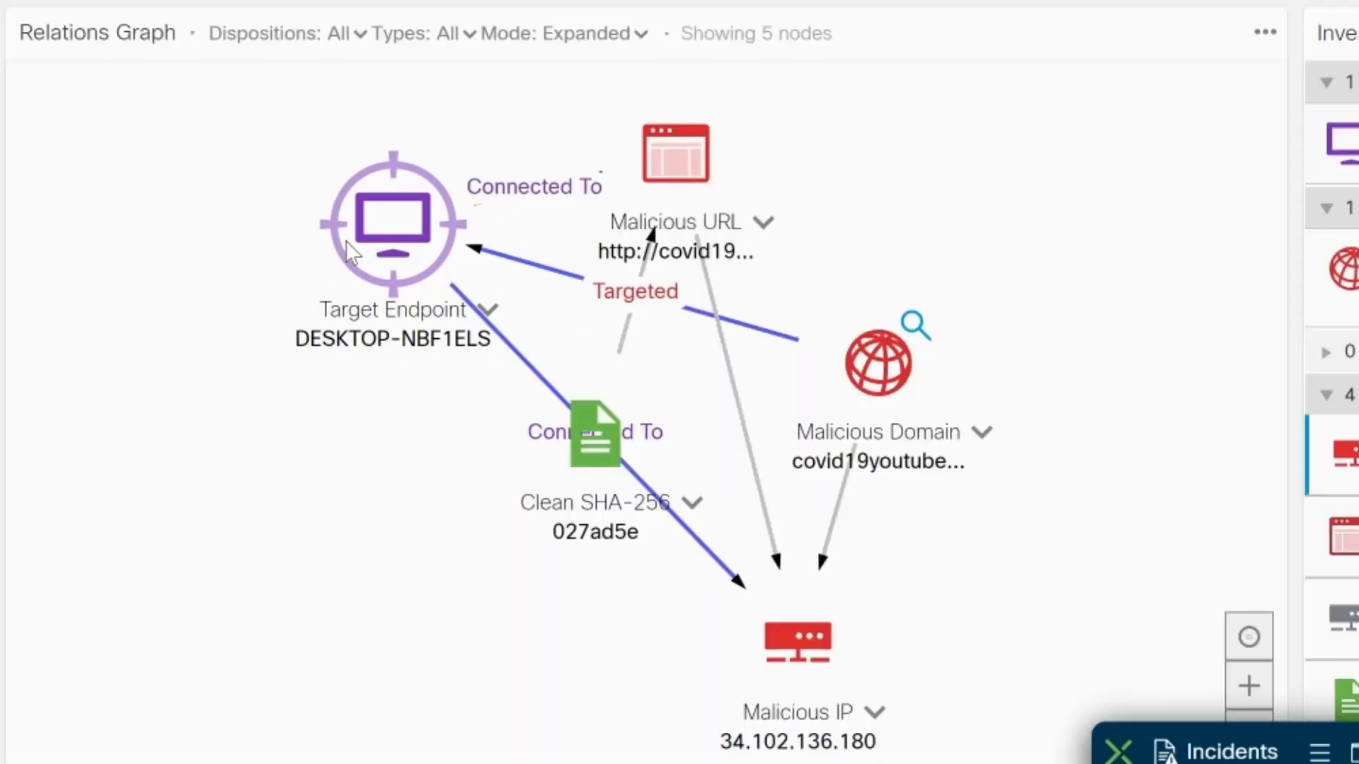
{"action": "mouse_move", "coordinate": [371, 241]}
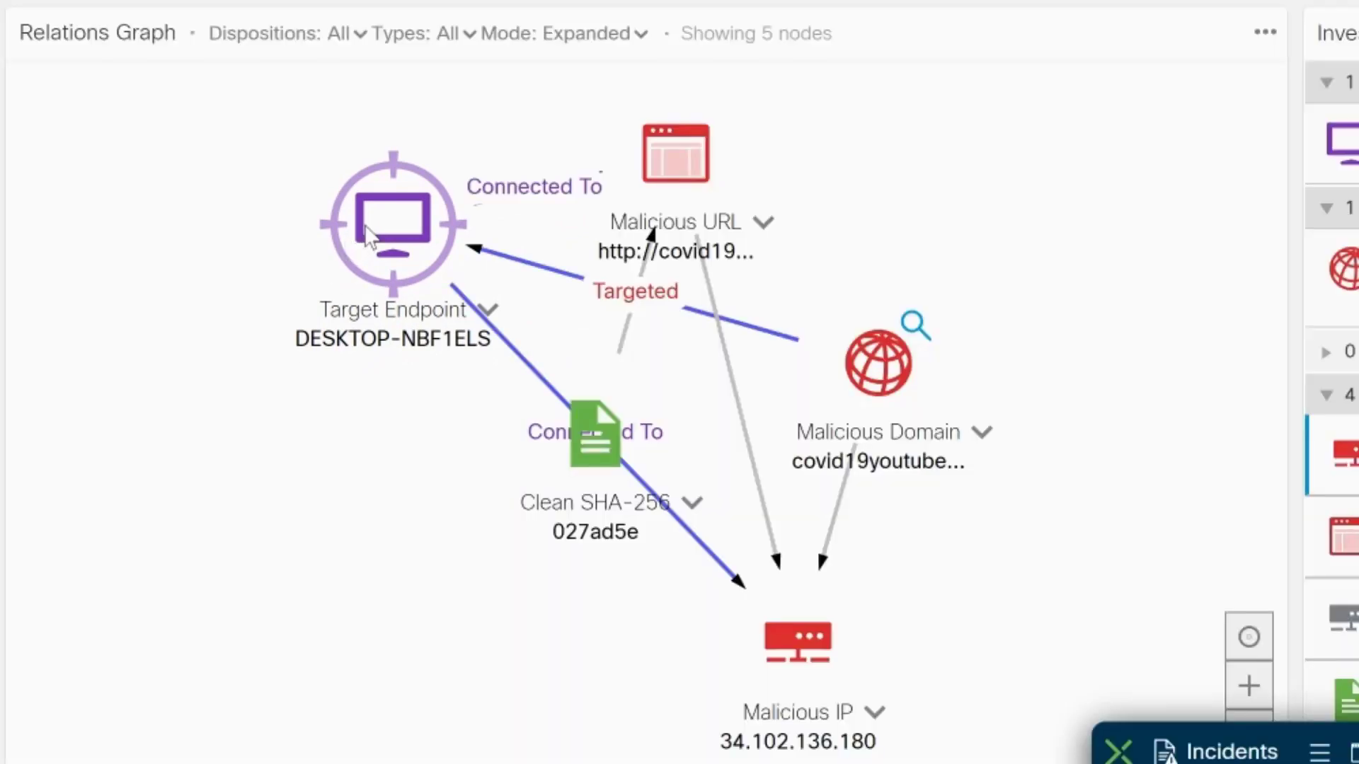
Move the Target Endpoint node aside and investigate its AMP_COMPUTER_GUID in Threat Response
{"action": "left_click_drag", "start_coordinate": [392, 225], "coordinate": [223, 326]}
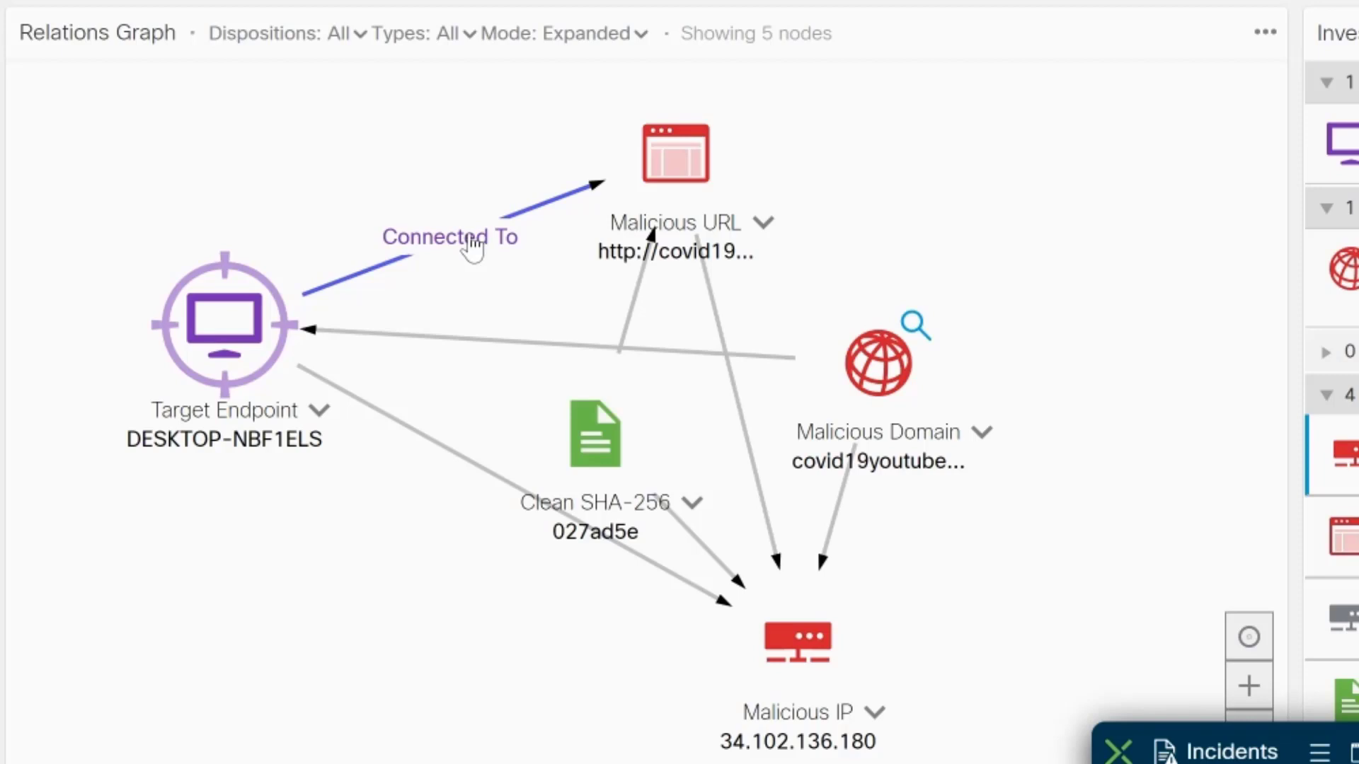
{"action": "mouse_move", "coordinate": [457, 265]}
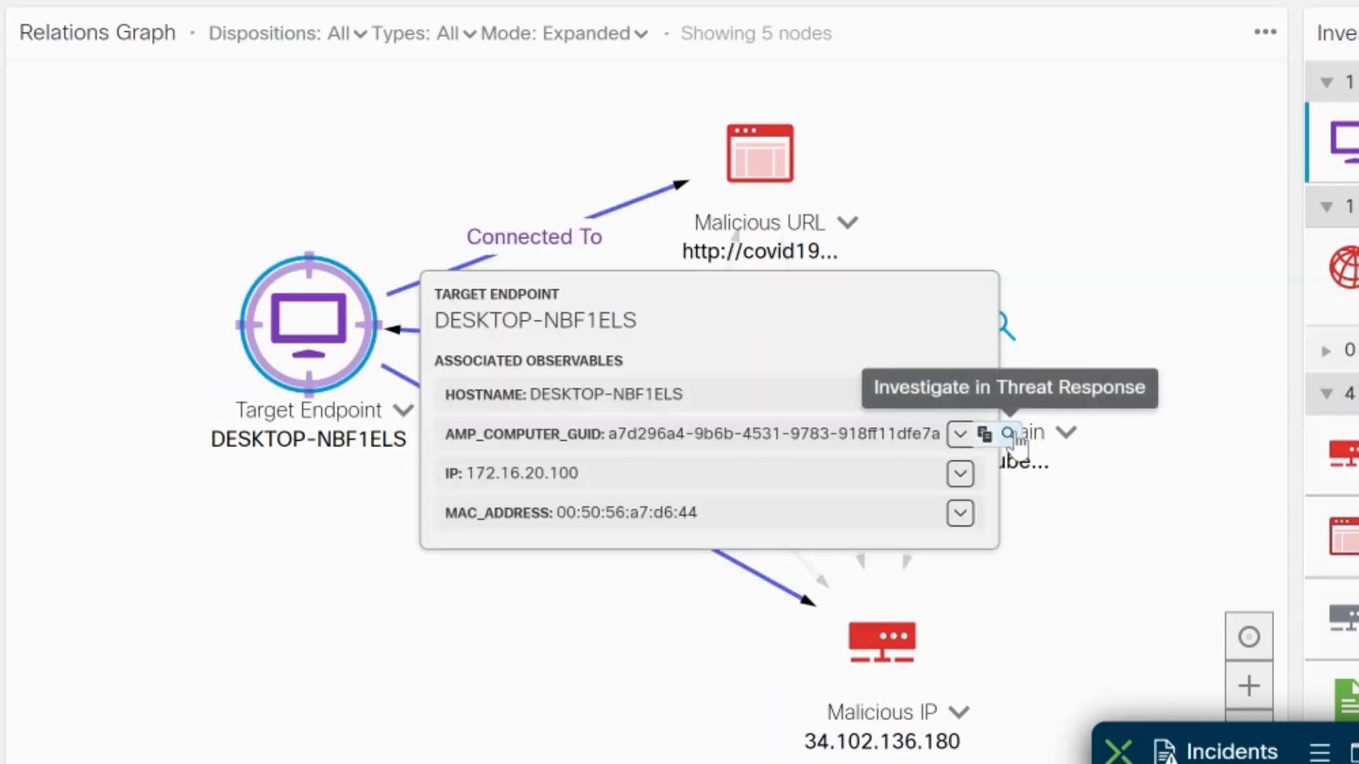
{"action": "left_click", "coordinate": [1006, 433]}
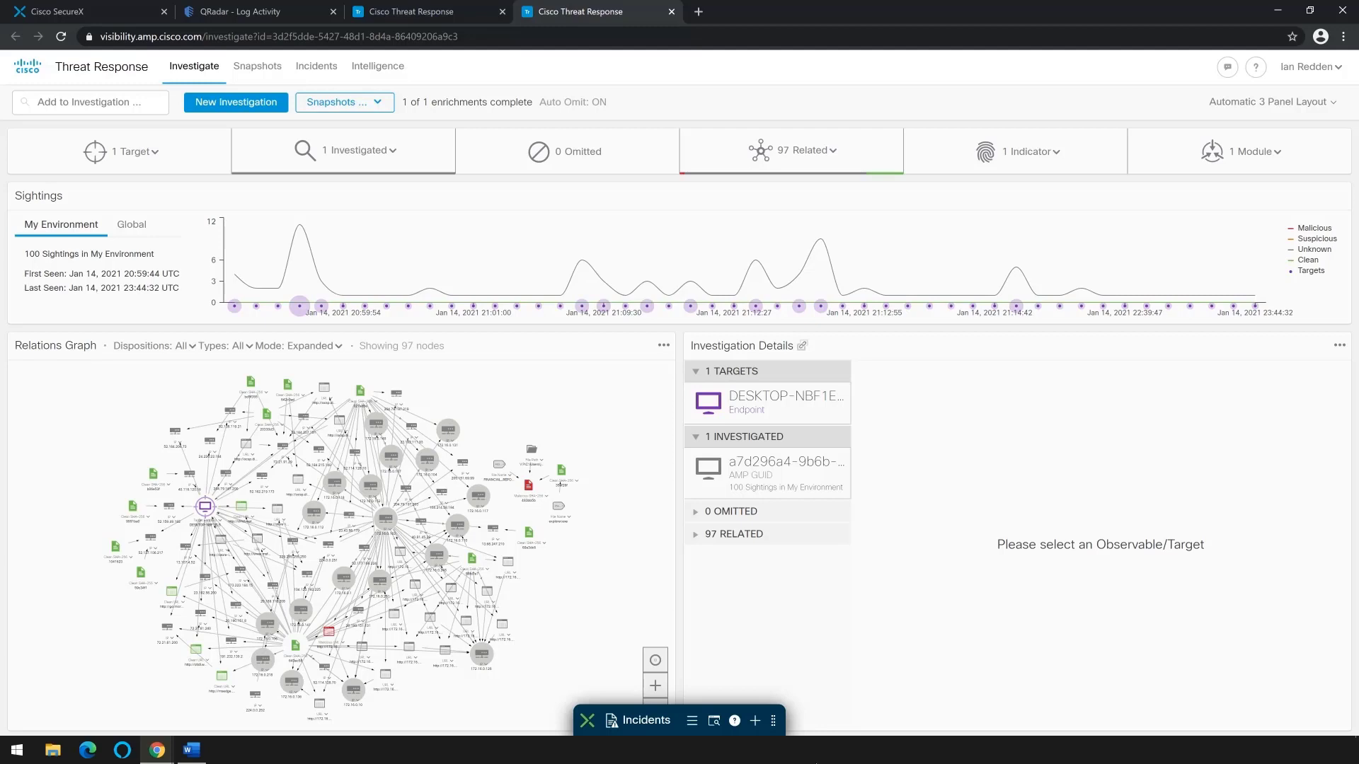
{"action": "mouse_move", "coordinate": [554, 544]}
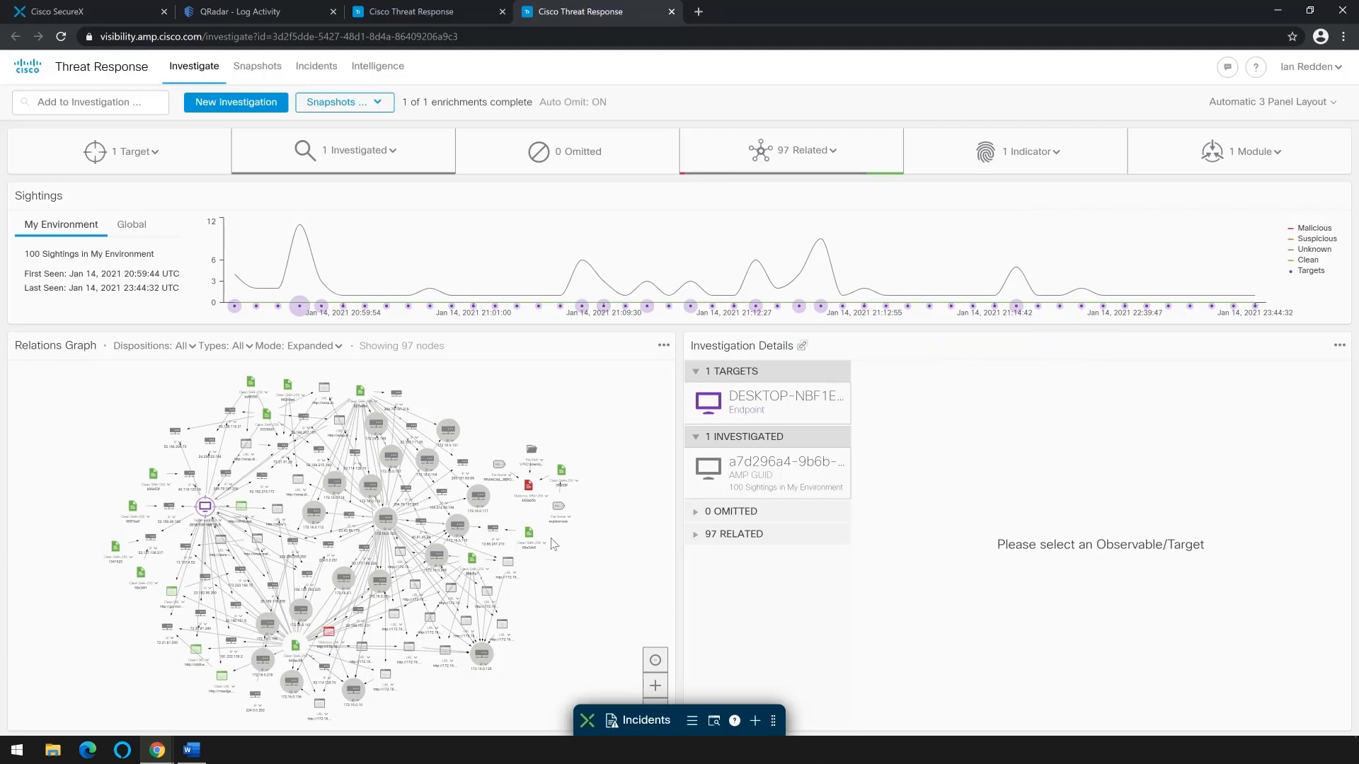
Show the four malicious verdicts of the red Malicious SHA-256 Hash node in the Relations Graph
{"action": "left_click", "coordinate": [526, 485]}
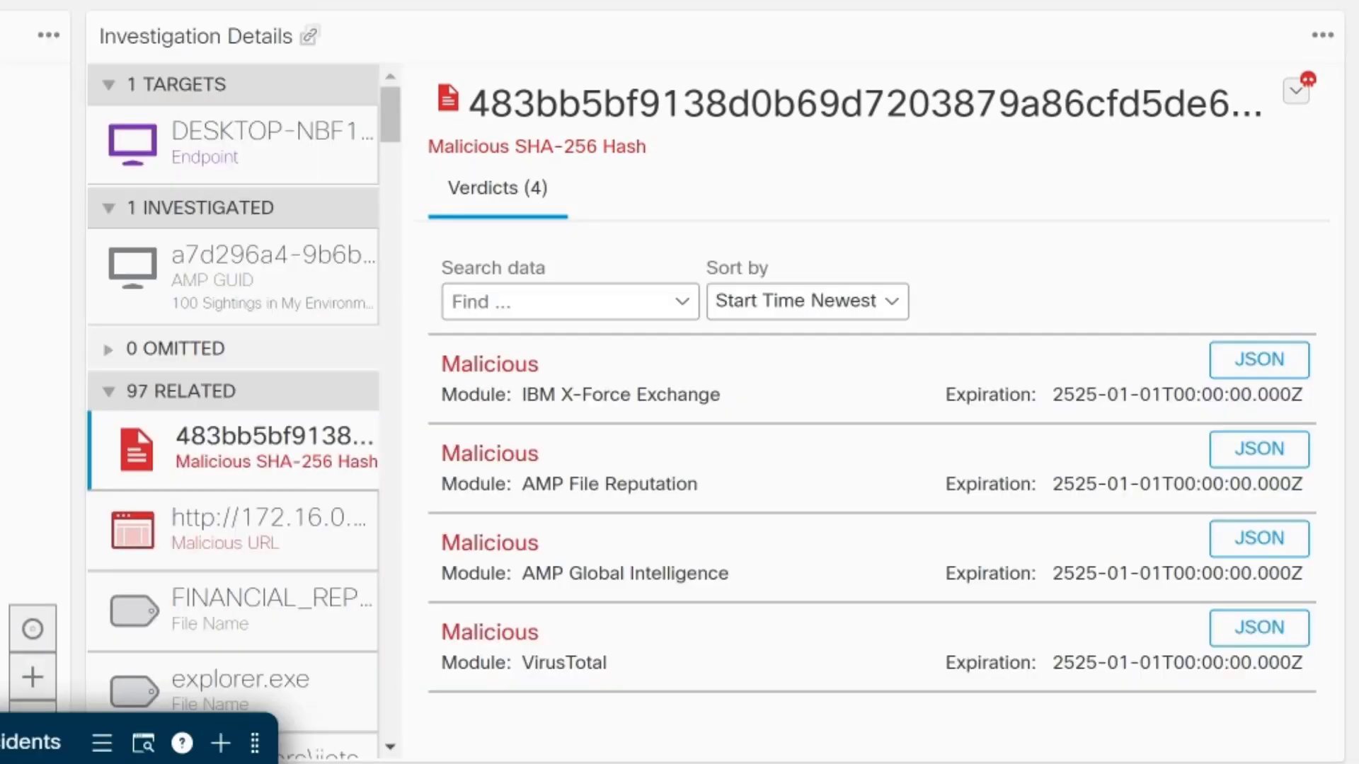
{"action": "mouse_move", "coordinate": [796, 226]}
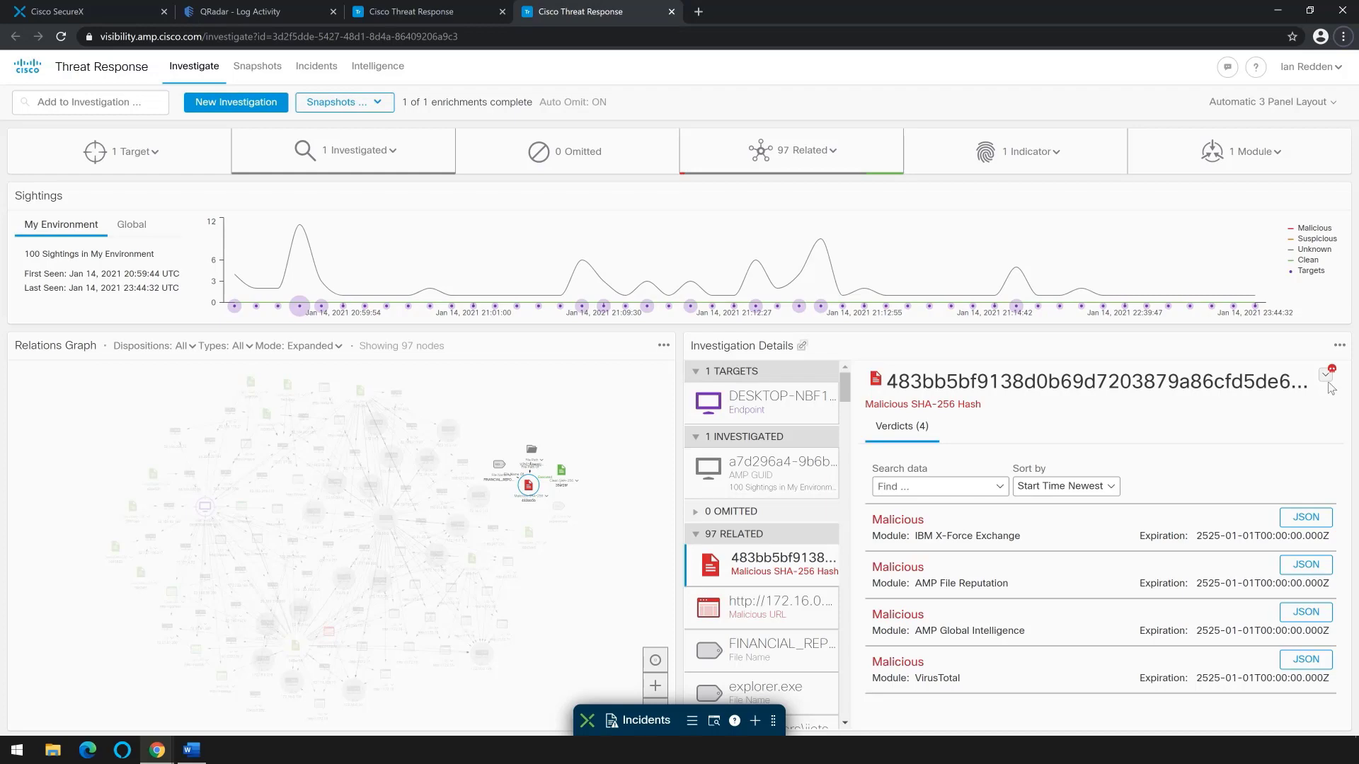
{"action": "left_click", "coordinate": [1325, 377]}
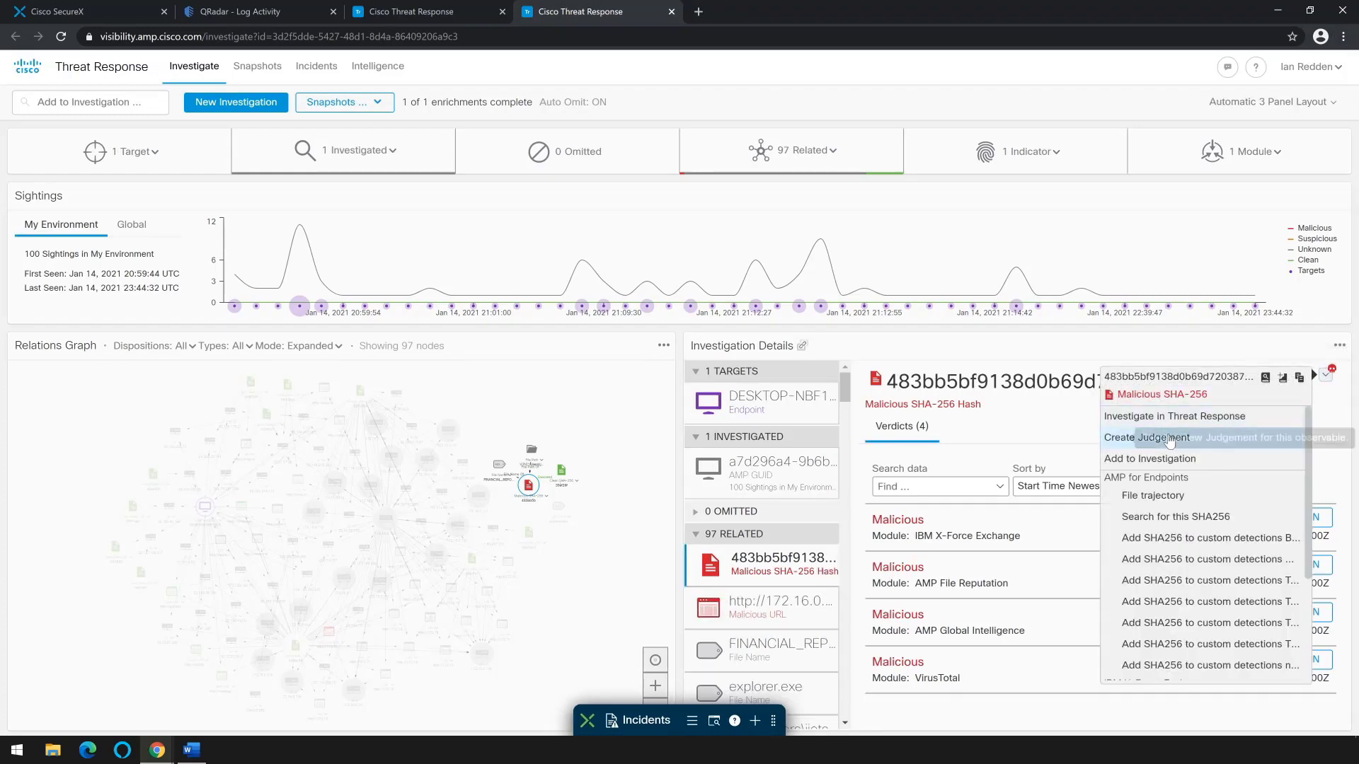
{"action": "left_click", "coordinate": [1146, 438]}
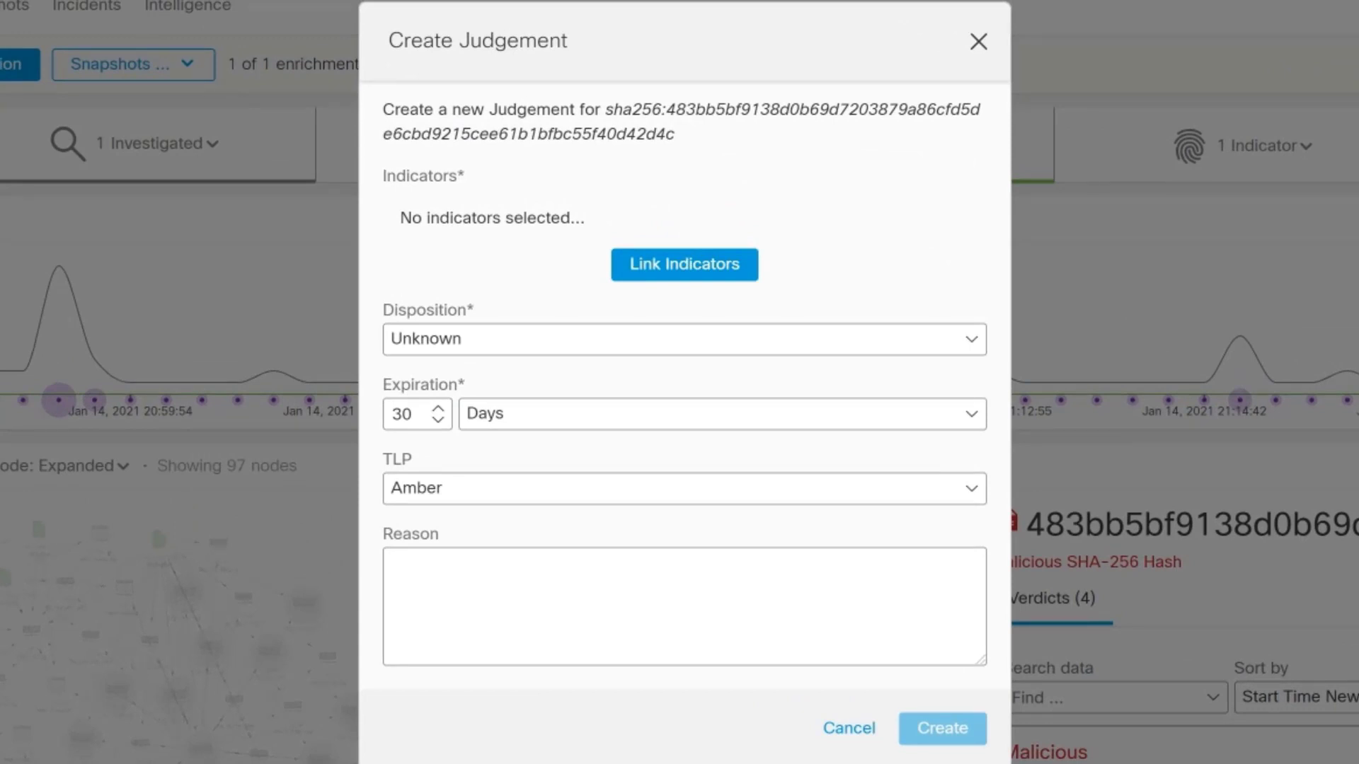
{"action": "mouse_move", "coordinate": [681, 192]}
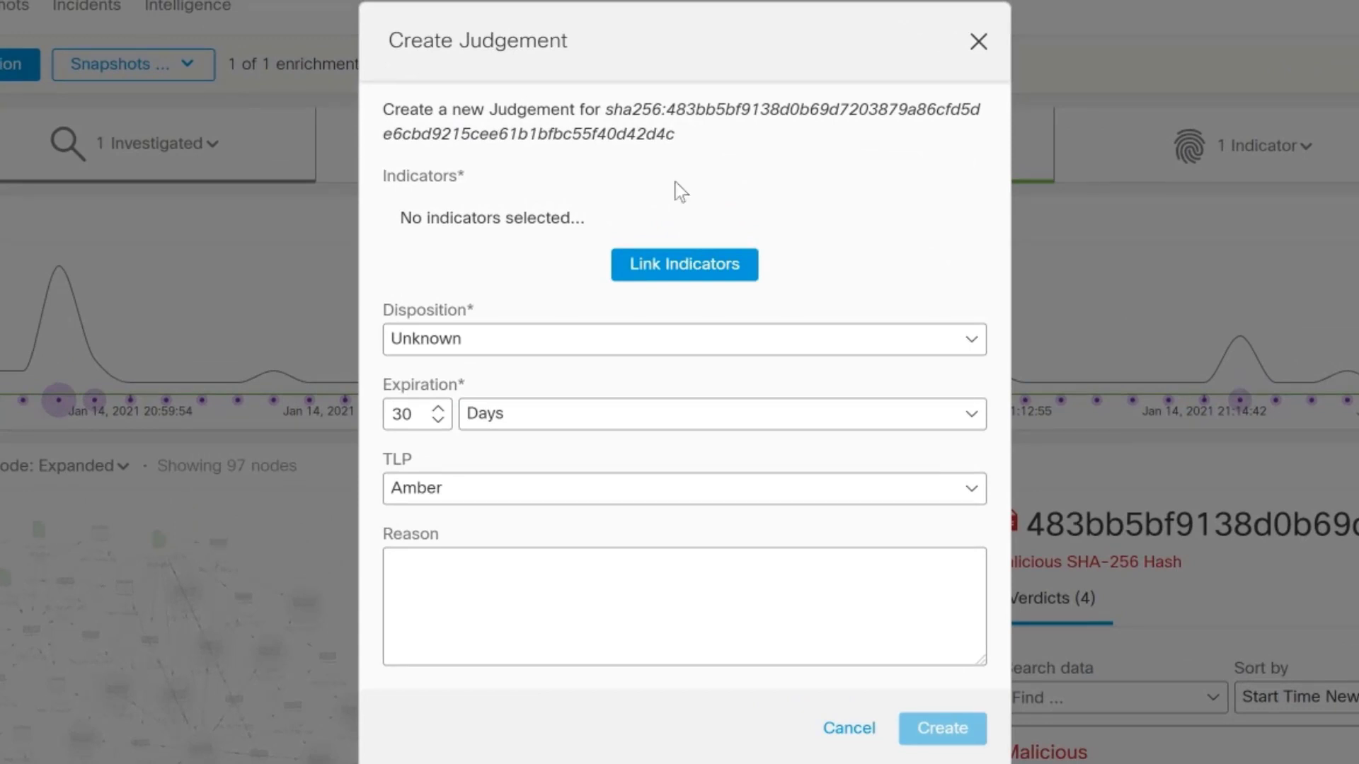
{"action": "left_click", "coordinate": [684, 338]}
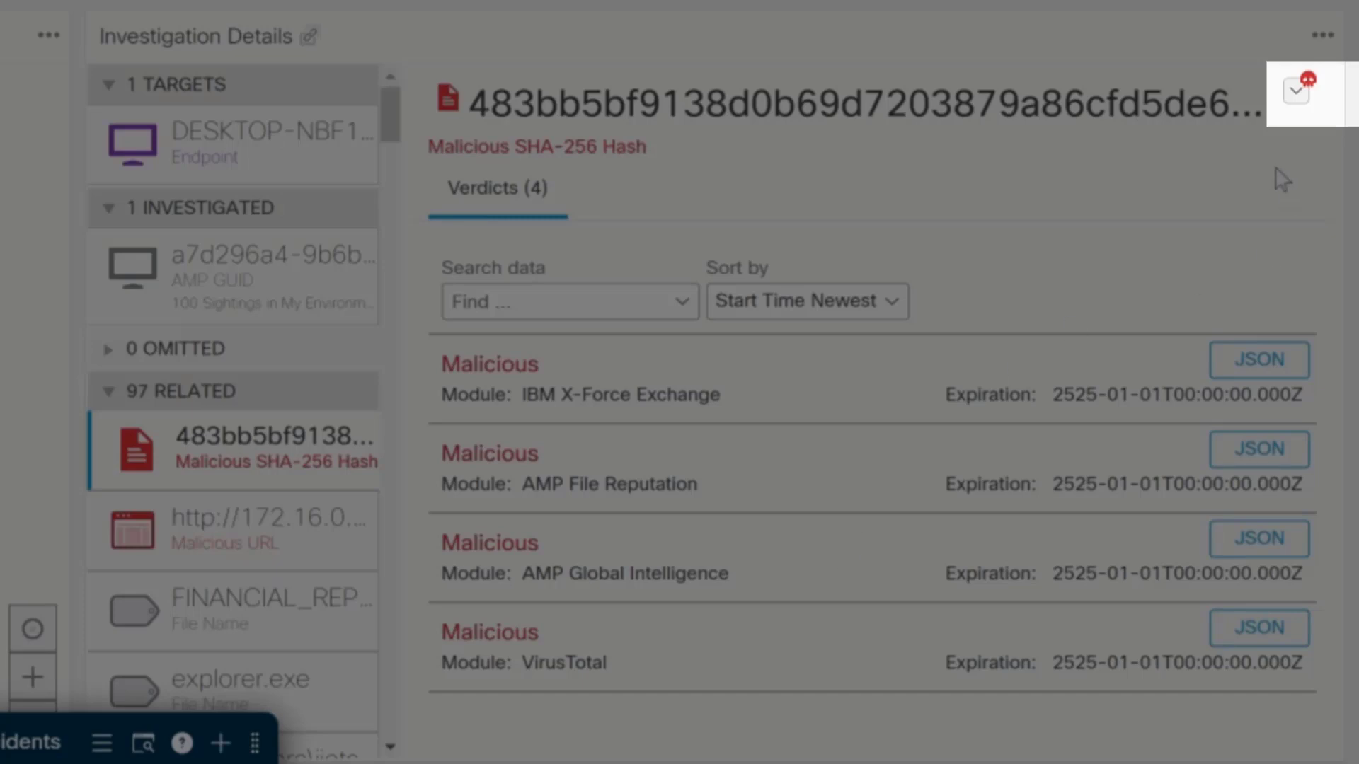
From the hash's pivot menu, launch the AMP Host Isolation with Tier 2 Approval orchestration workflow
{"action": "left_click", "coordinate": [1296, 89]}
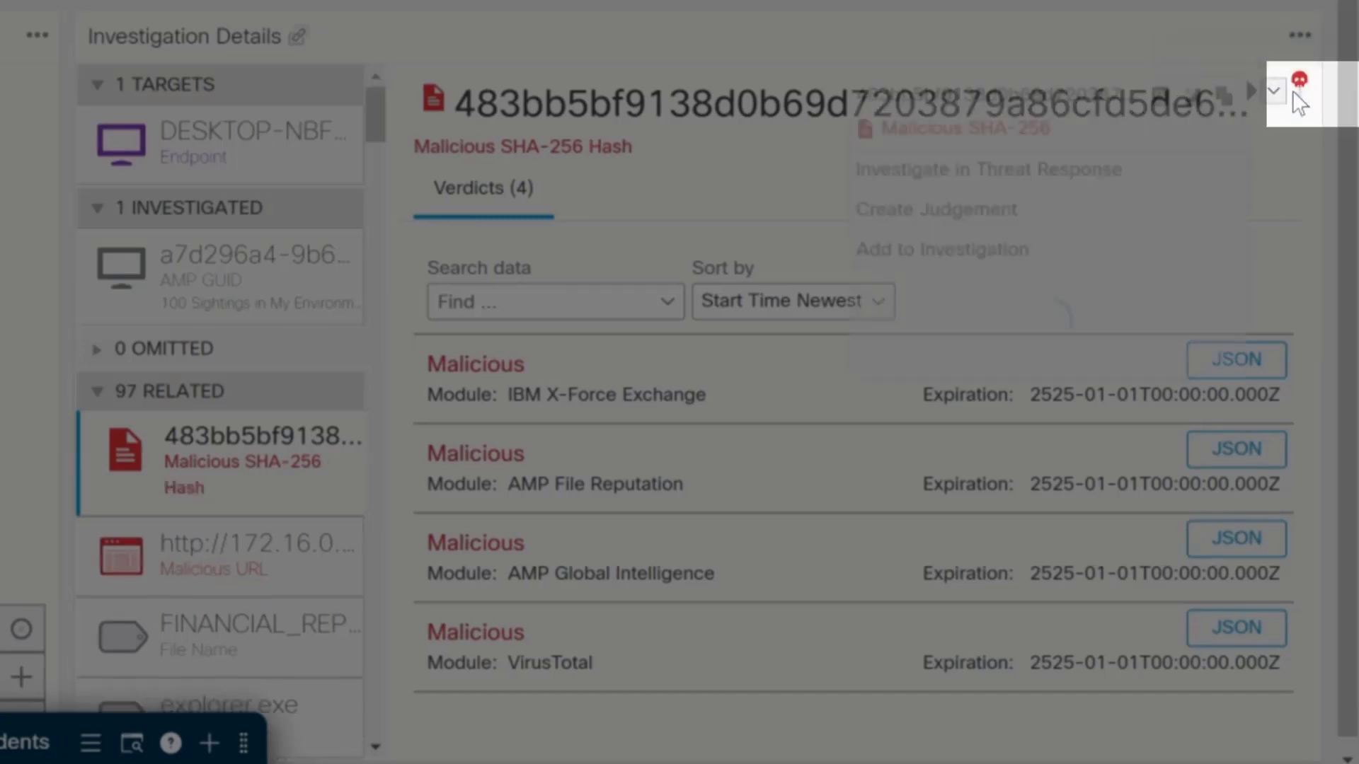
{"action": "left_click", "coordinate": [1297, 89]}
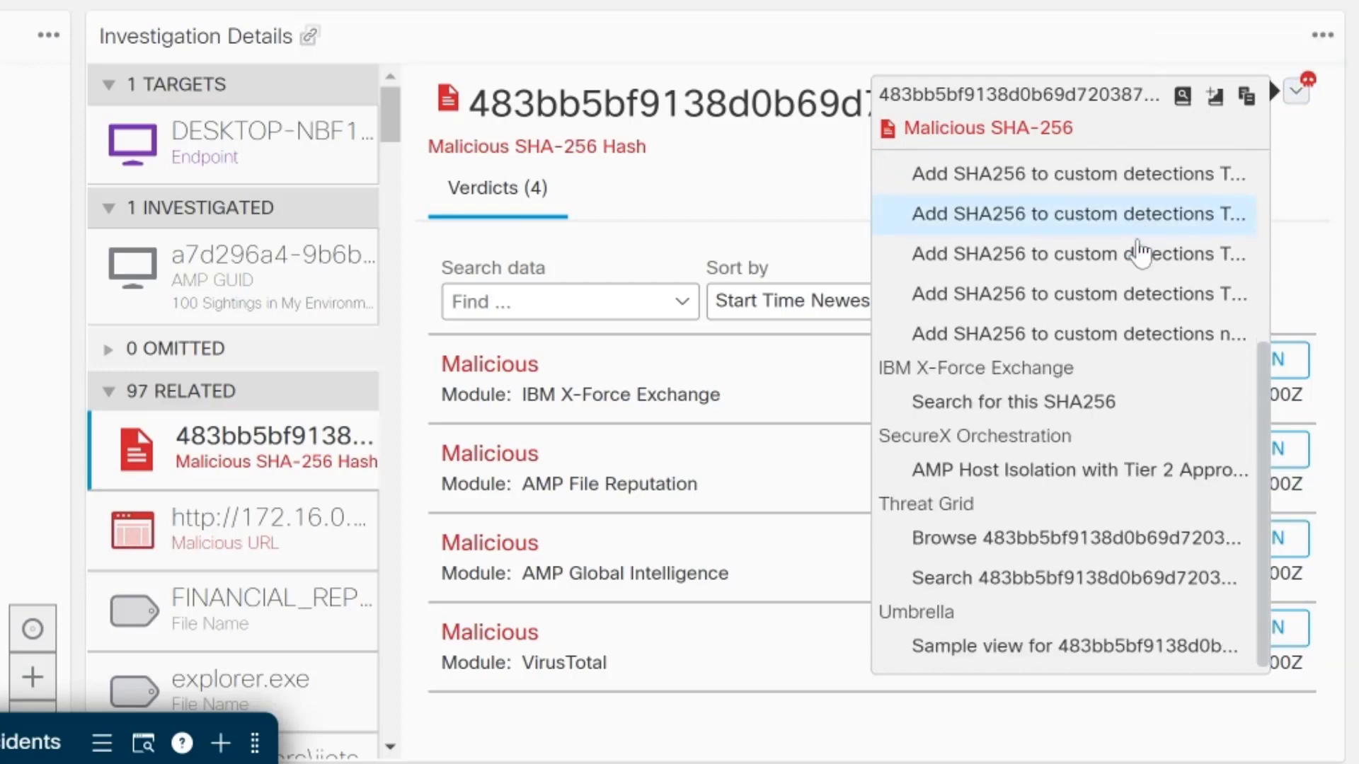
{"action": "mouse_move", "coordinate": [1012, 401]}
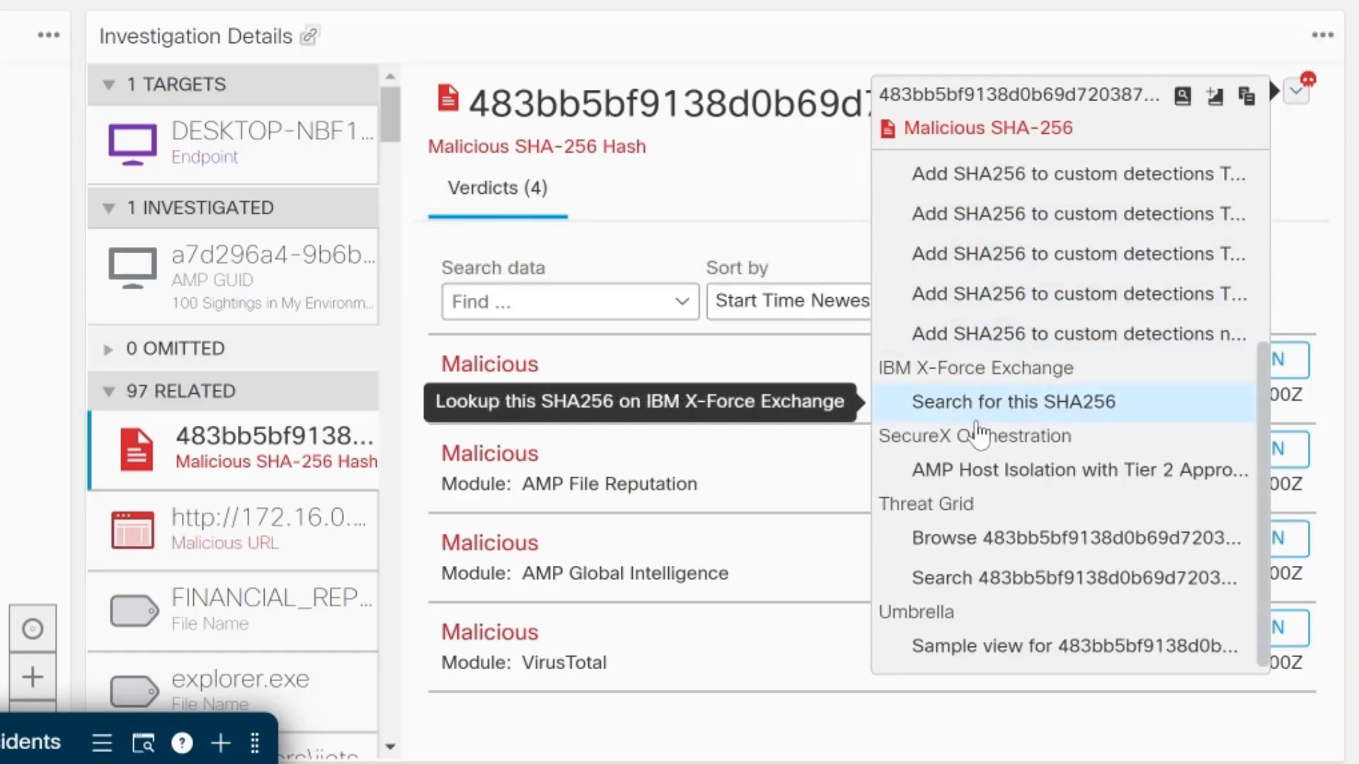
{"action": "mouse_move", "coordinate": [1000, 419]}
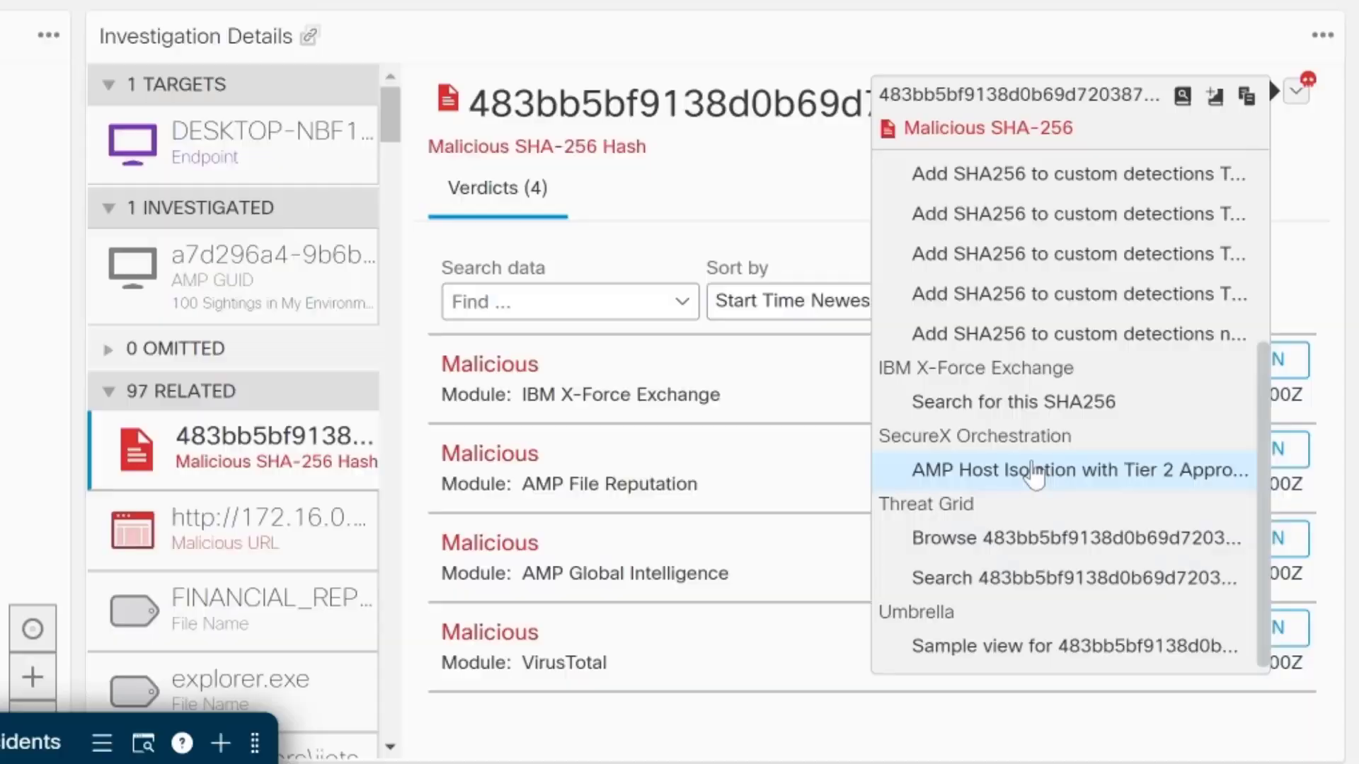
{"action": "mouse_move", "coordinate": [1035, 470]}
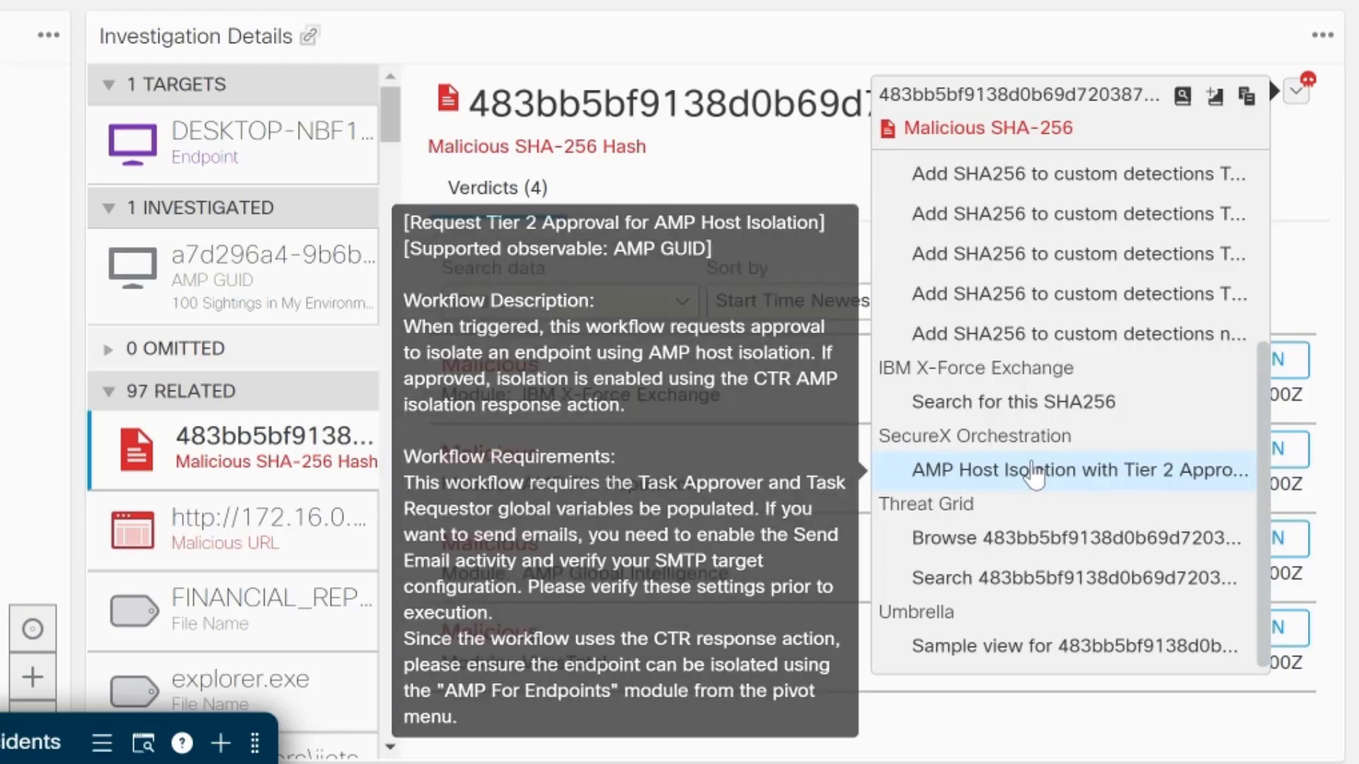
{"action": "left_click", "coordinate": [1079, 470]}
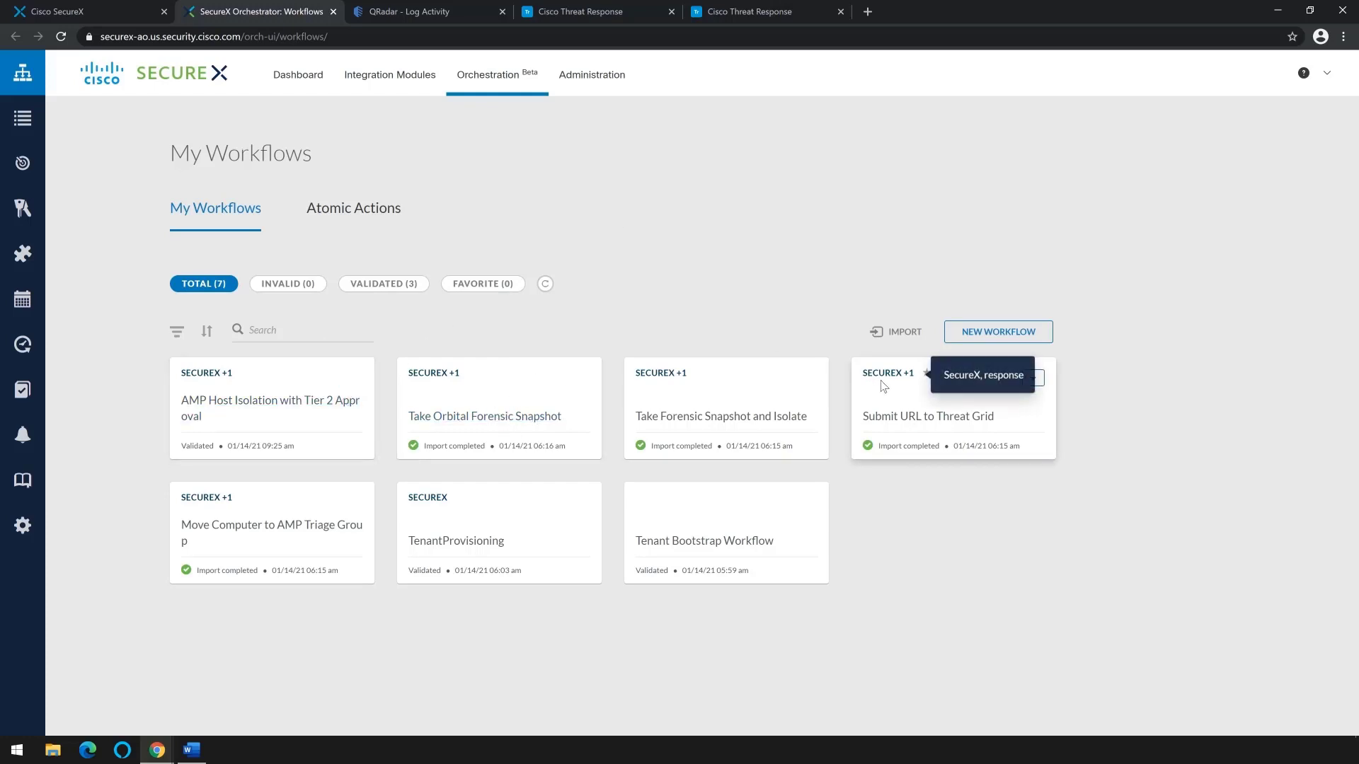
{"action": "mouse_move", "coordinate": [269, 407]}
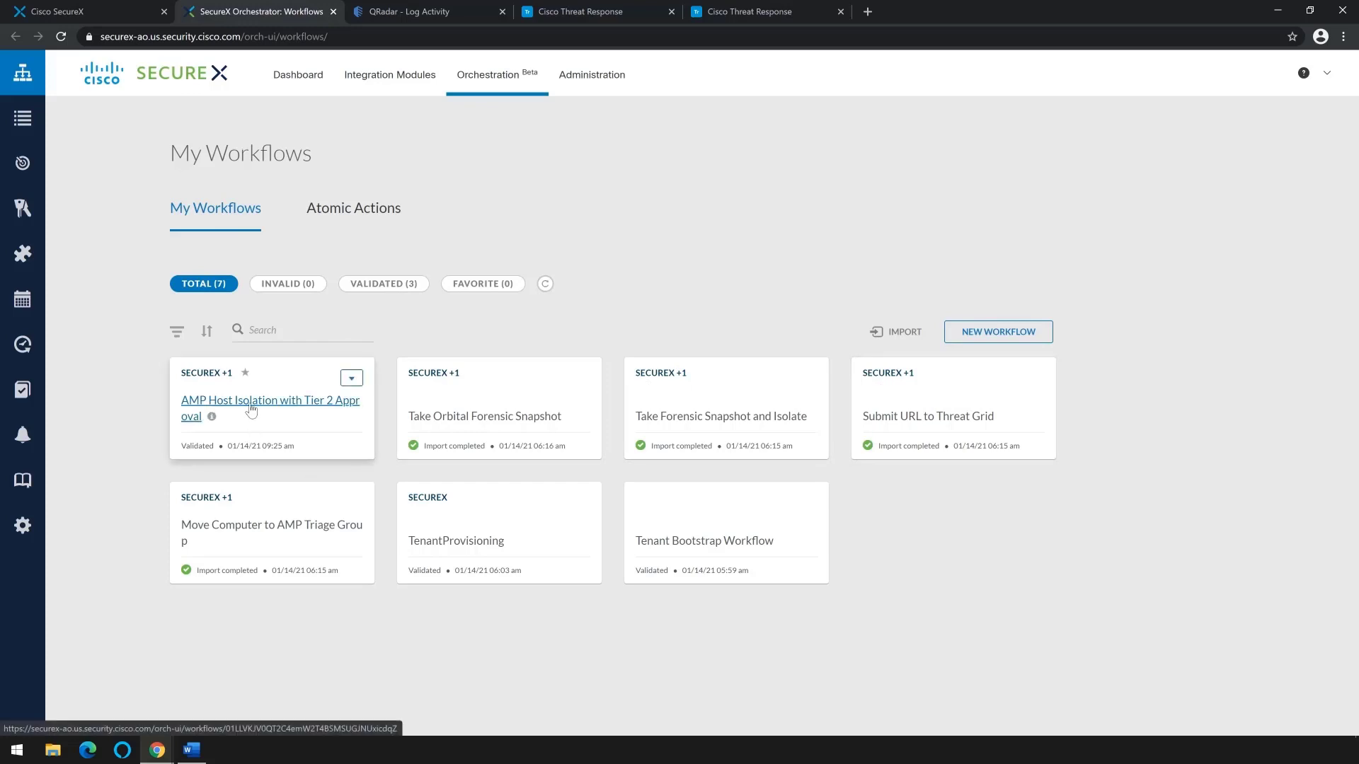
{"action": "mouse_move", "coordinate": [193, 409]}
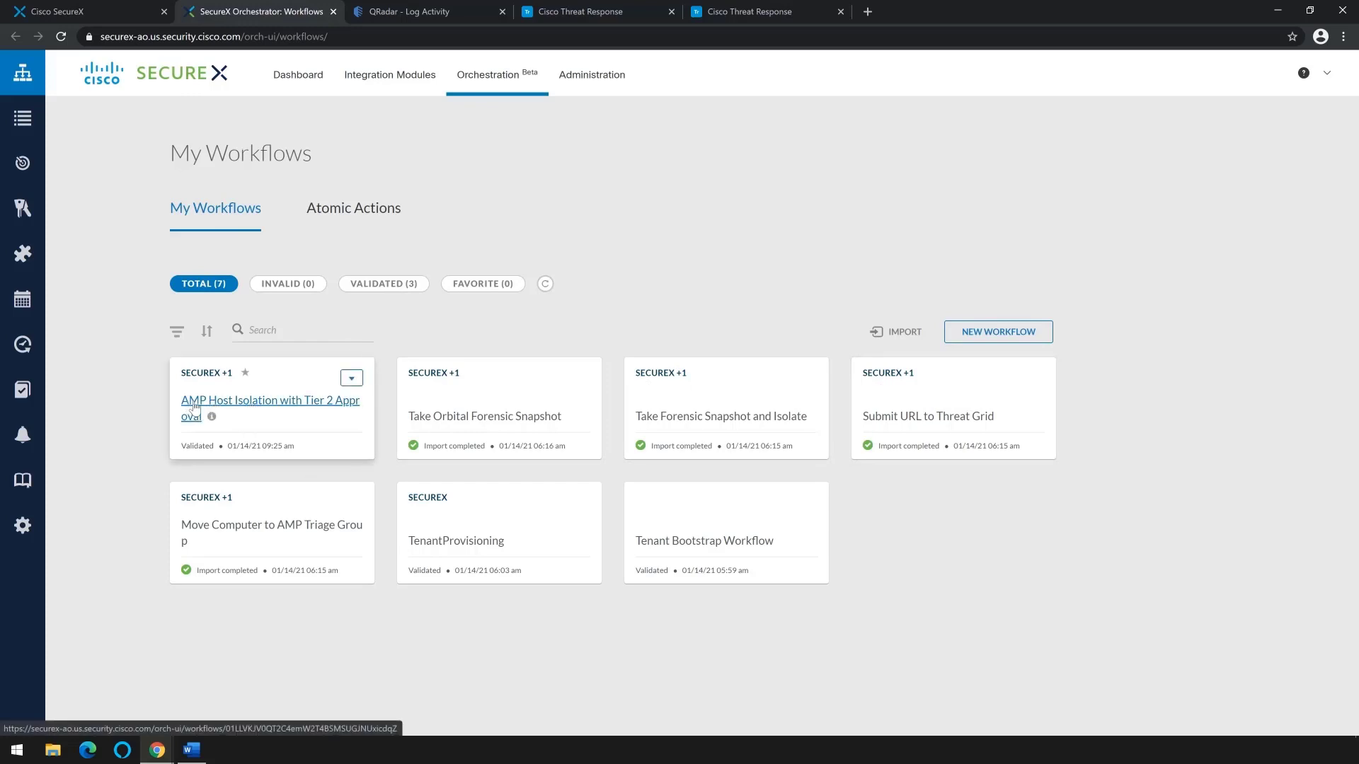
{"action": "mouse_move", "coordinate": [255, 412]}
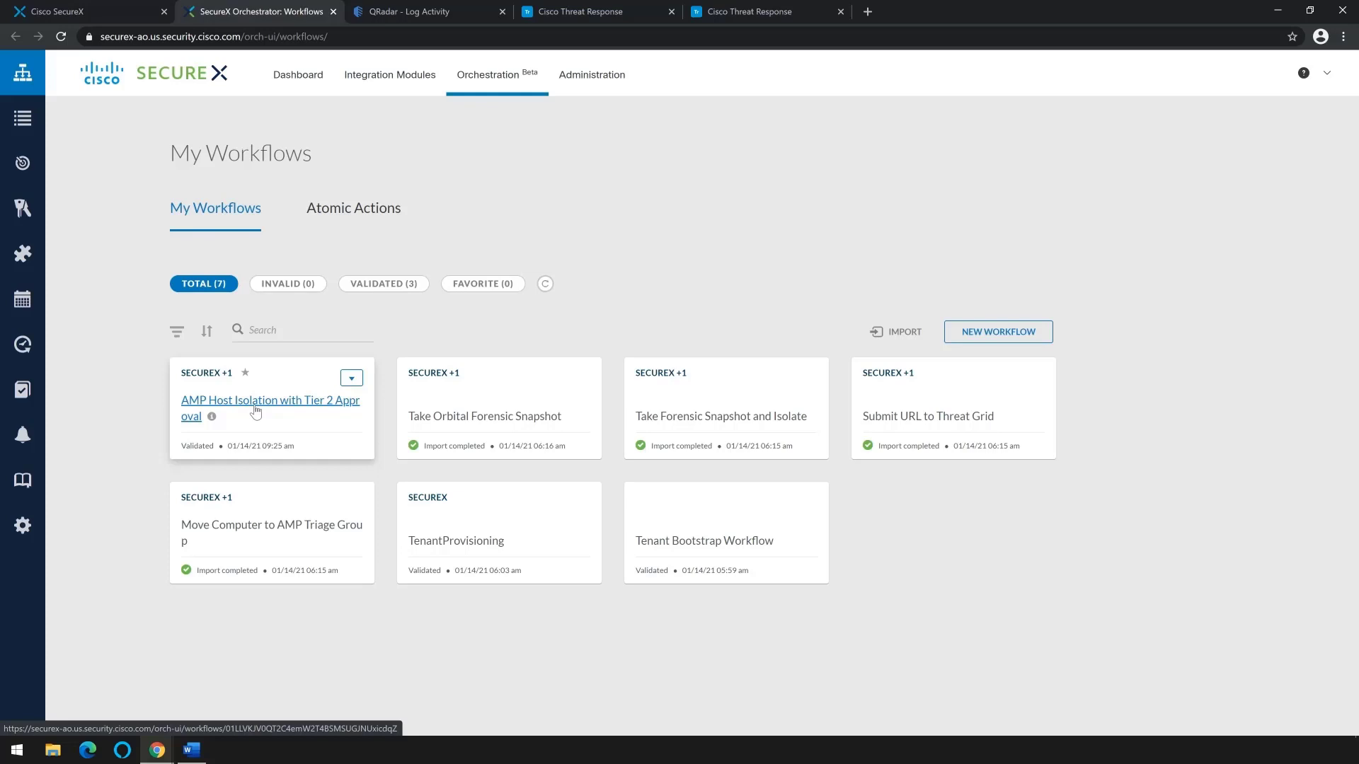
View the AMP Host Isolation with Tier 2 Approval workflow's approval and isolation steps on its canvas
{"action": "left_click", "coordinate": [269, 407]}
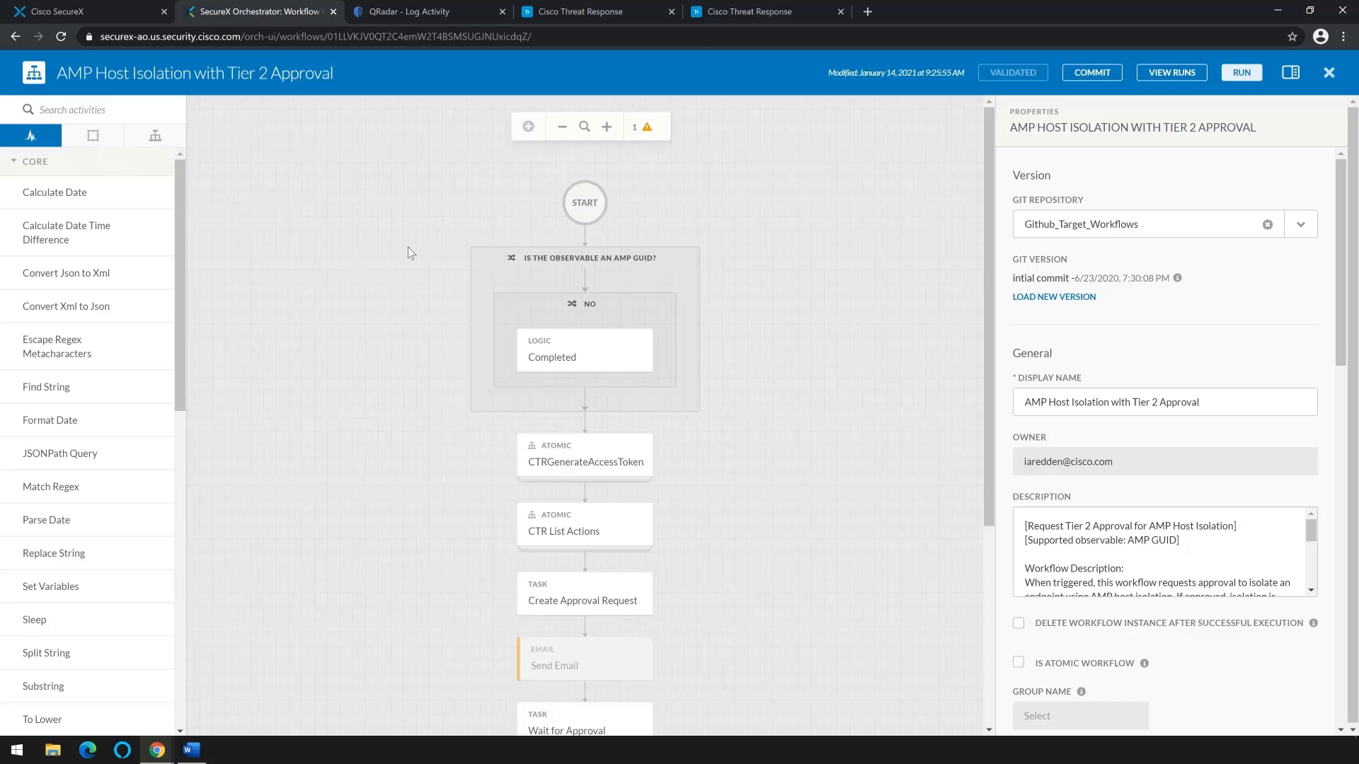
{"action": "scroll", "scroll_direction": "down", "scroll_amount": 3}
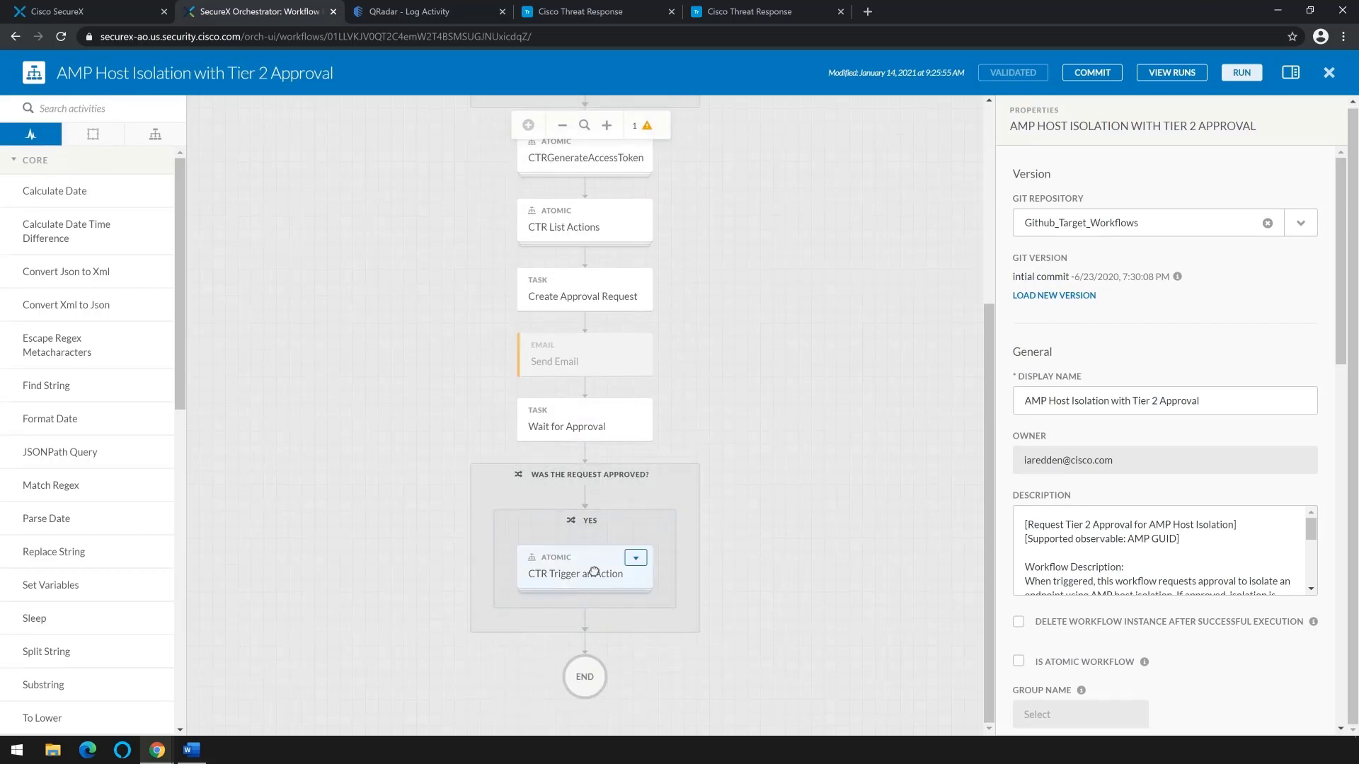
{"action": "mouse_move", "coordinate": [576, 579]}
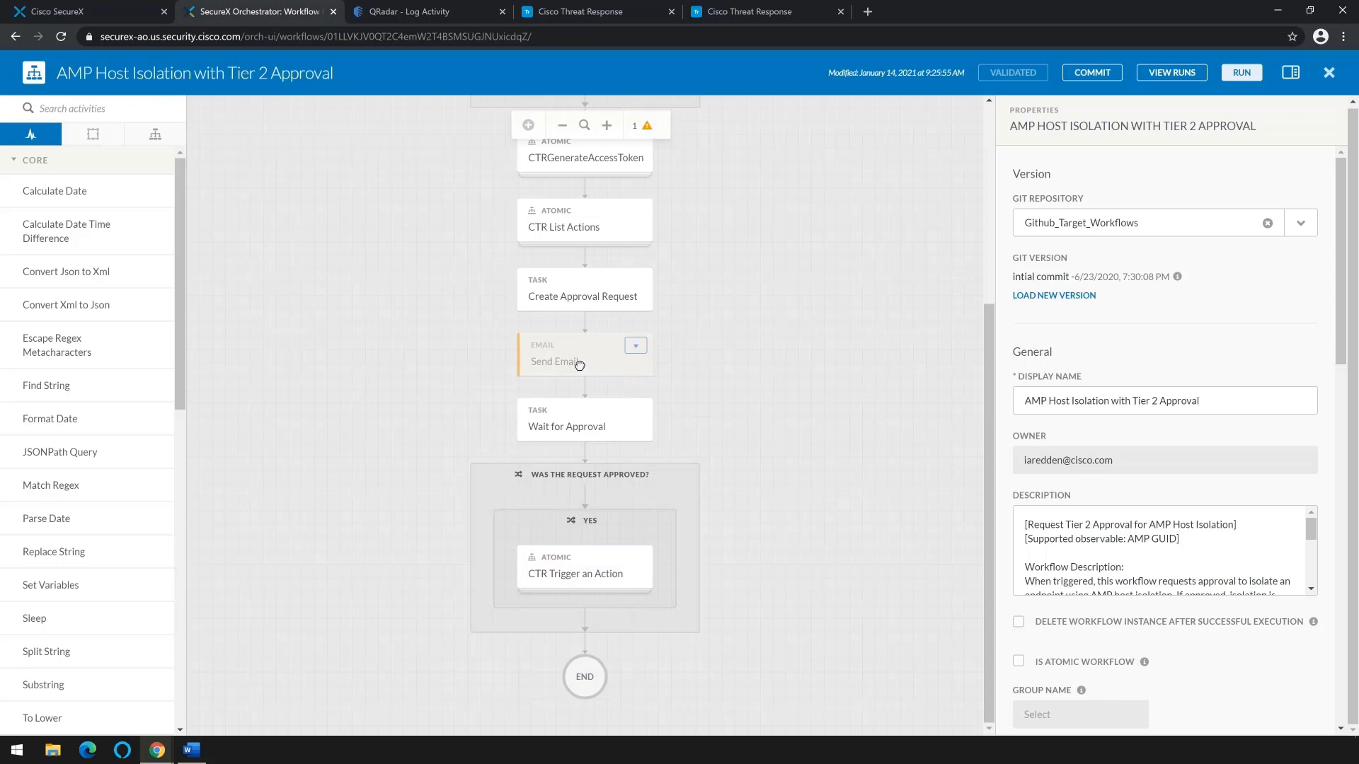
Review the Send Email activity's properties, including its target conditions and credentials
{"action": "left_click", "coordinate": [585, 361]}
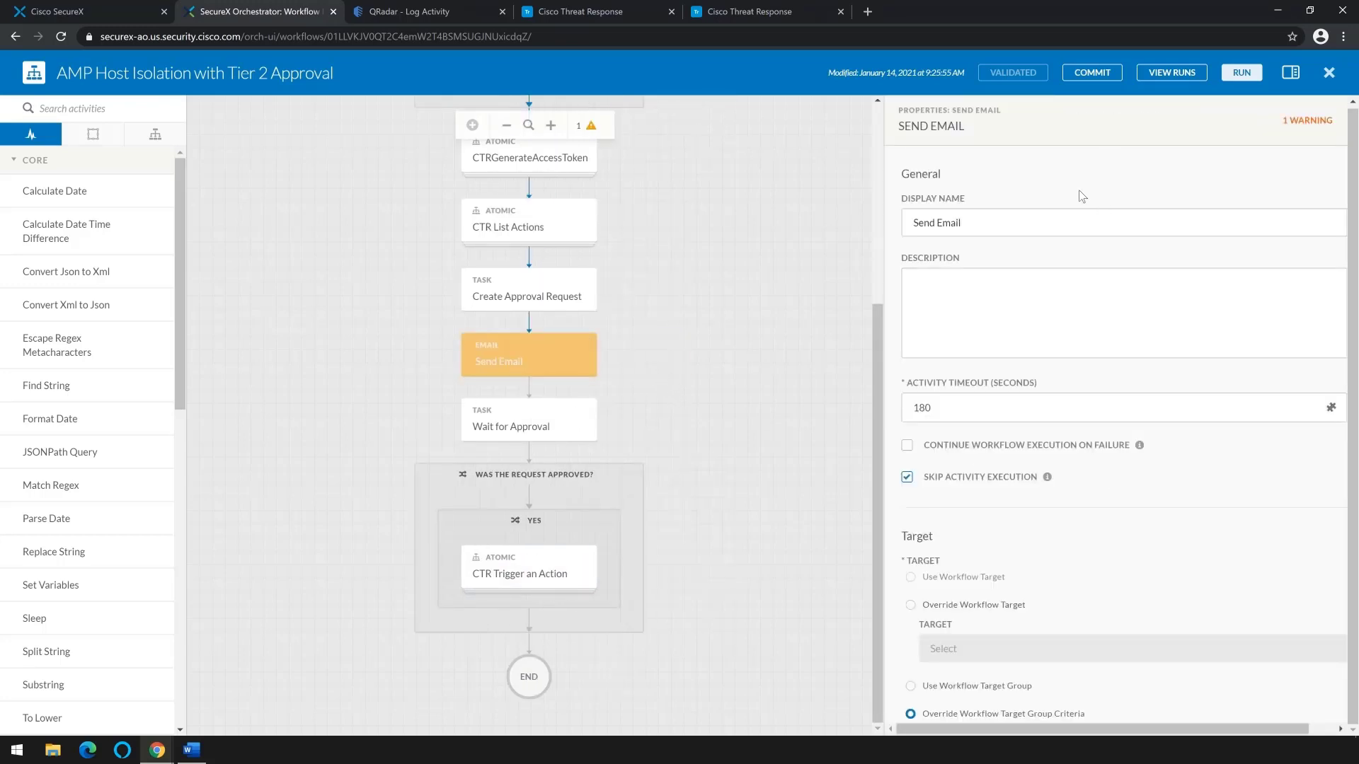
{"action": "scroll", "scroll_direction": "down", "scroll_amount": 3}
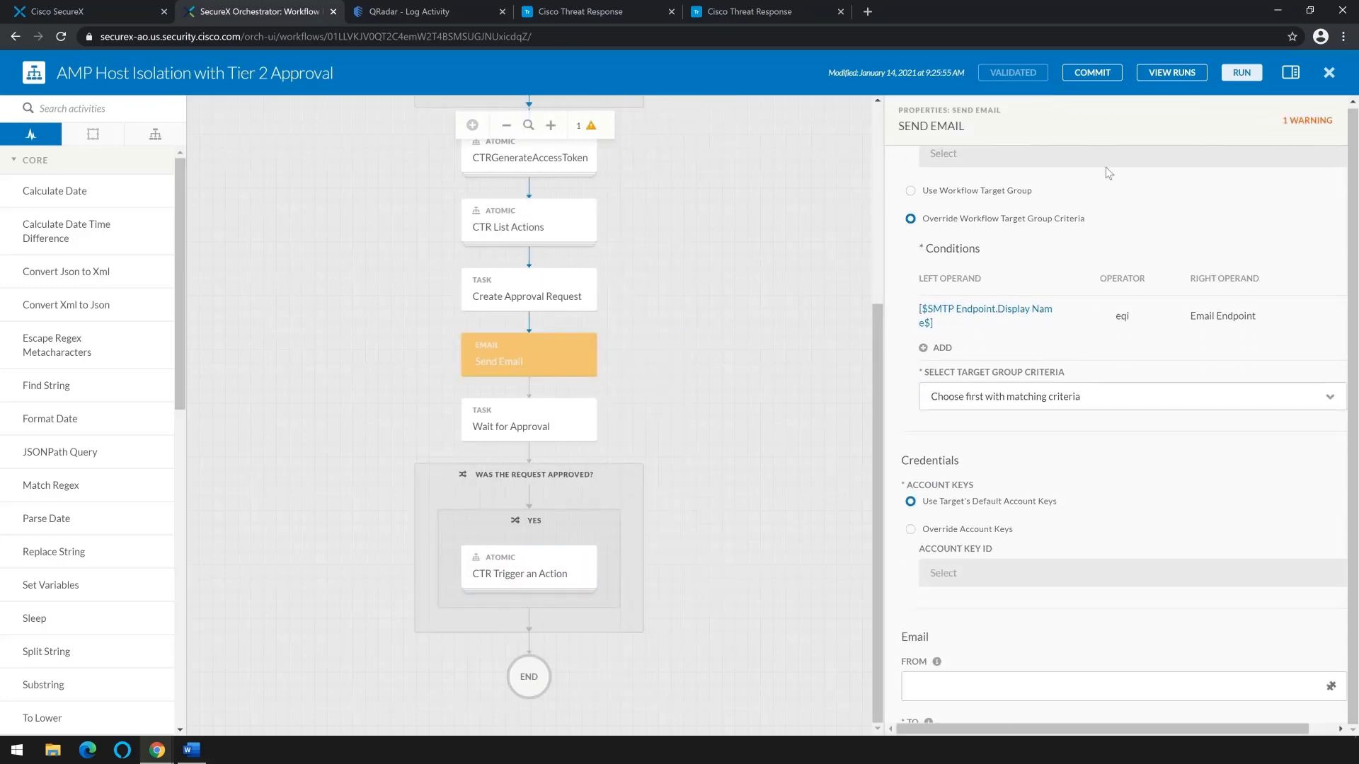
{"action": "scroll", "scroll_direction": "down", "scroll_amount": 3}
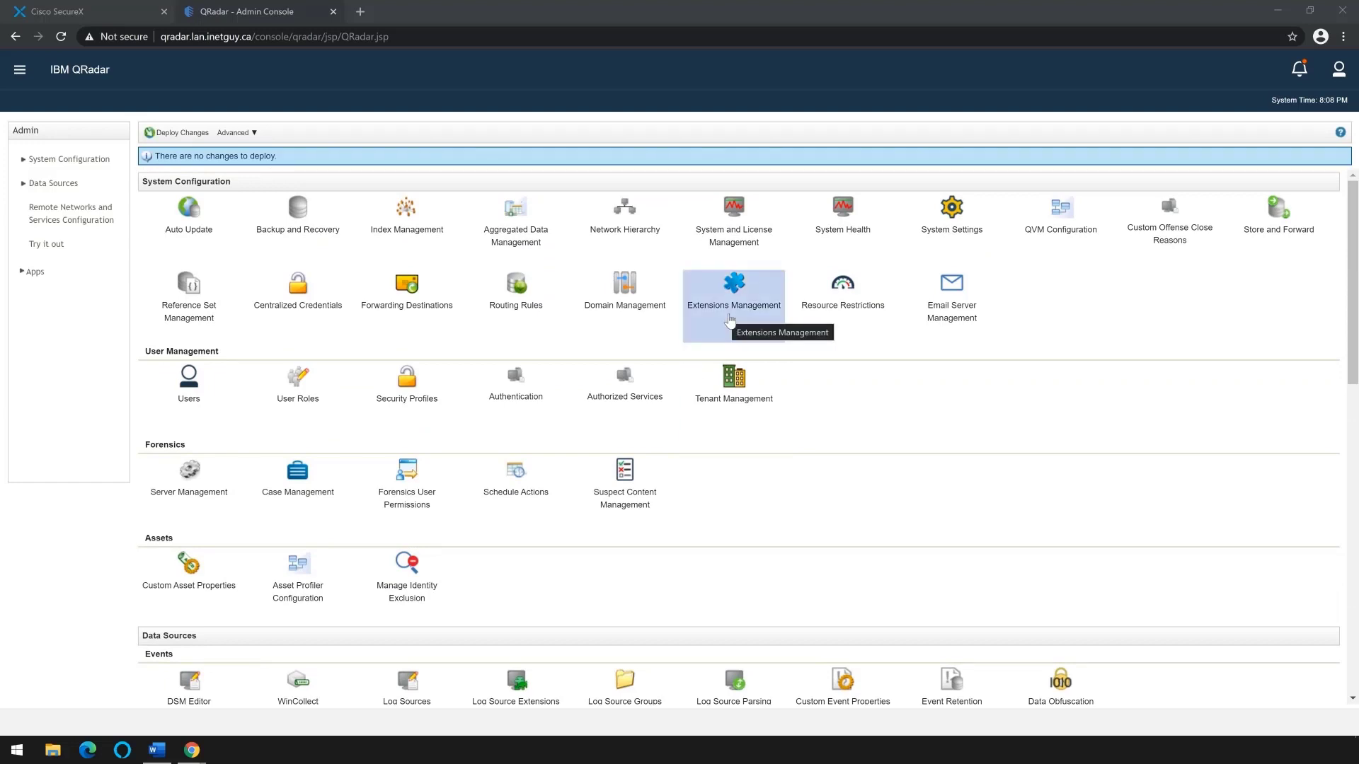
Scroll the QRadar Admin Console down to the installed Apps section
{"action": "scroll", "scroll_direction": "down", "scroll_amount": 3}
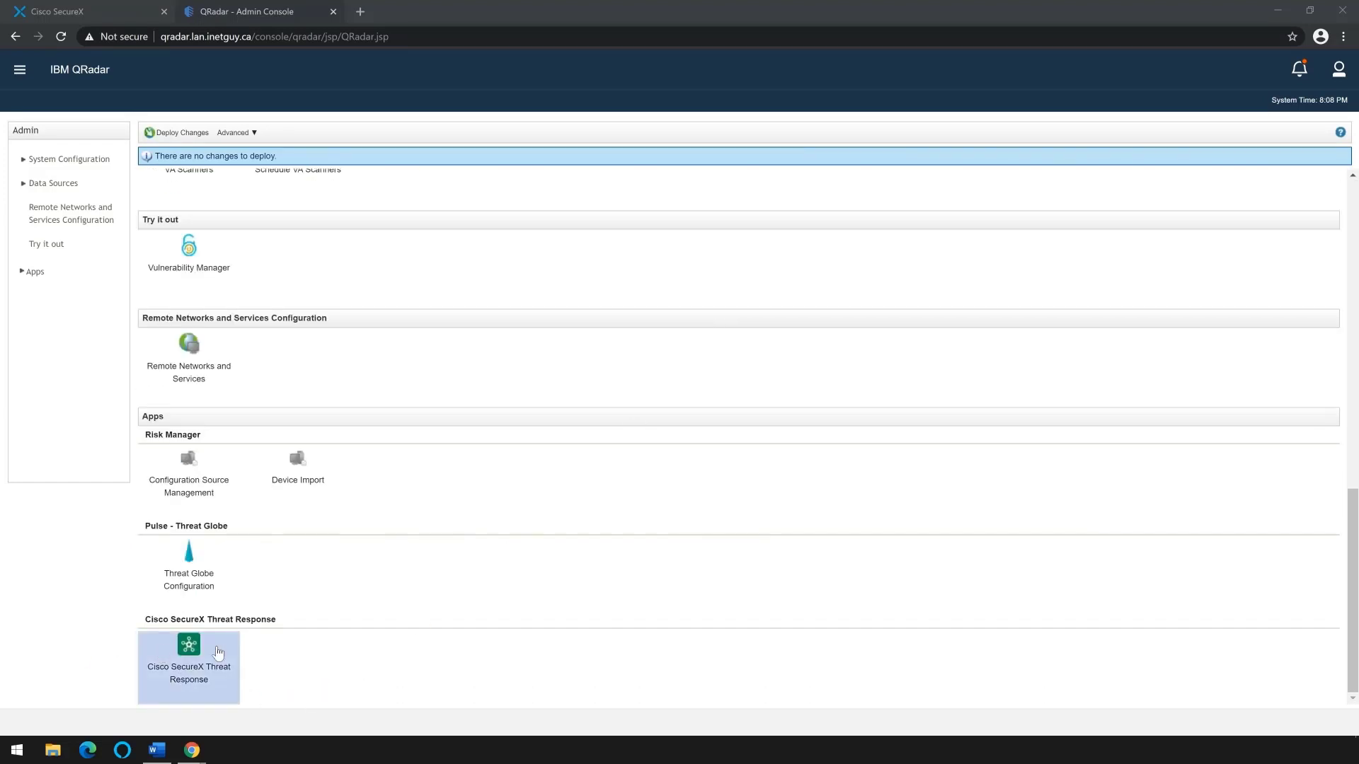
{"action": "mouse_move", "coordinate": [214, 662]}
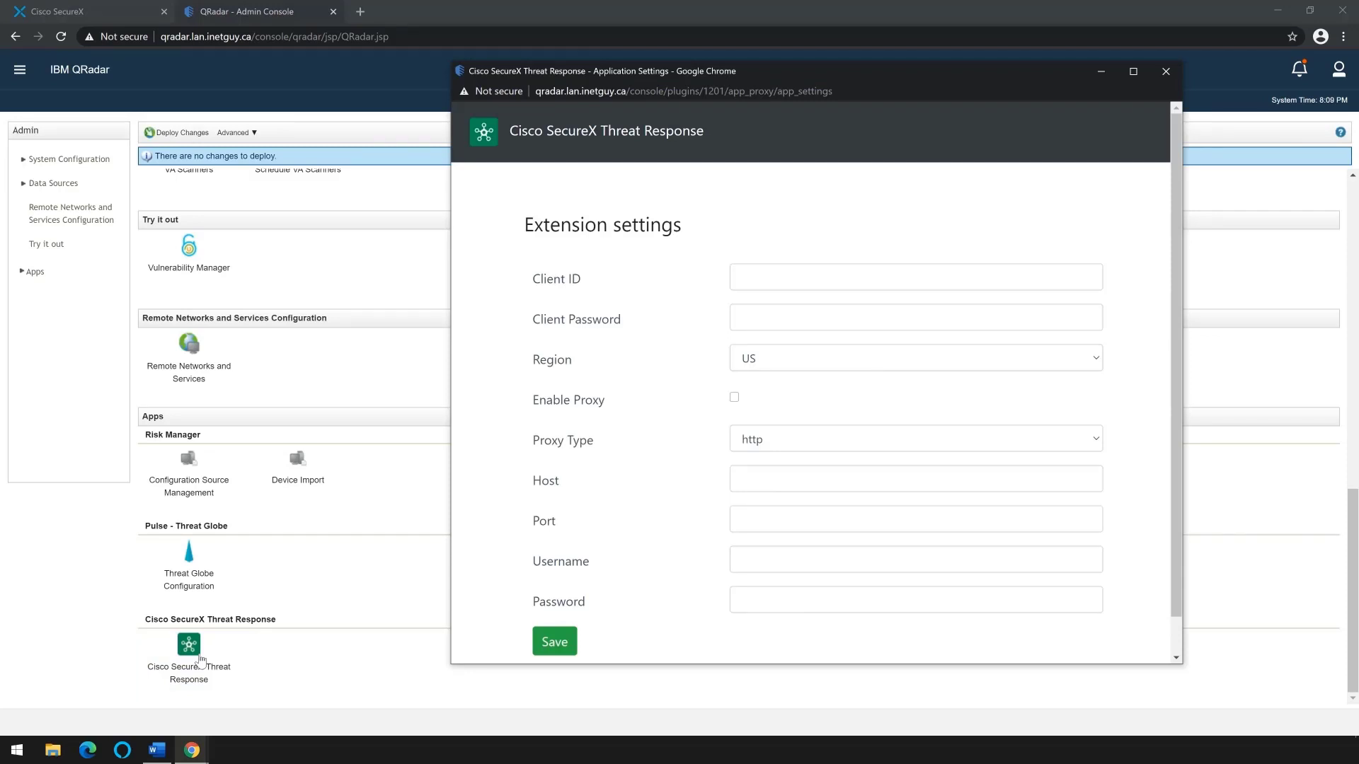
{"action": "mouse_move", "coordinate": [118, 684]}
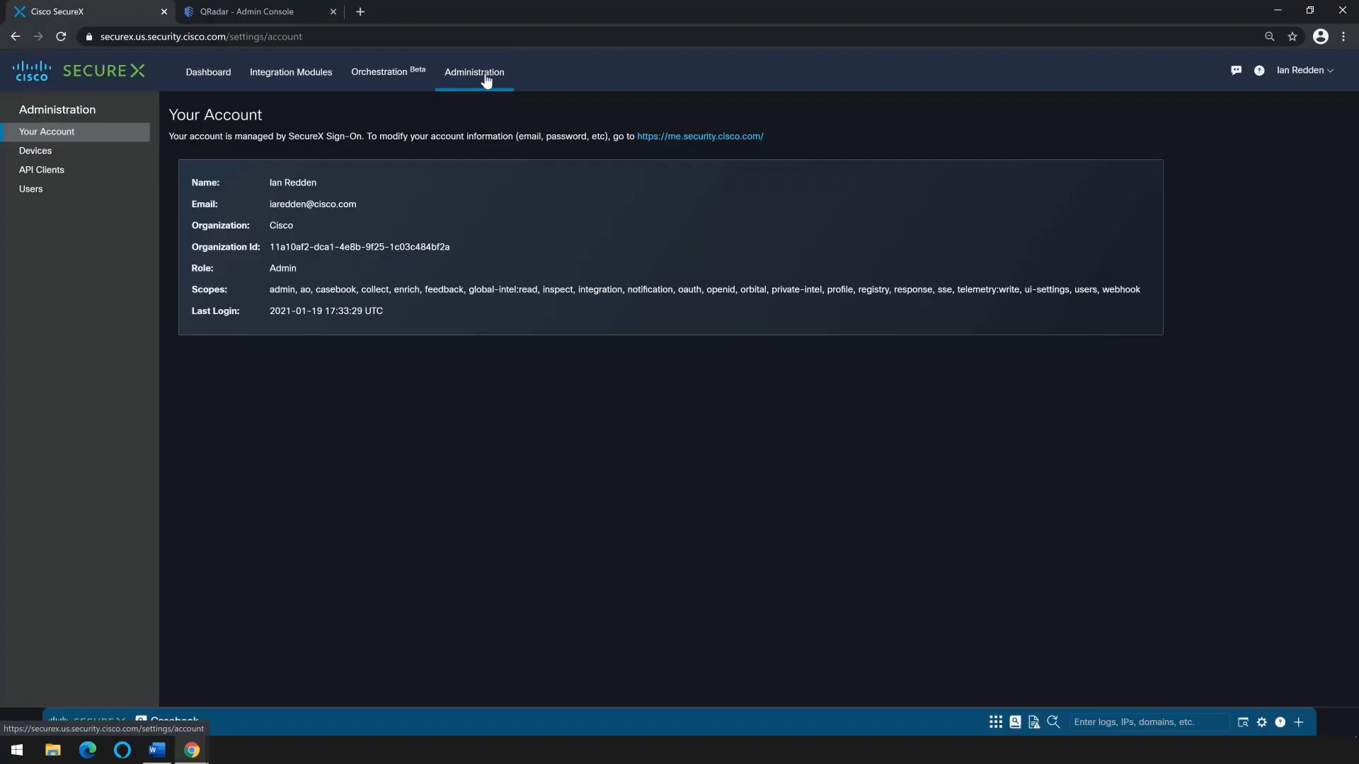
Define a new API client named 'qradar' with Enrich:read and Inspect:read scopes
{"action": "left_click", "coordinate": [41, 168]}
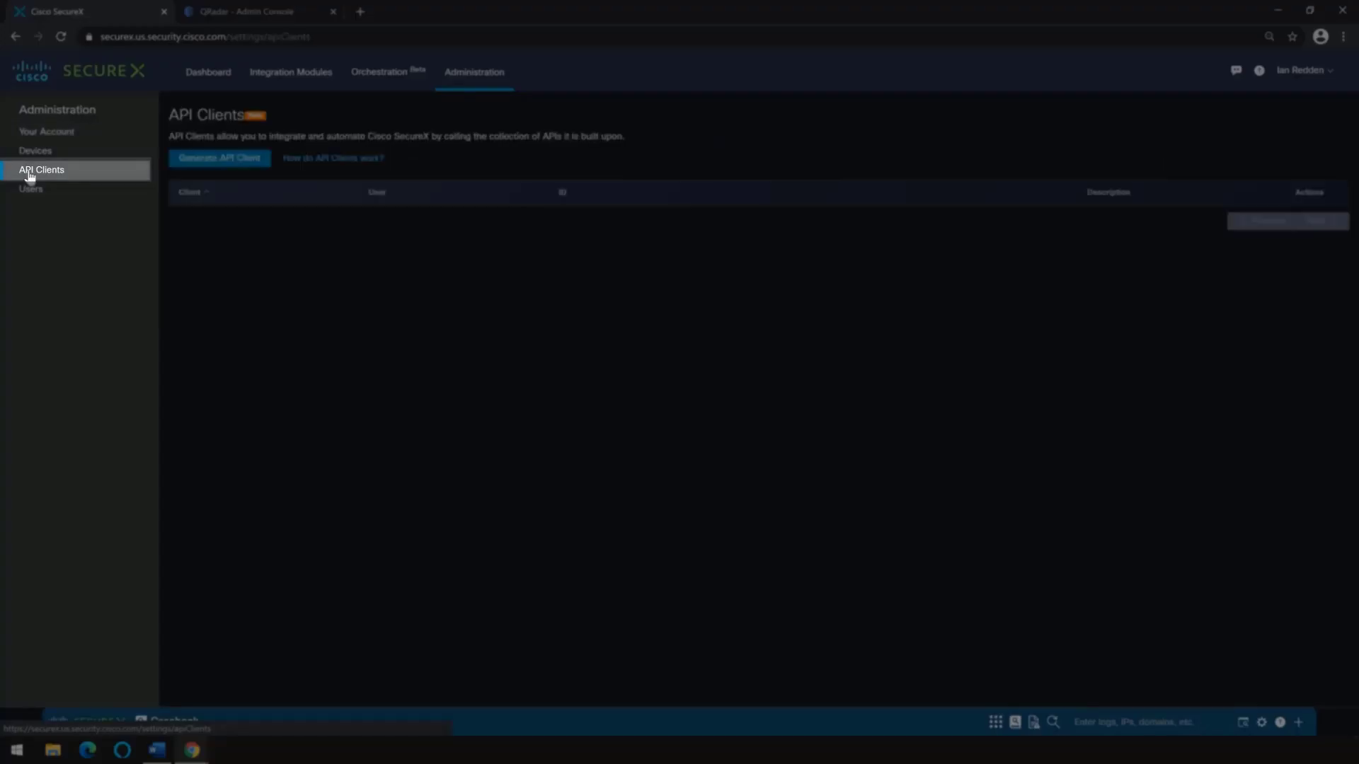
{"action": "left_click", "coordinate": [218, 157]}
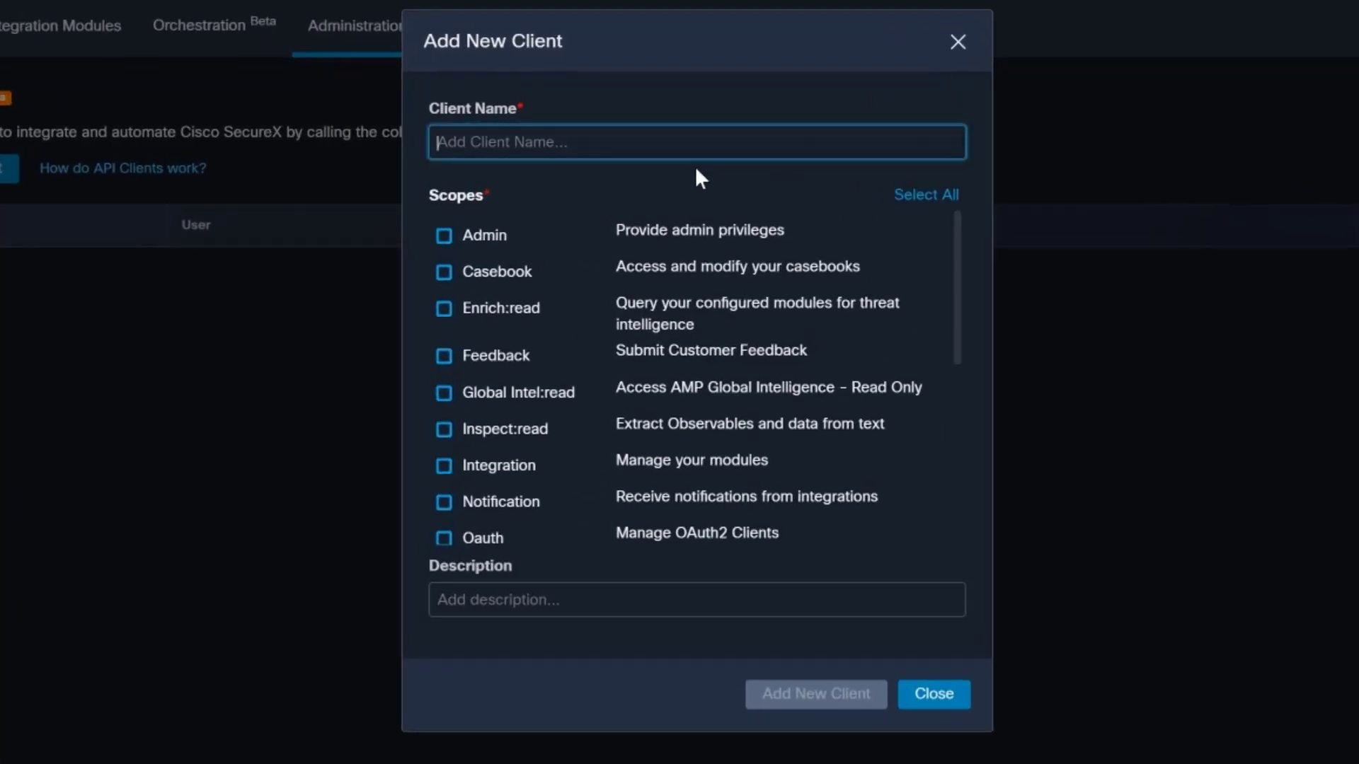
{"action": "type", "text": "qrada"}
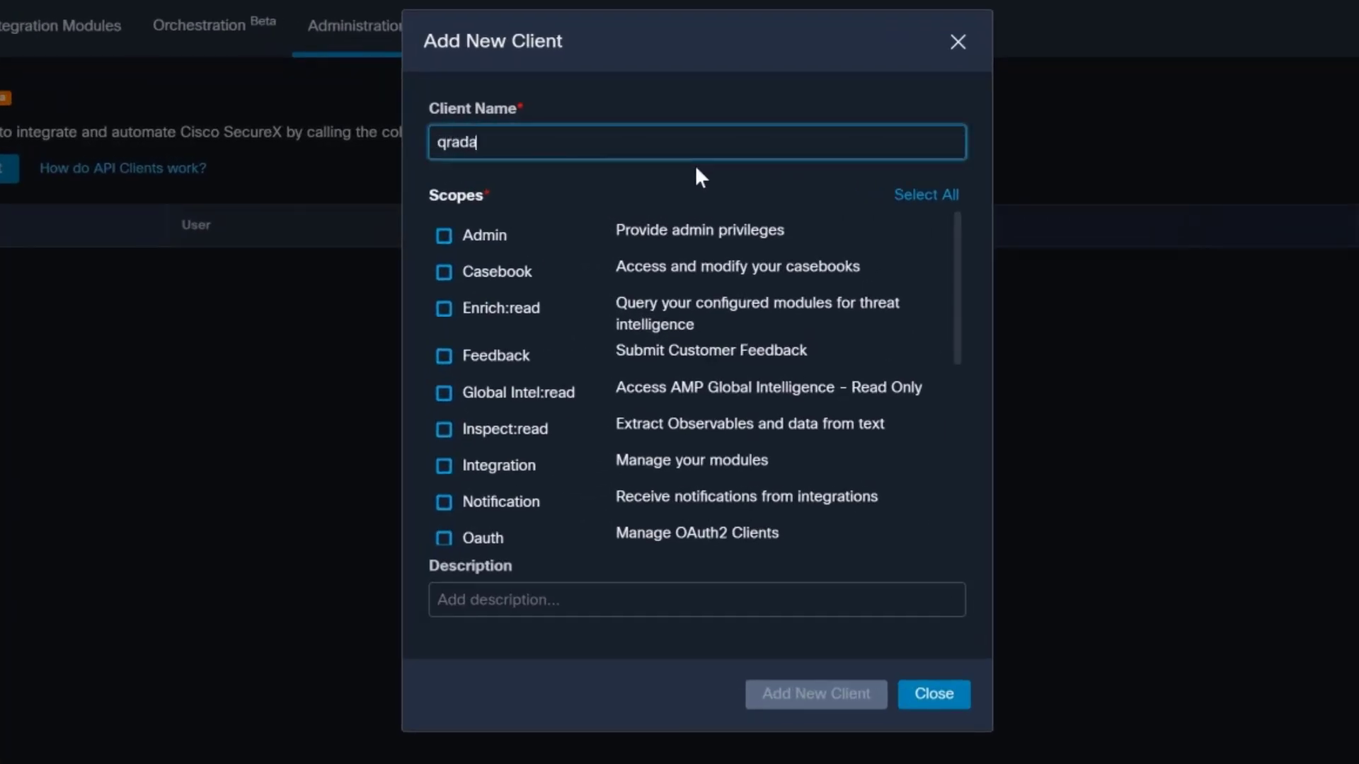
{"action": "type", "text": "r"}
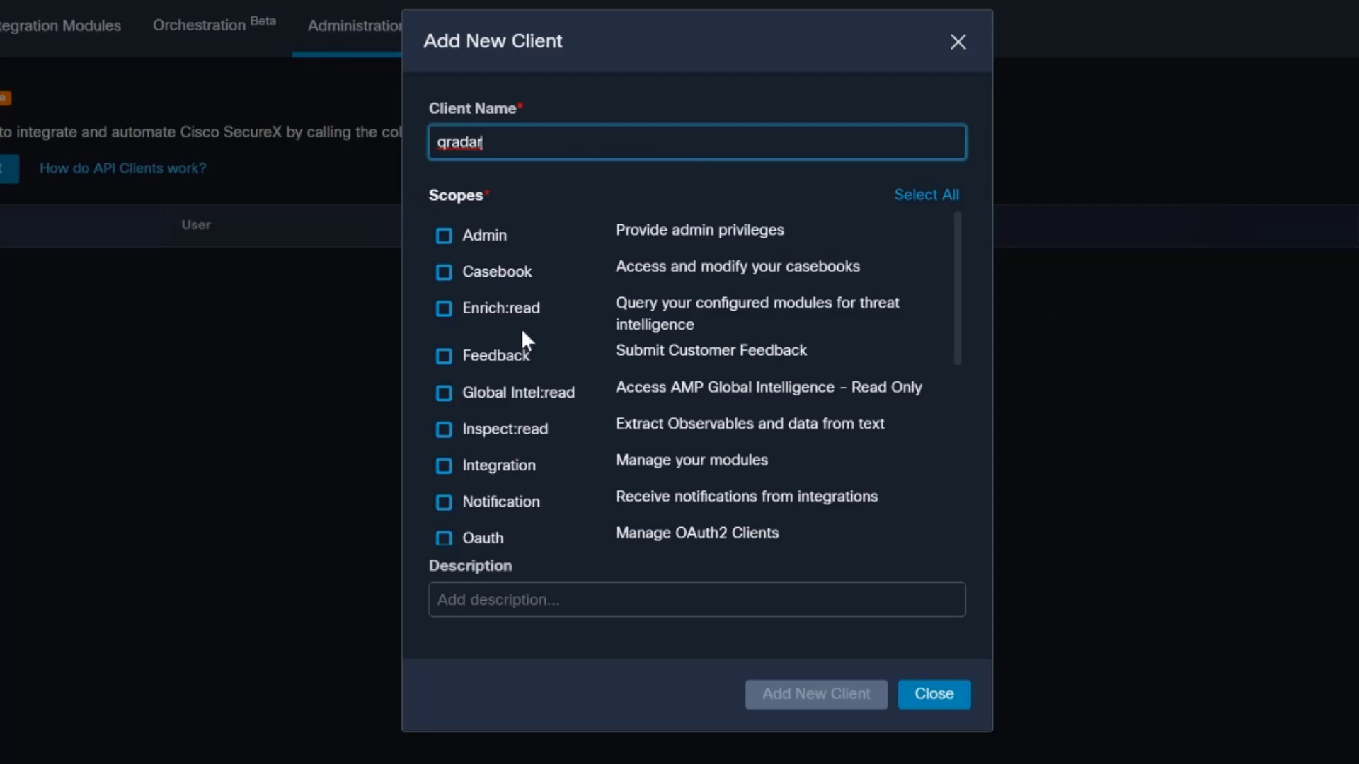
{"action": "left_click", "coordinate": [443, 309]}
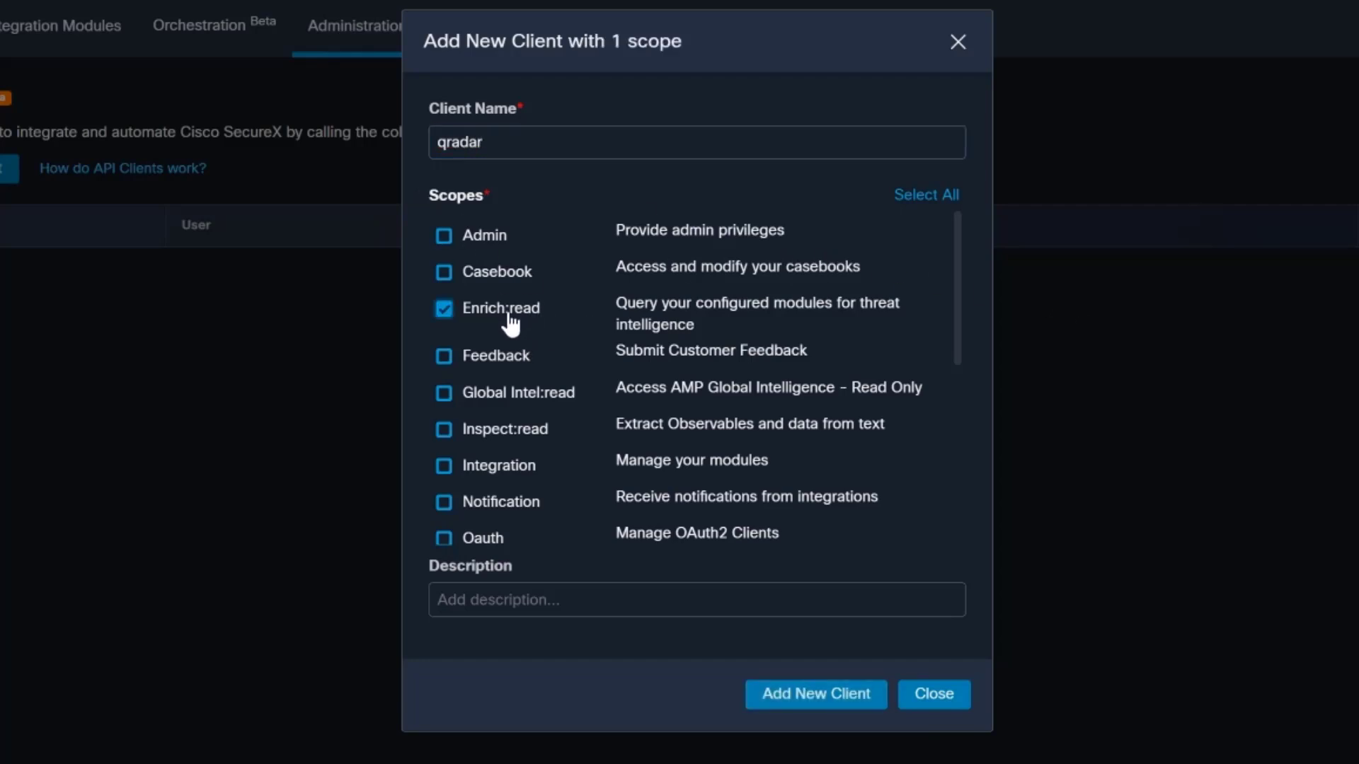
{"action": "left_click", "coordinate": [443, 429]}
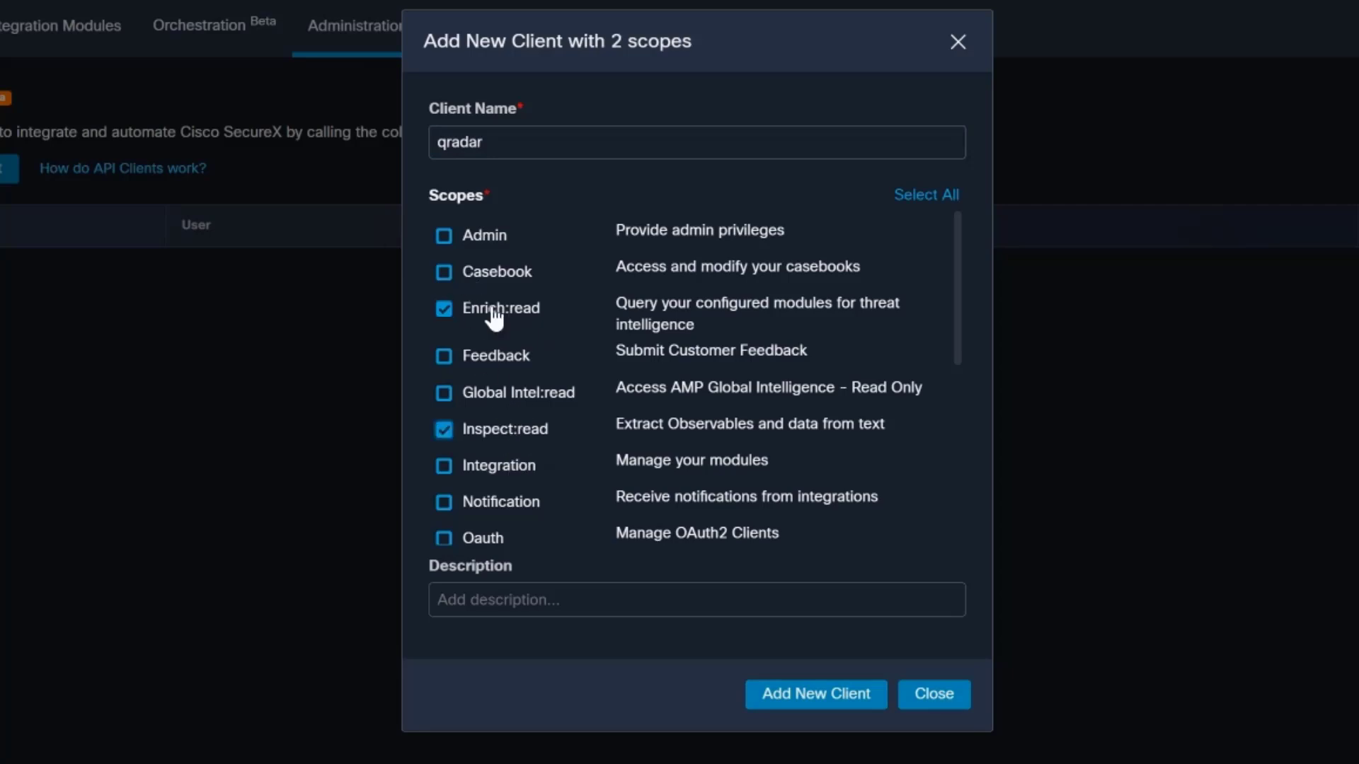
{"action": "left_click", "coordinate": [694, 141]}
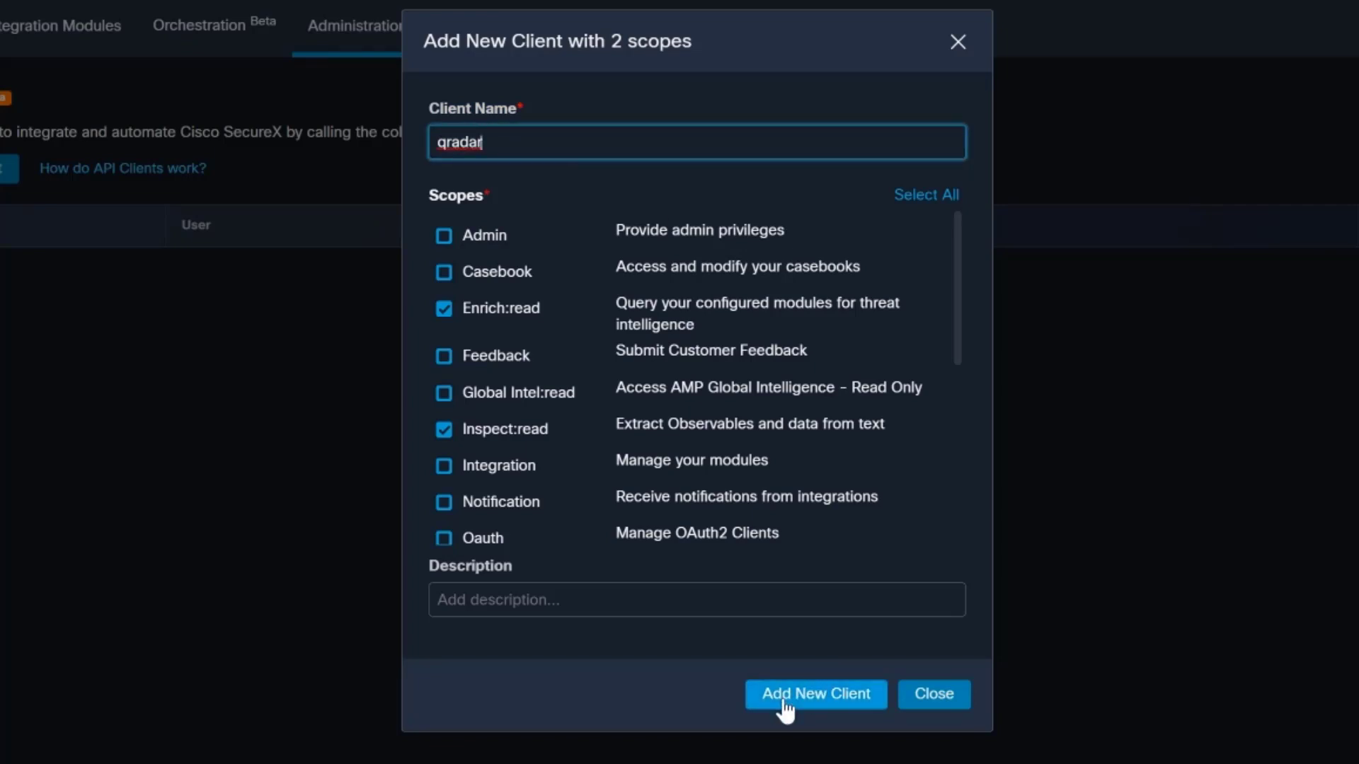
Add the qradar client and copy its generated Client ID to the clipboard
{"action": "left_click", "coordinate": [813, 694]}
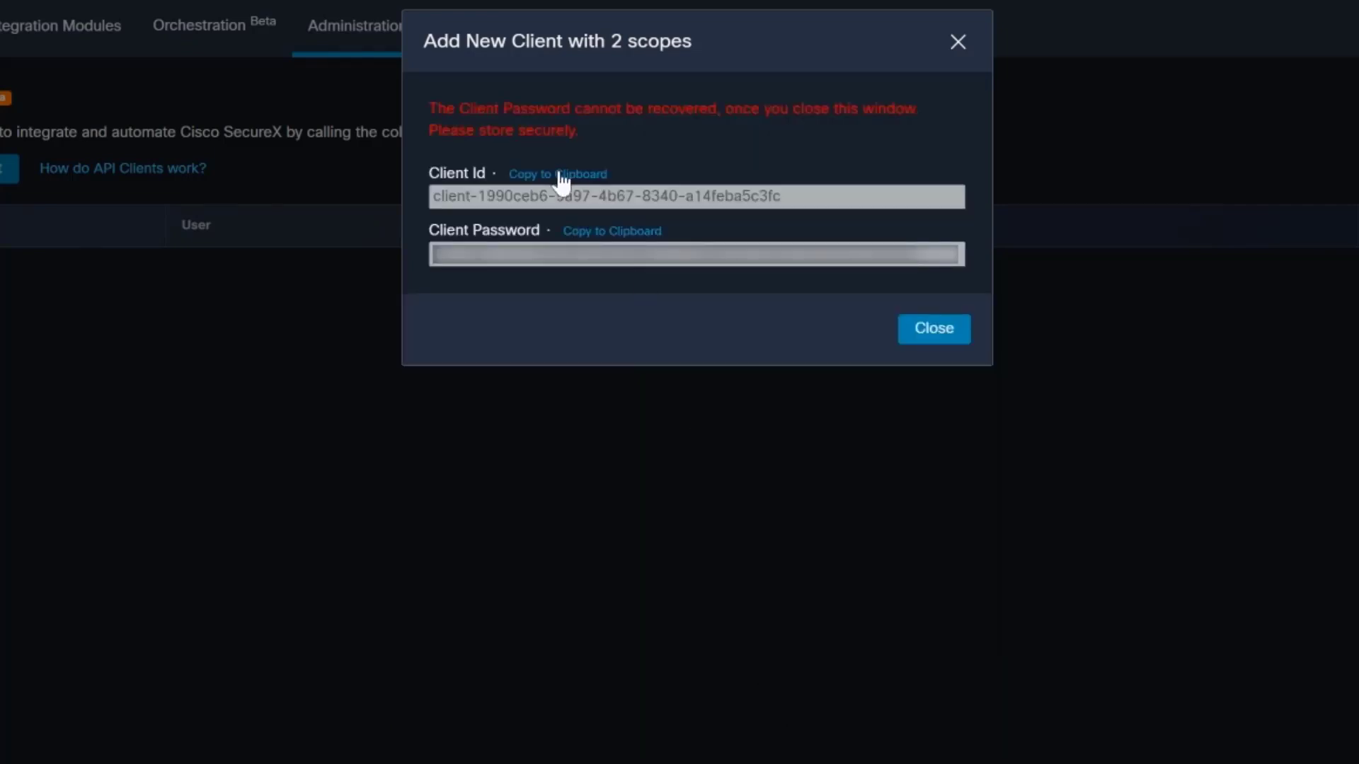
{"action": "left_click", "coordinate": [558, 173]}
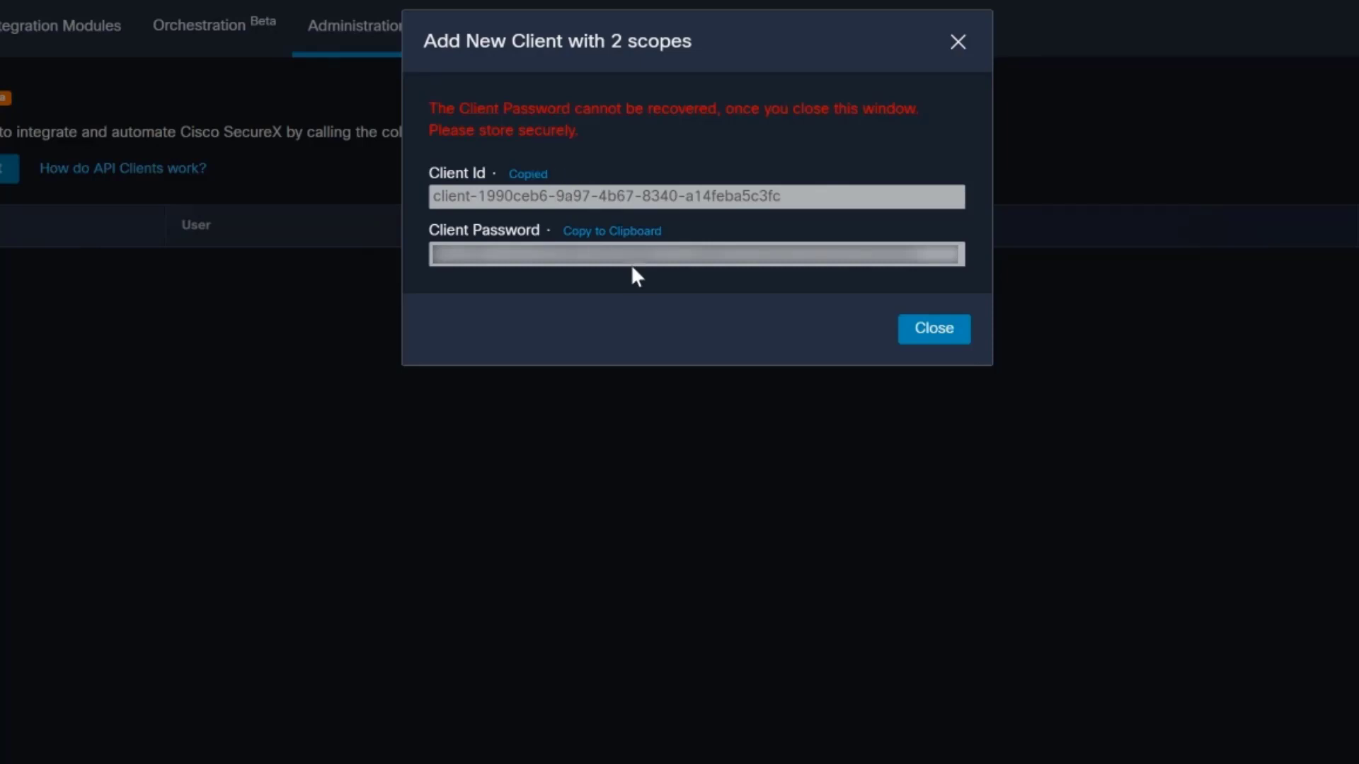
{"action": "mouse_move", "coordinate": [641, 279]}
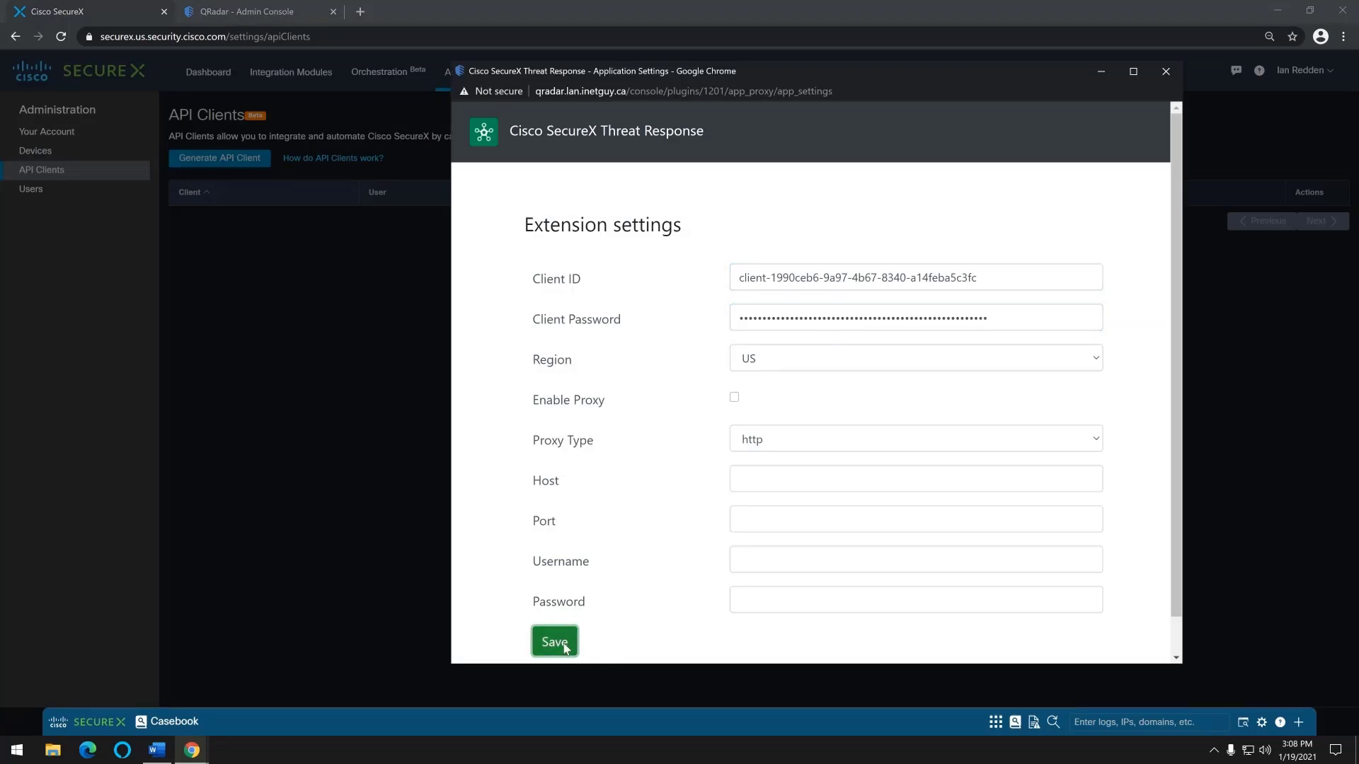
Save the QRadar Cisco SecureX extension with the new client ID, password and US region
{"action": "left_click", "coordinate": [553, 641]}
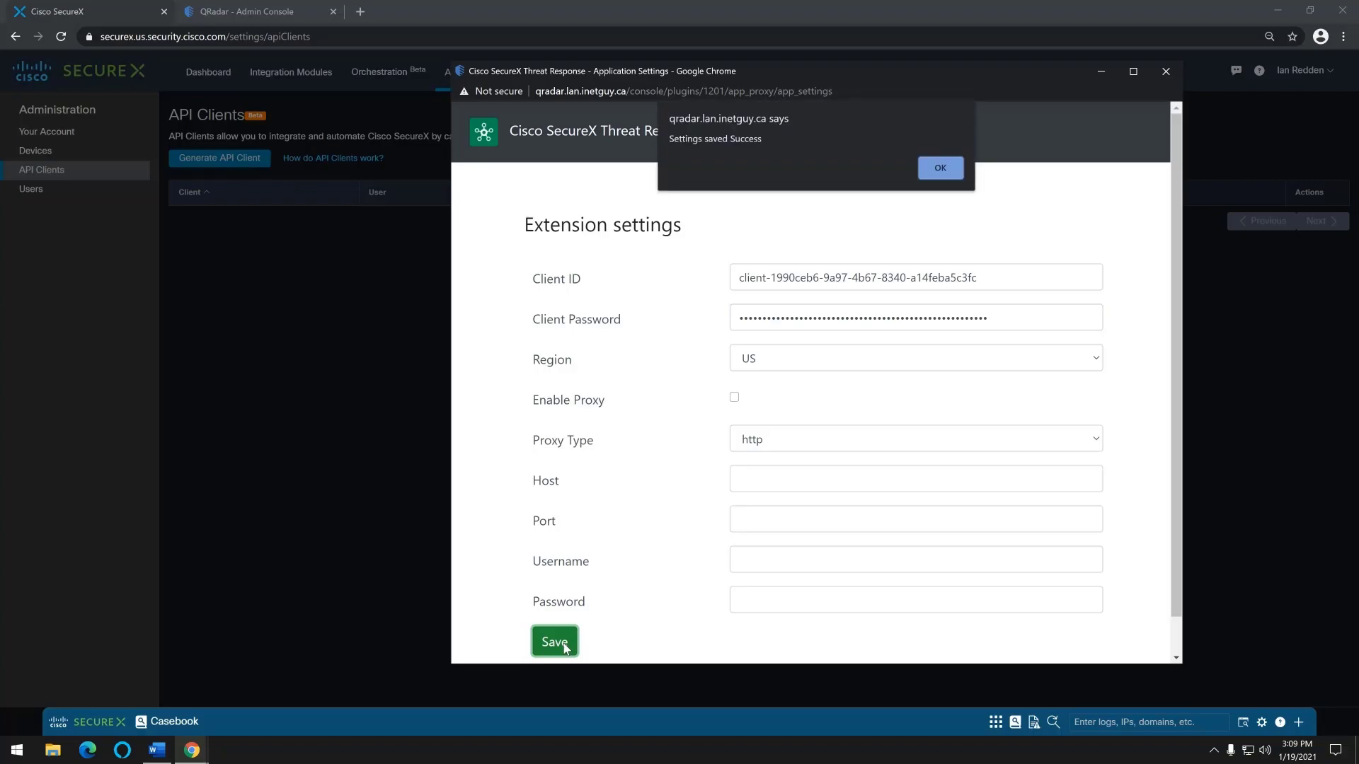